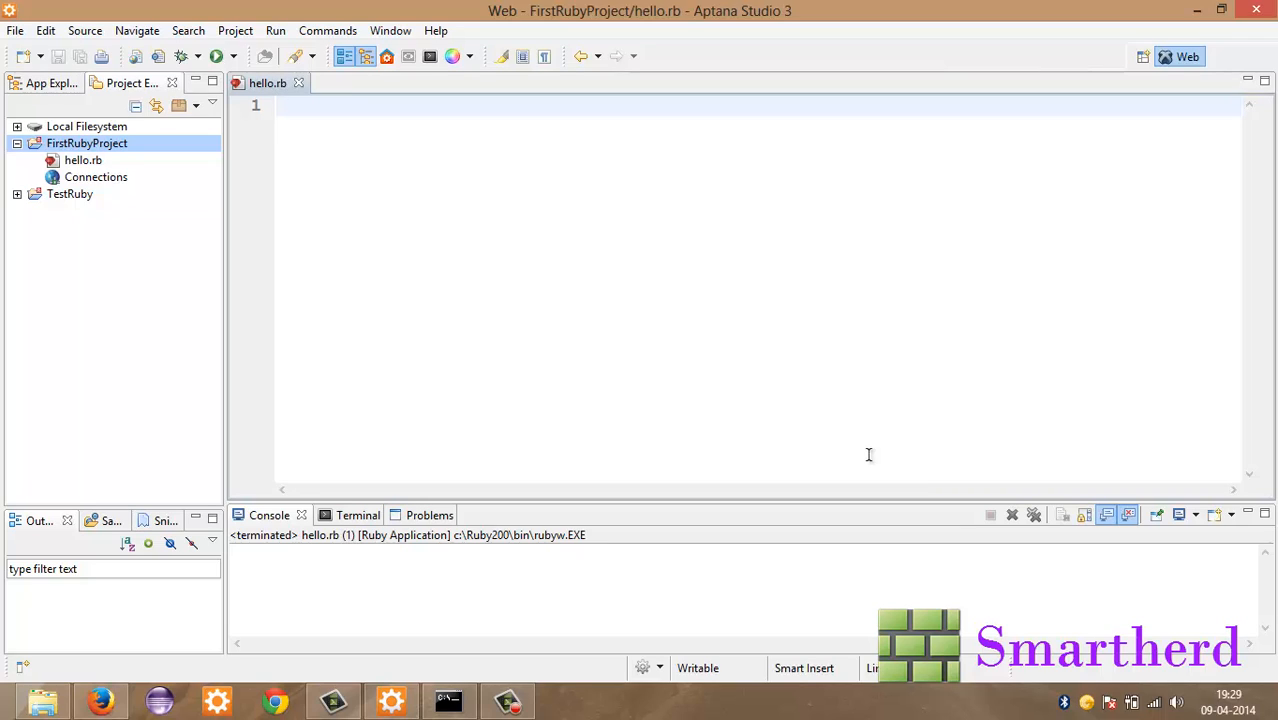
Step: Write a first statement print "hey its martherd" in the empty hello.rb
click(280, 106)
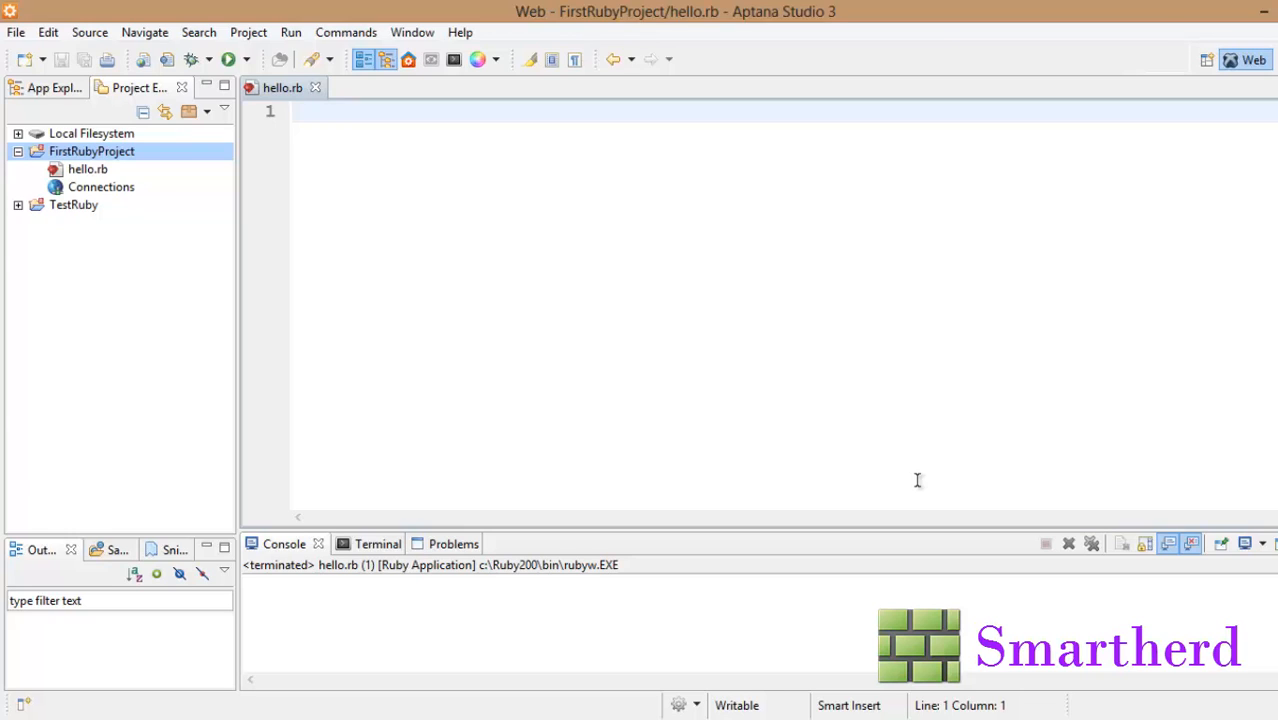
mouse_move(912, 472)
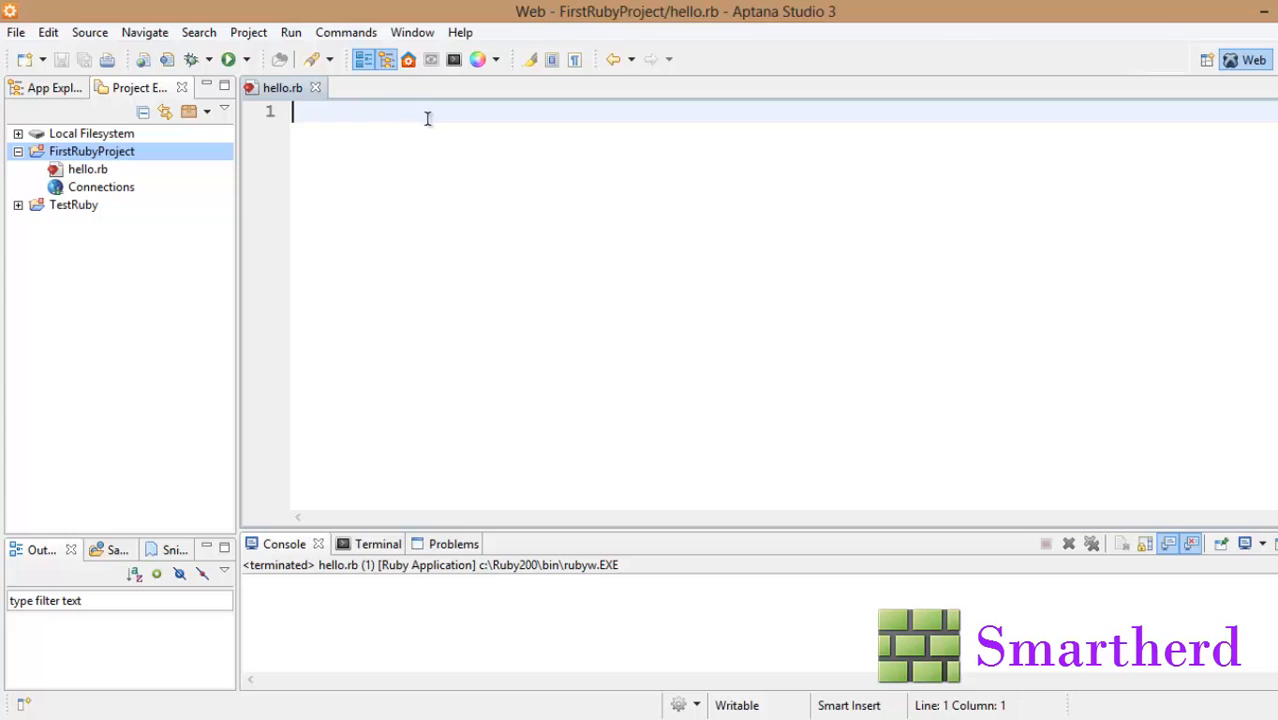
mouse_move(458, 120)
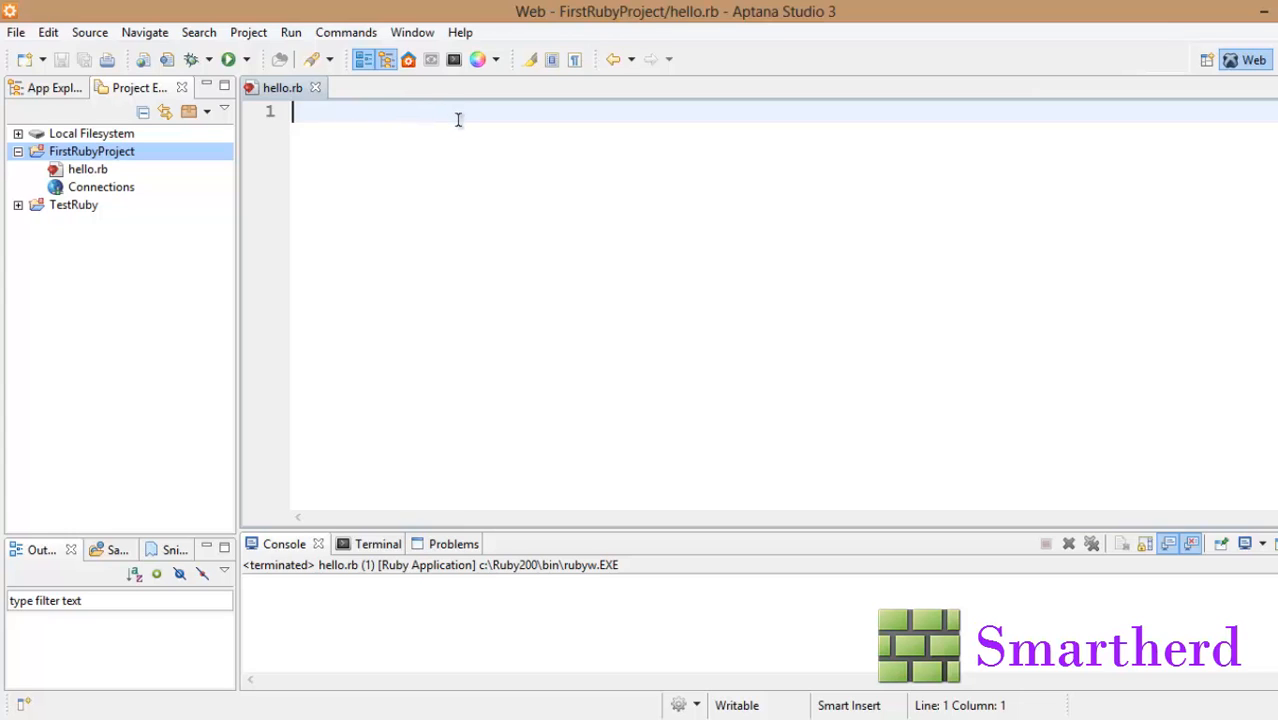
text(print)
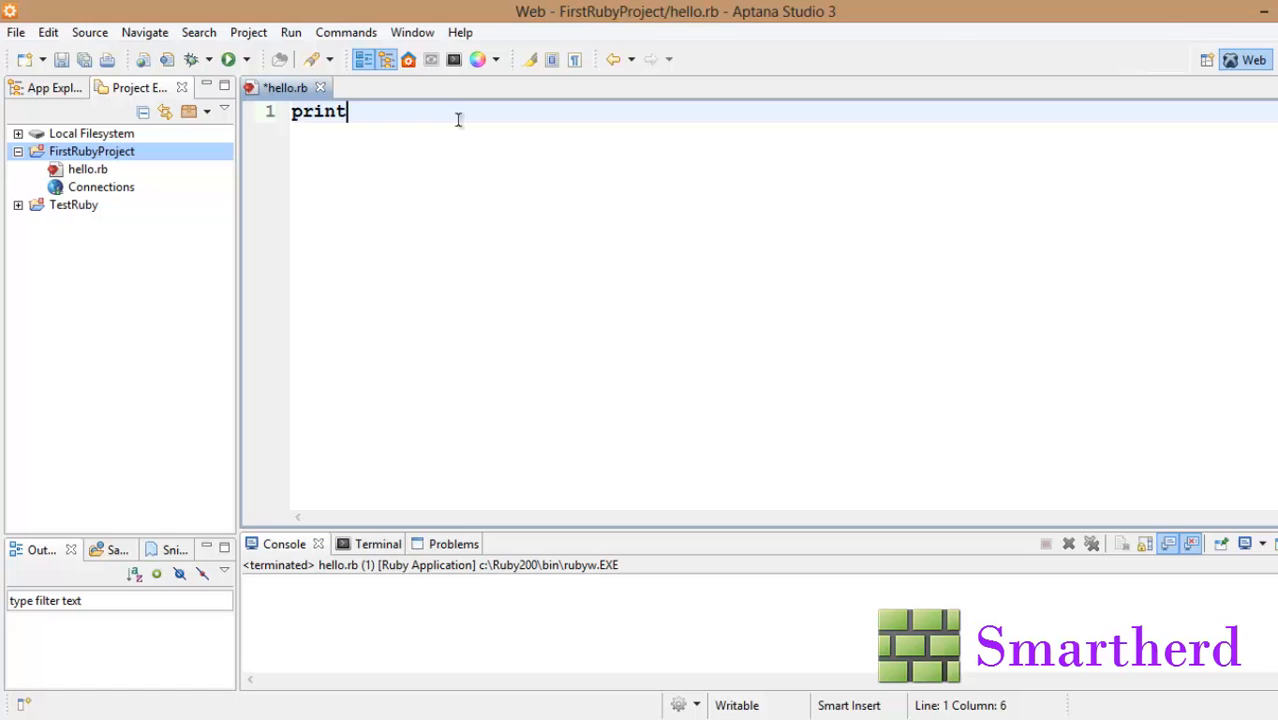
text("")
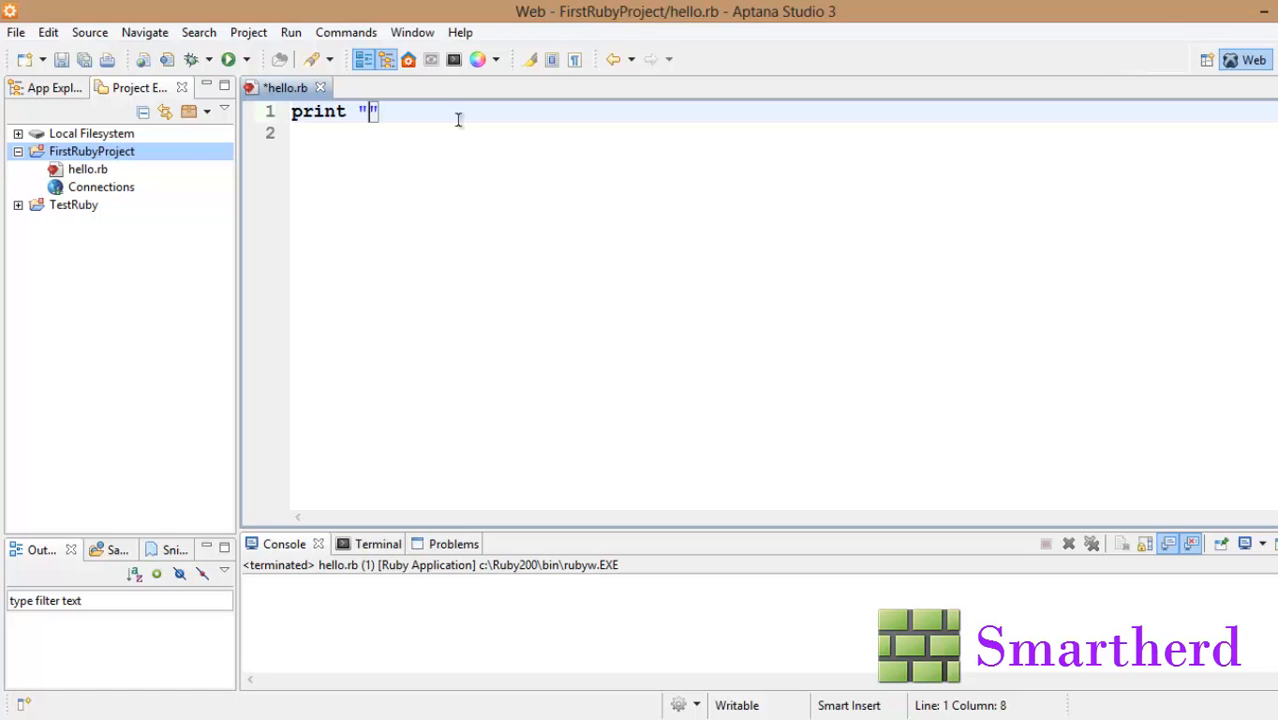
text(hey its me from s)
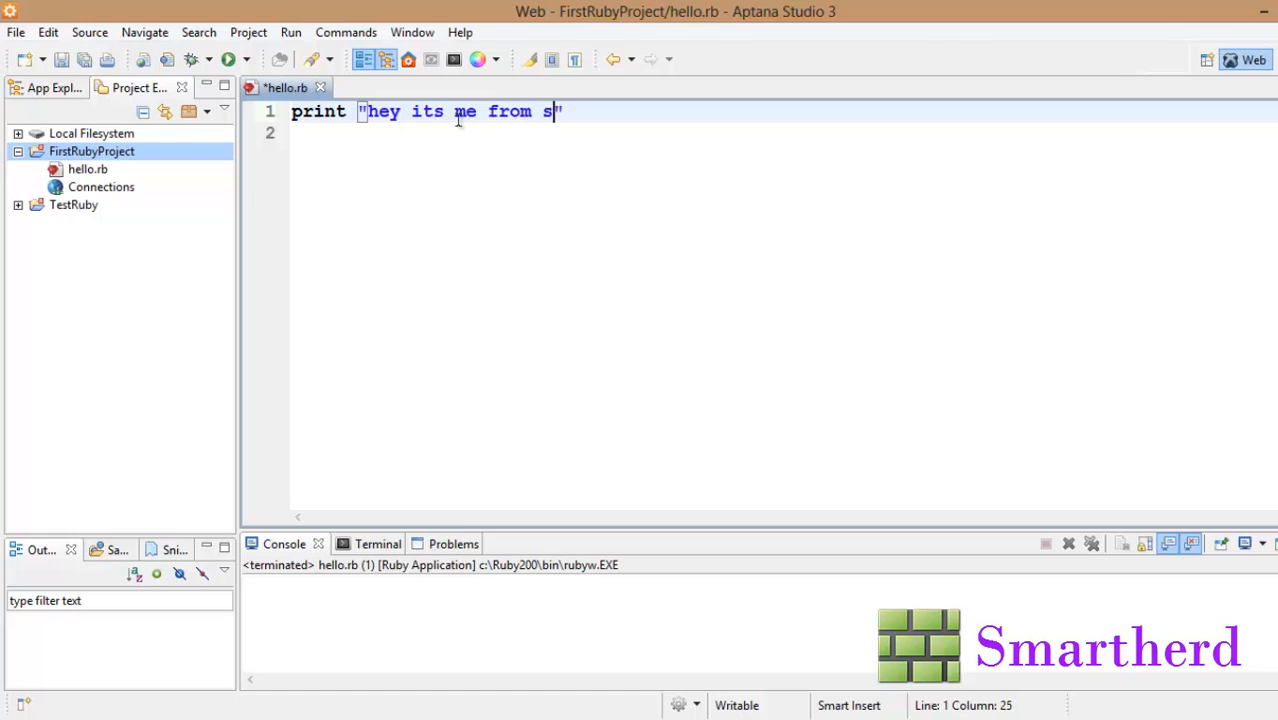
text(martherd)
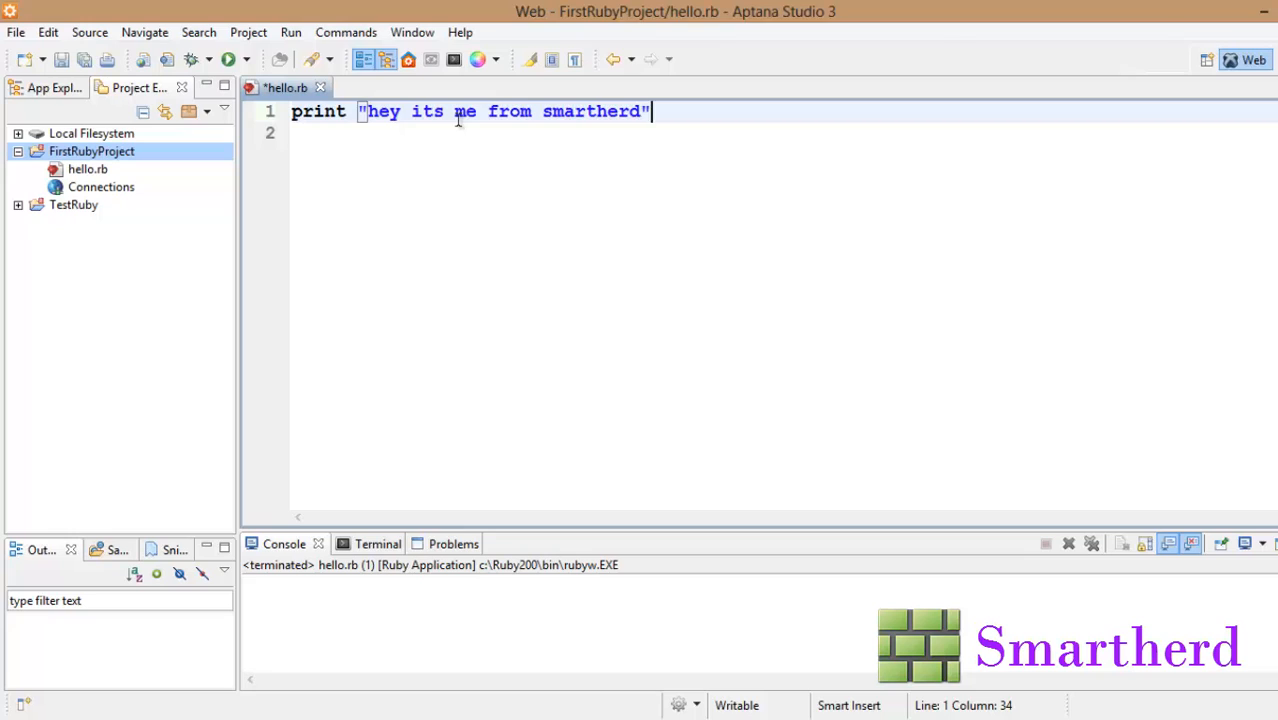
Step: Add print "this is second line" and run the script, showing both messages on one line
text(pri)
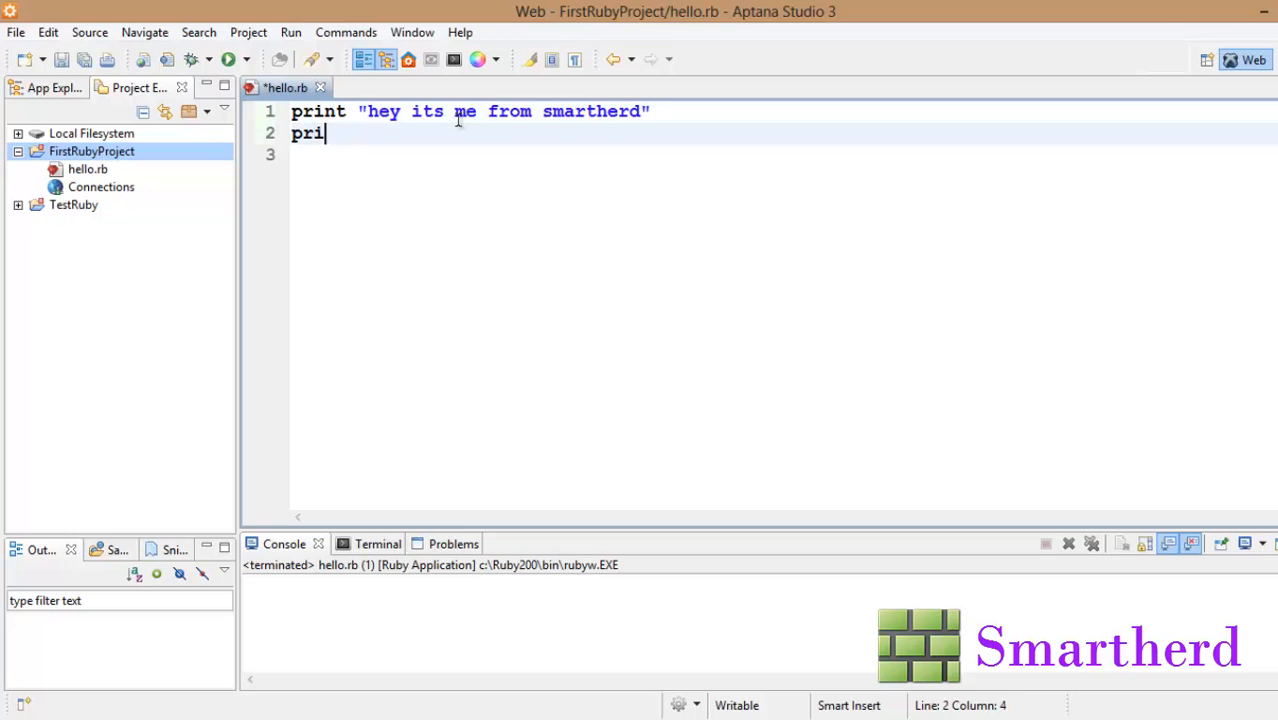
text(nt "")
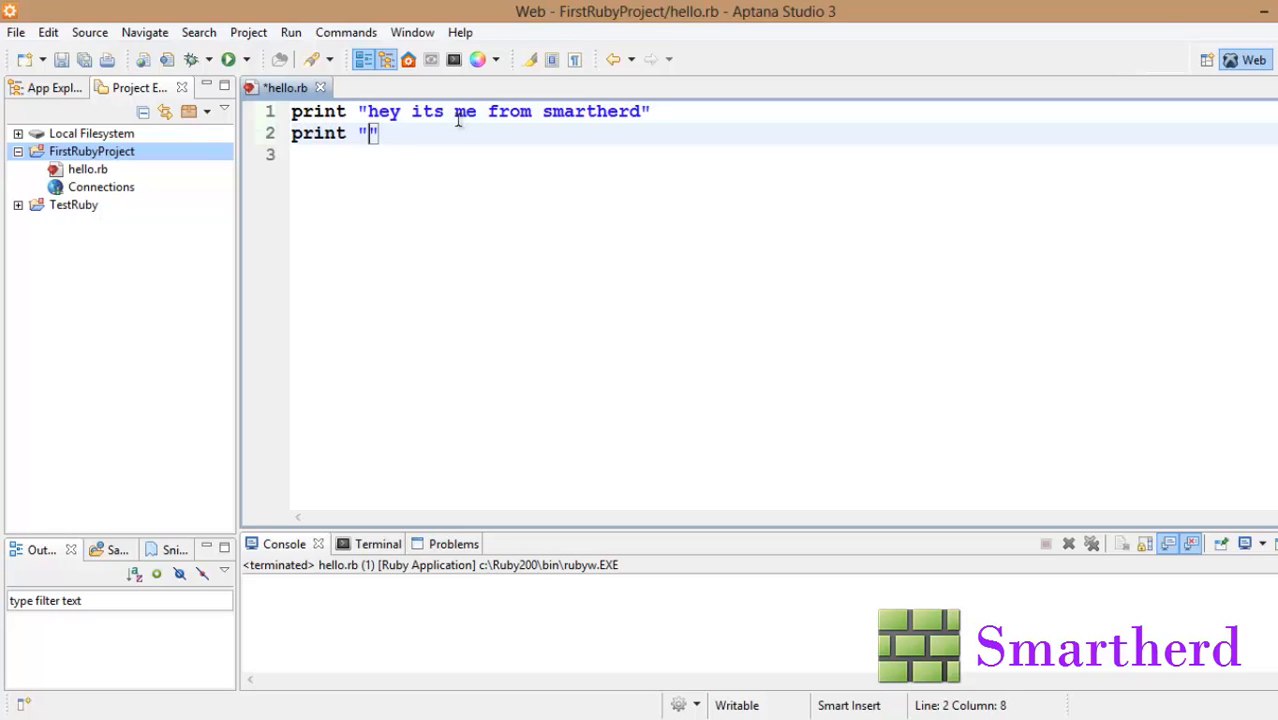
text(this i)
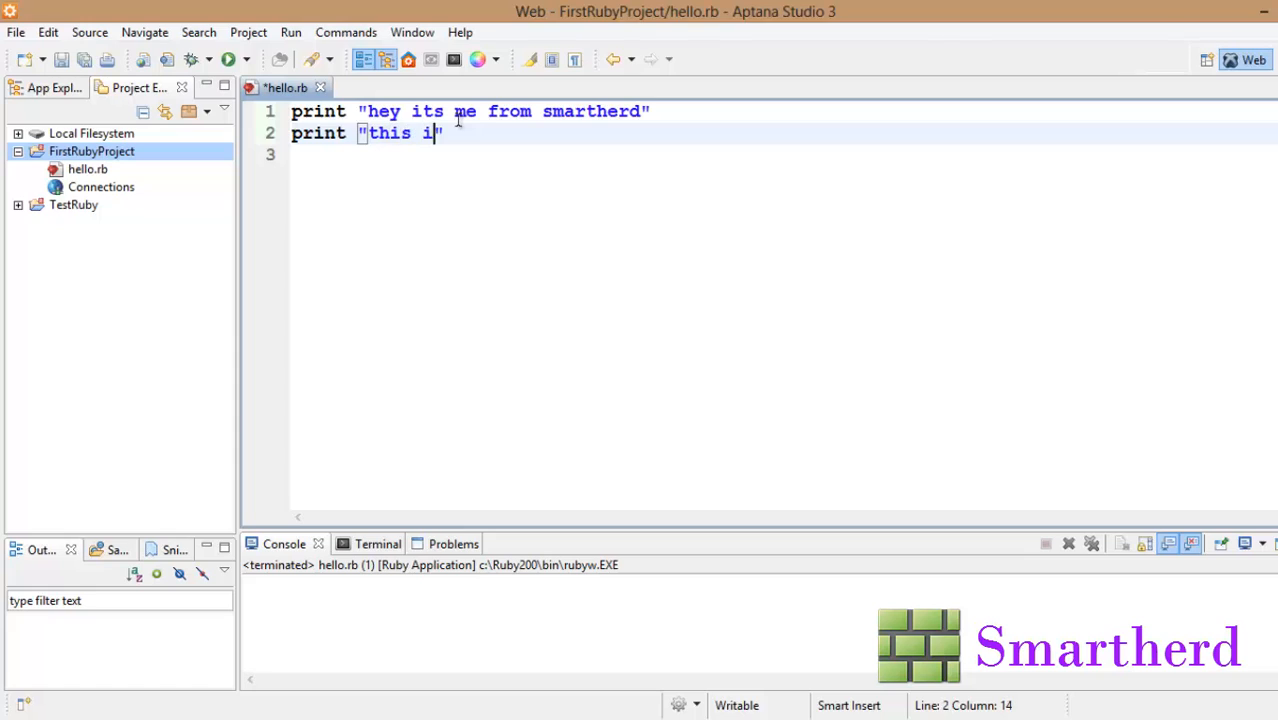
text(s second li)
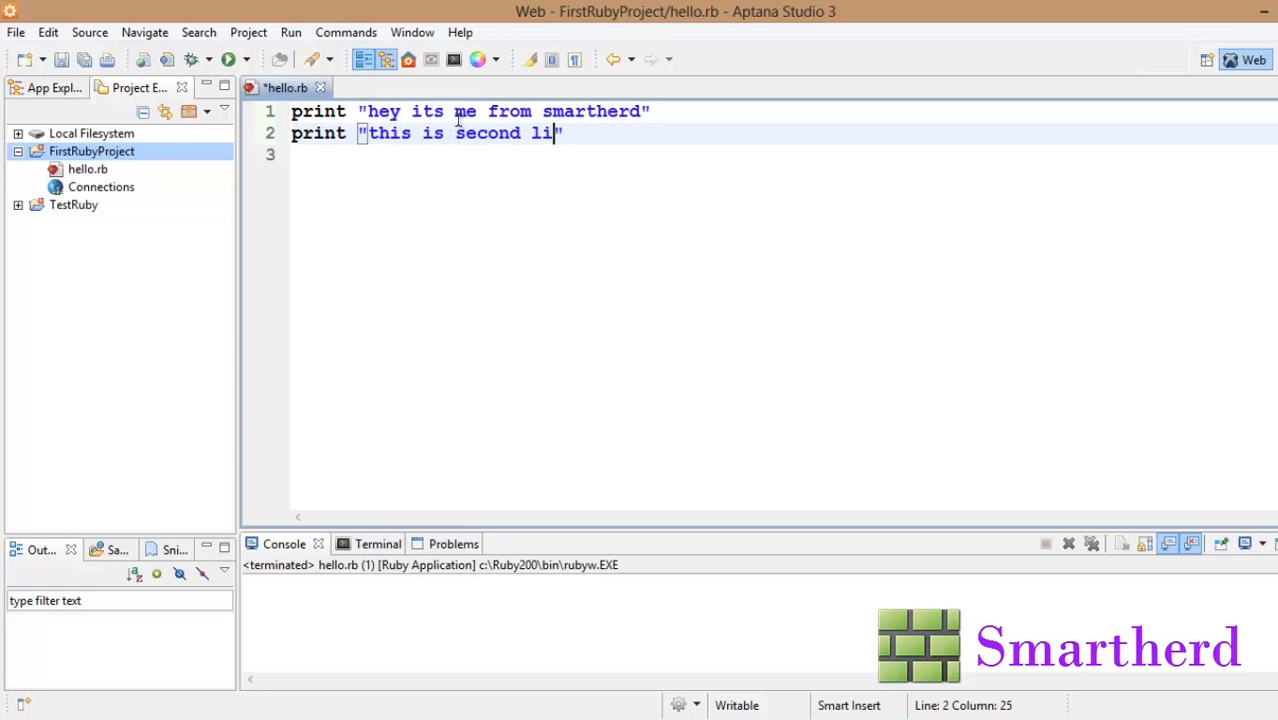
text(ne")
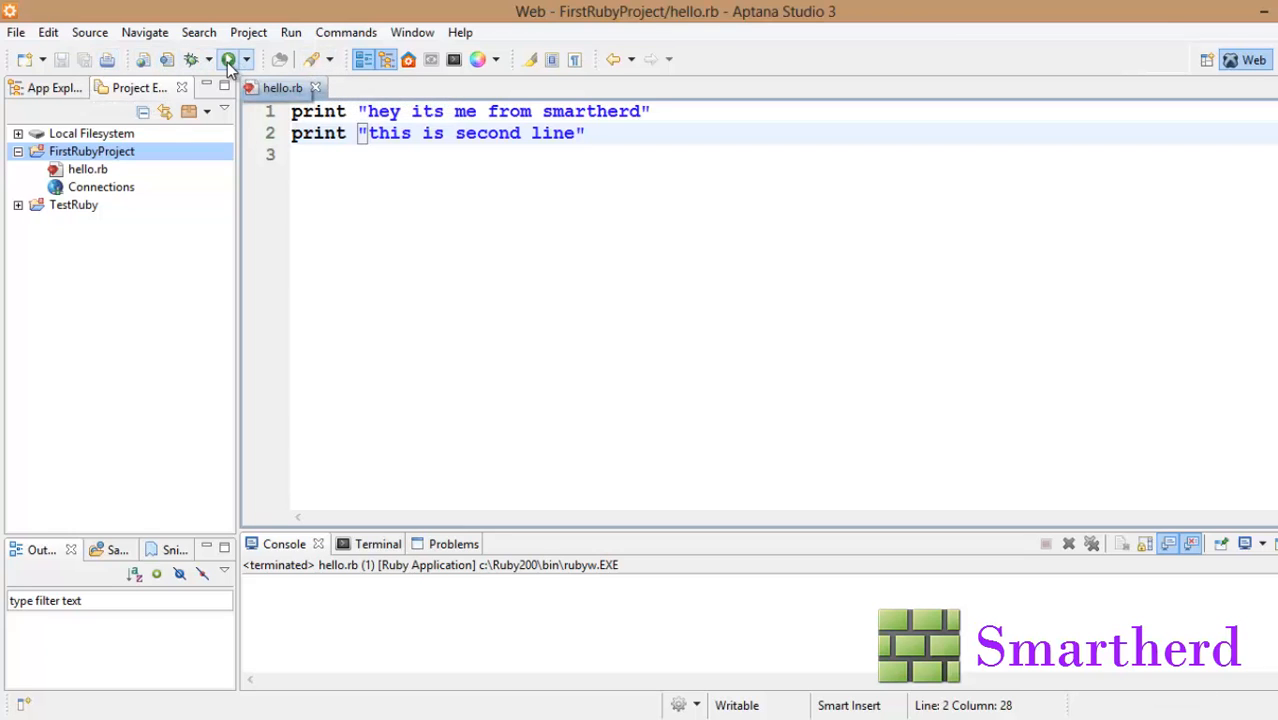
click(228, 60)
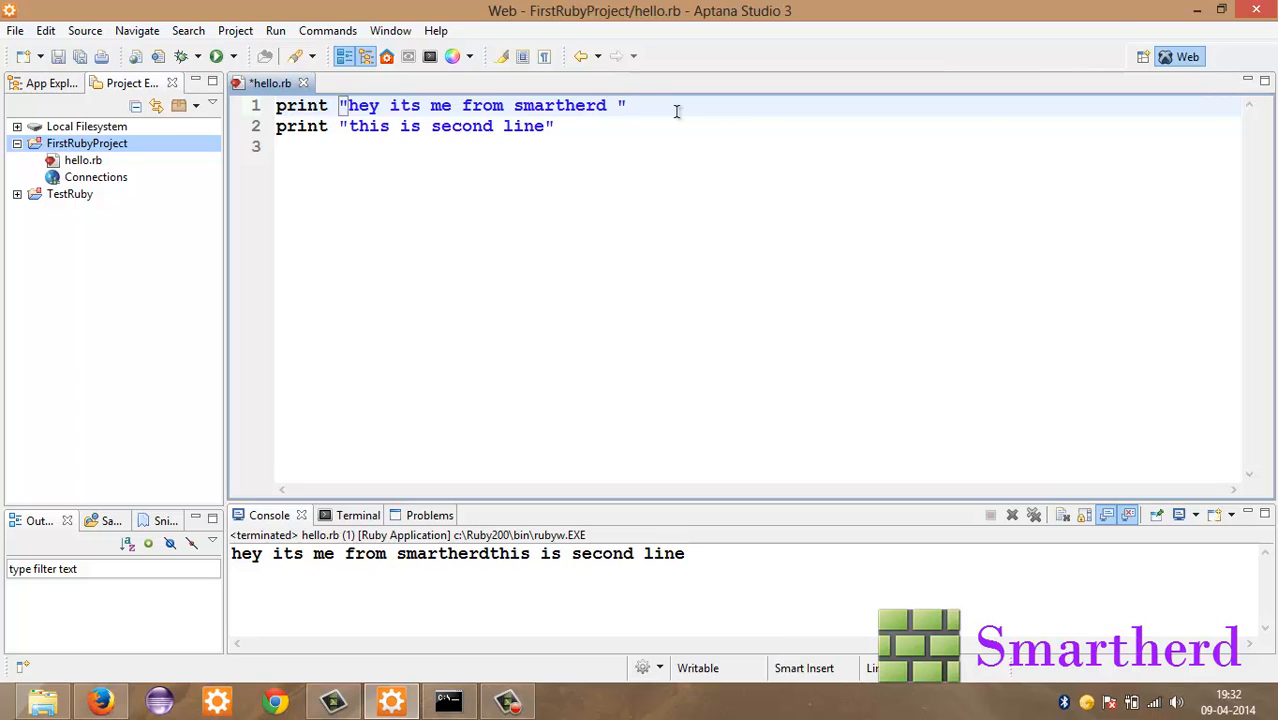
Step: Append \n to the first message and rerun so the two messages print on separate lines
text(\)
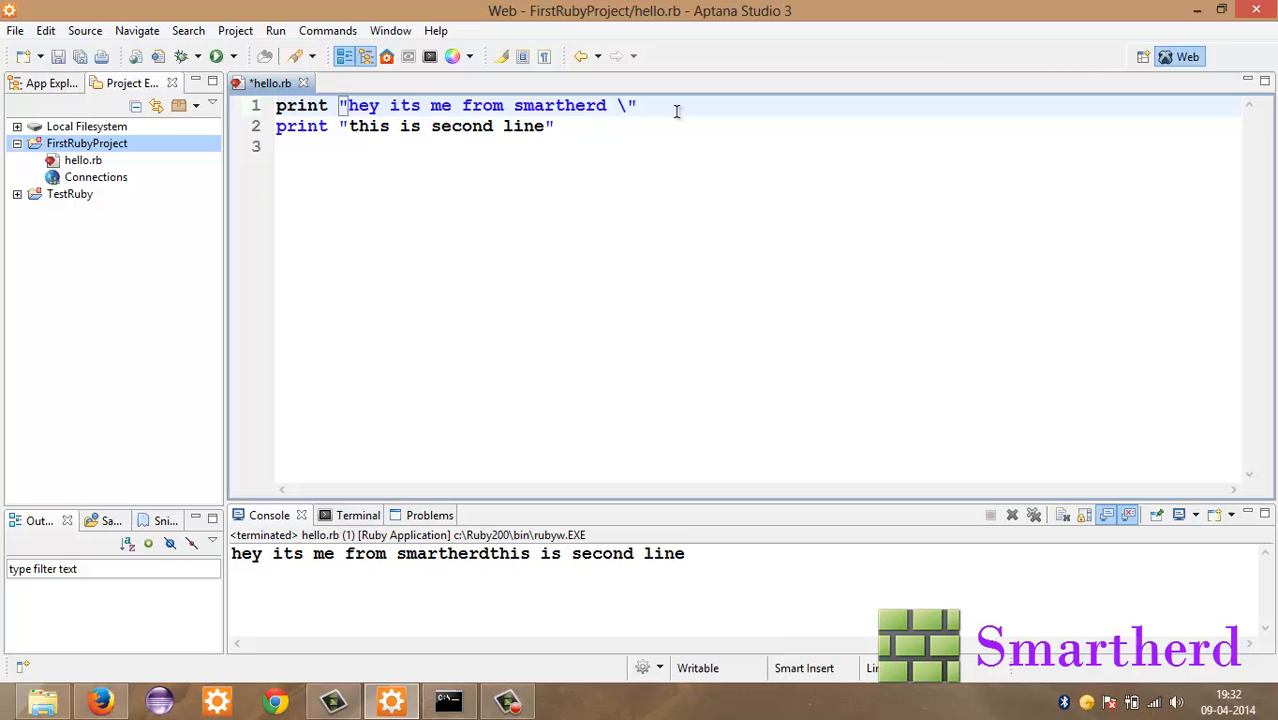
text(n)
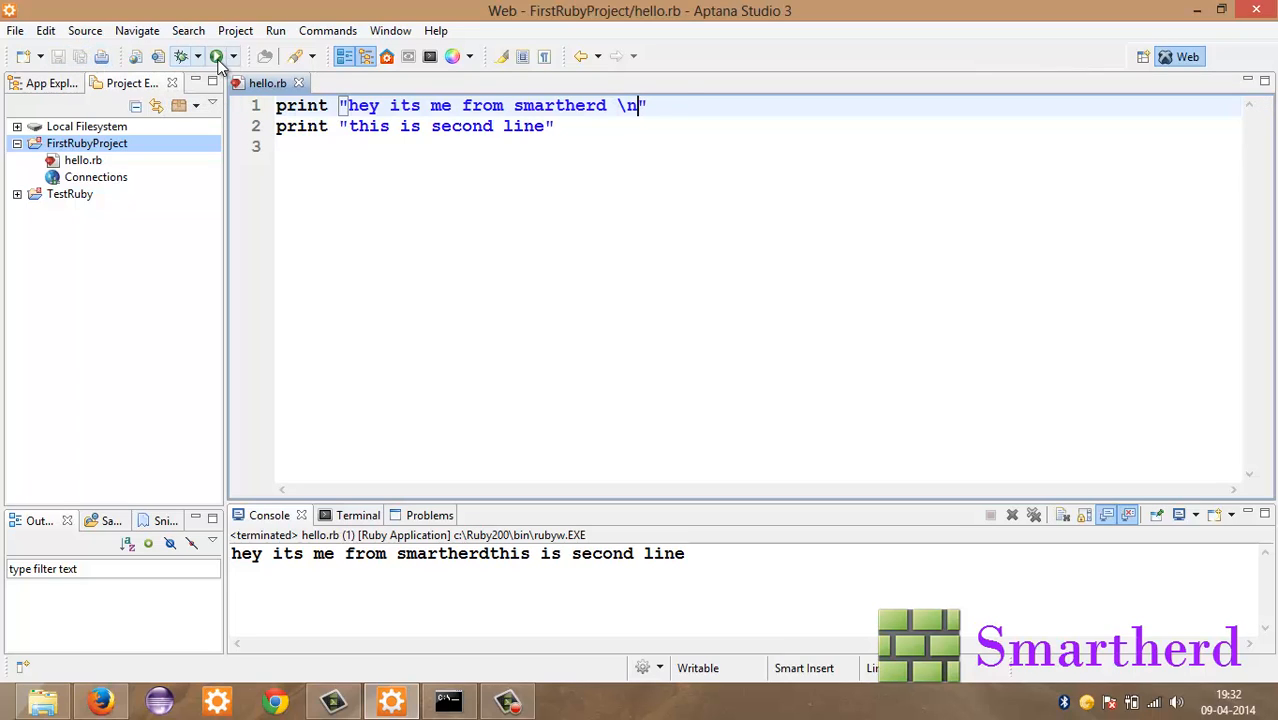
click(216, 56)
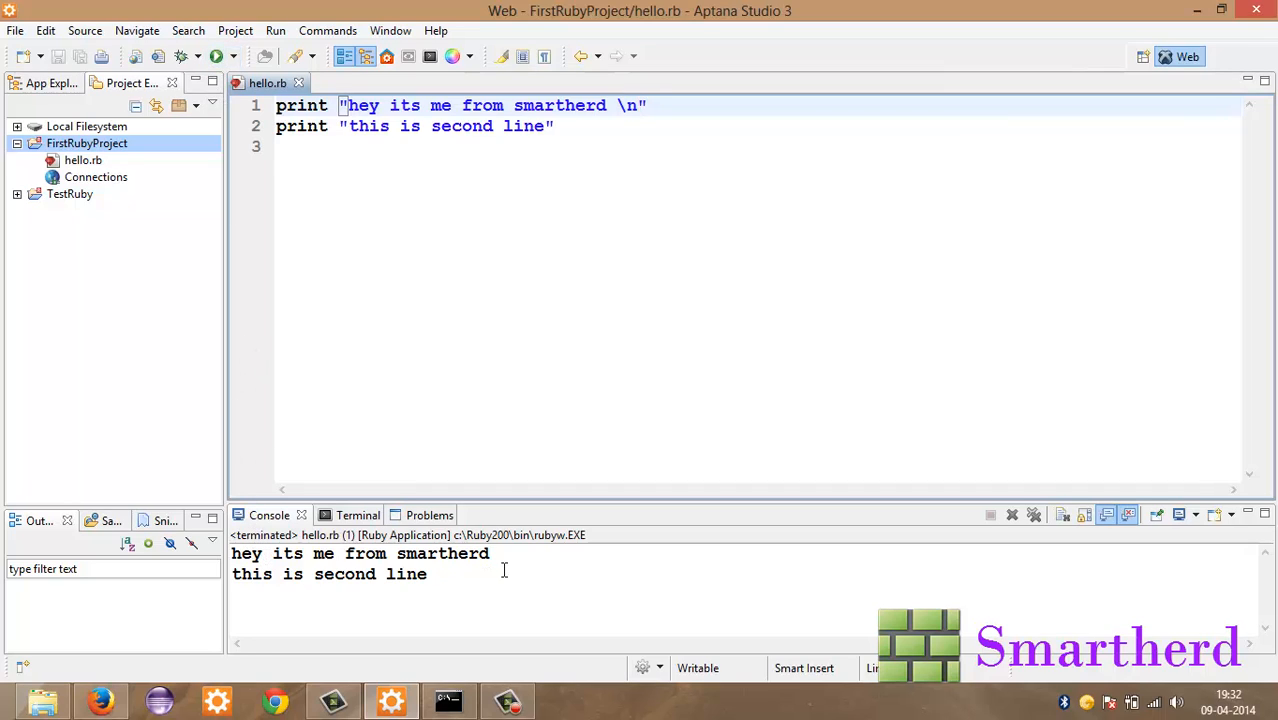
mouse_move(520, 568)
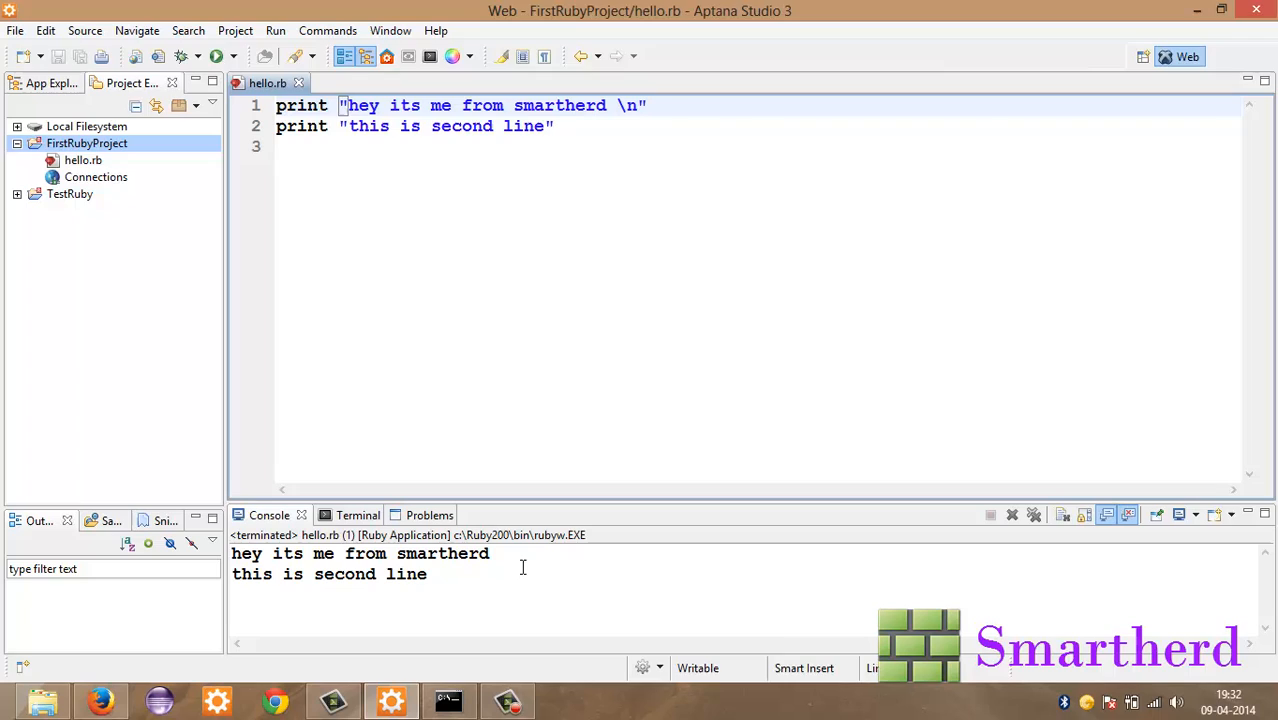
click(648, 104)
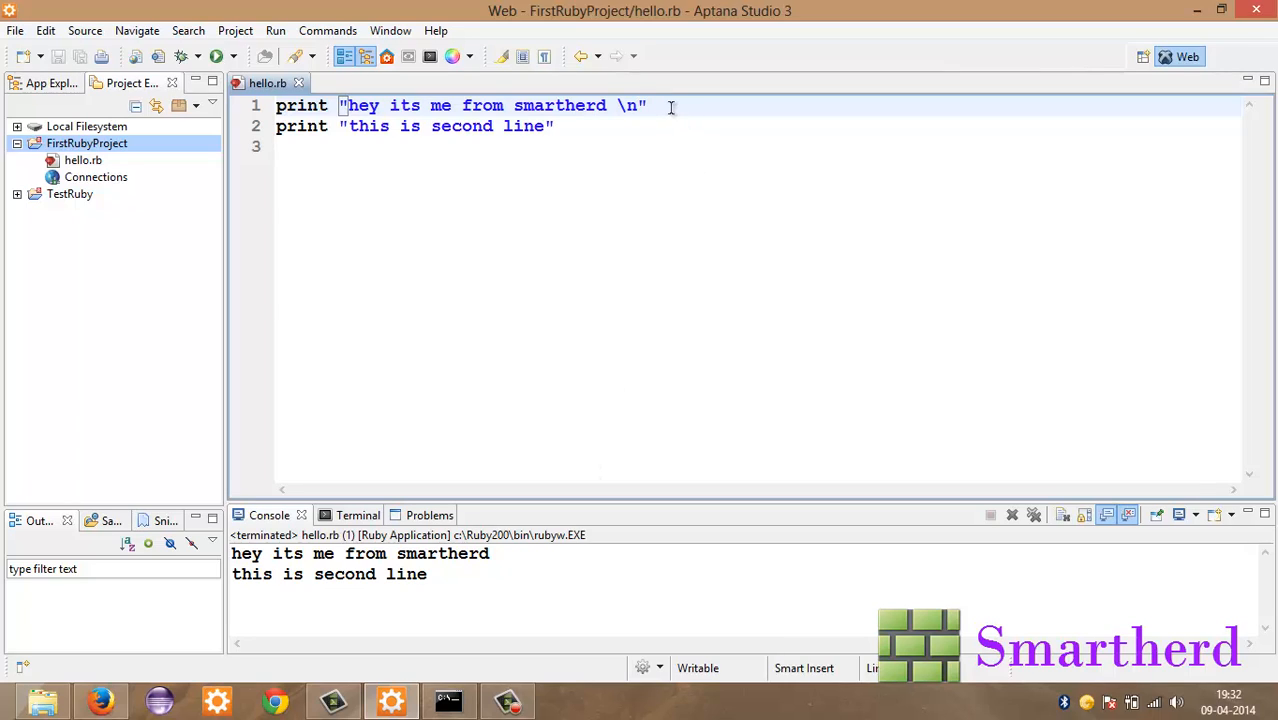
mouse_move(394, 108)
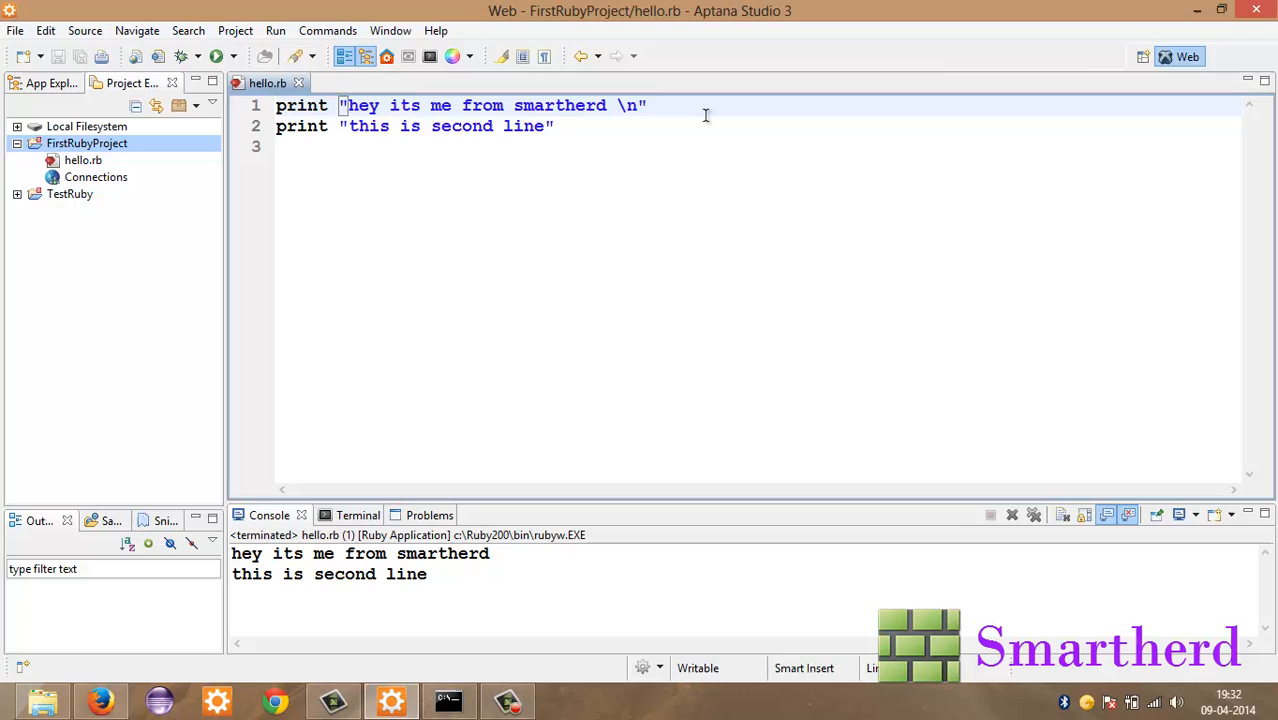
Step: End the first statement with a semicolon, save, and remove the newline escape
click(648, 104)
text( ;)
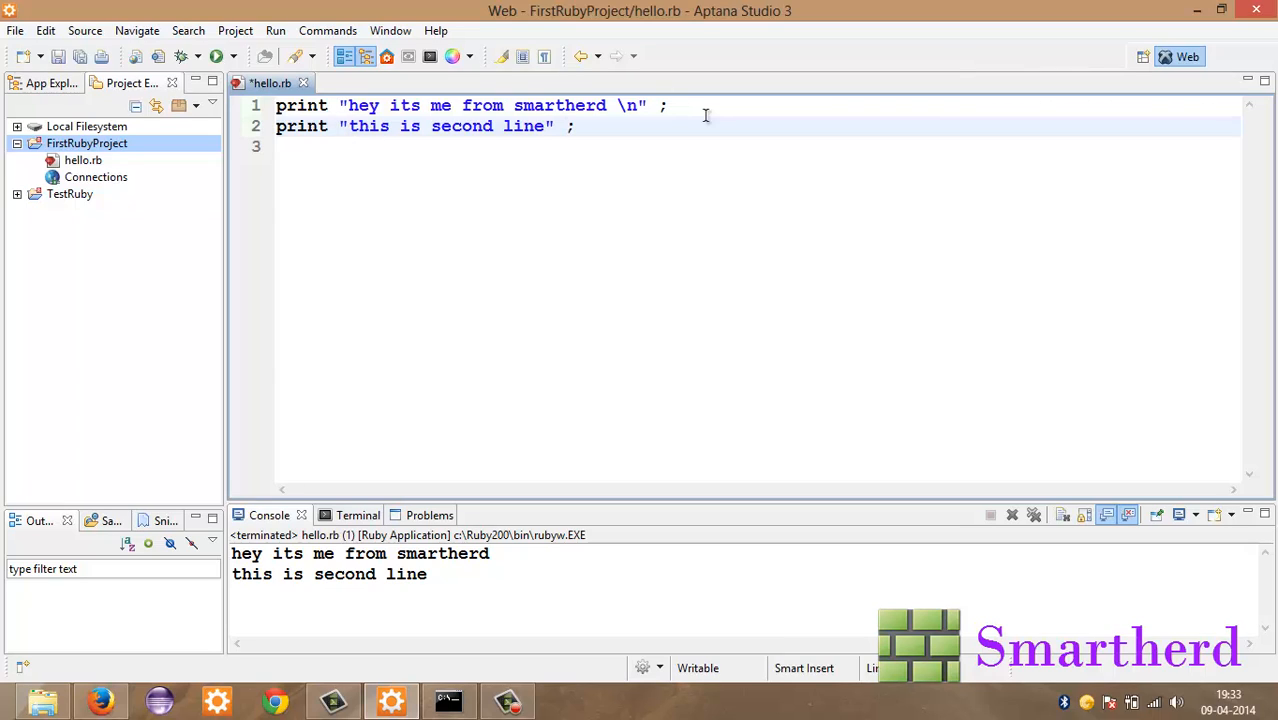
key(ctrl+s)
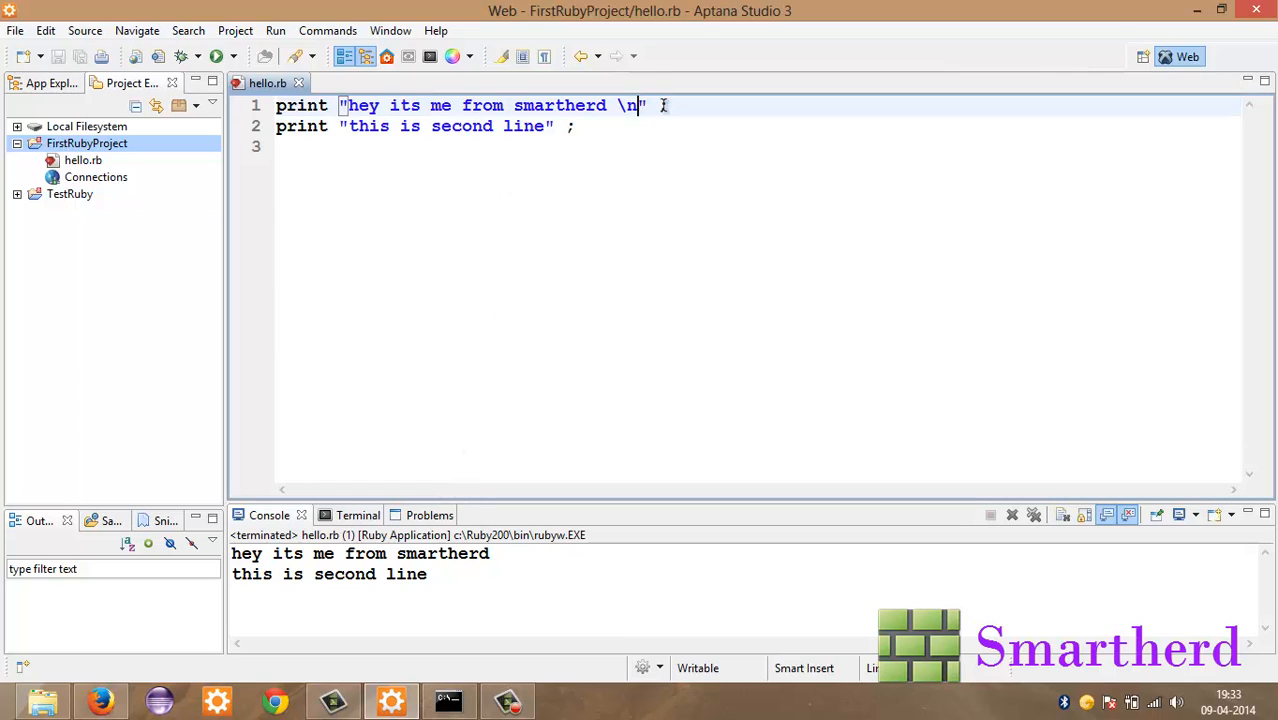
key(BackSpace)
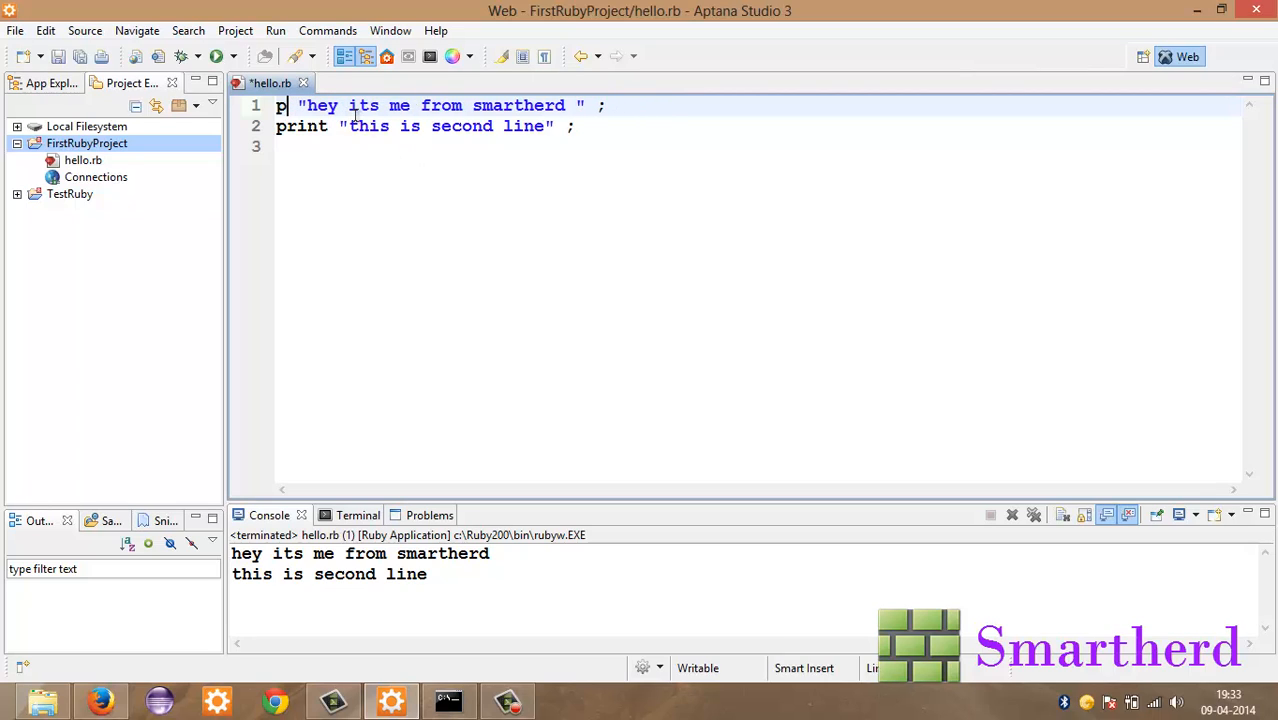
Step: Replace print with puts on both lines and save hello.rb
text(uts)
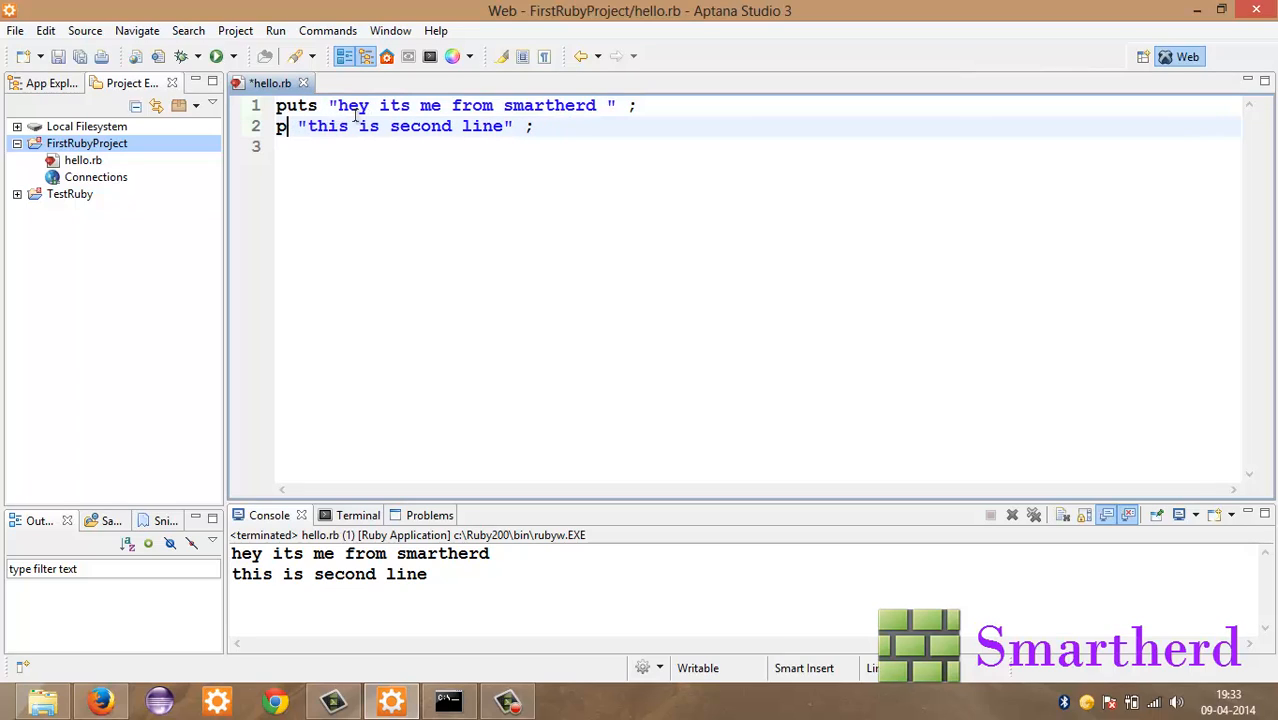
text(uts)
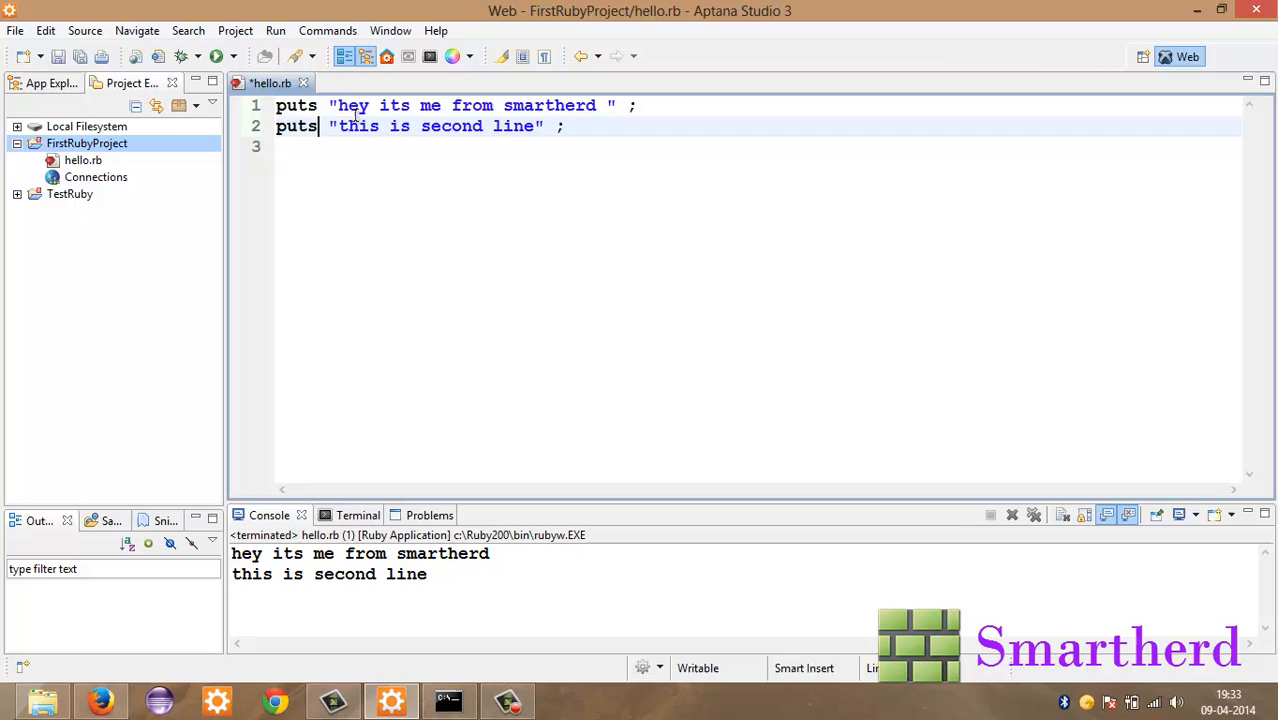
key(ctrl+s)
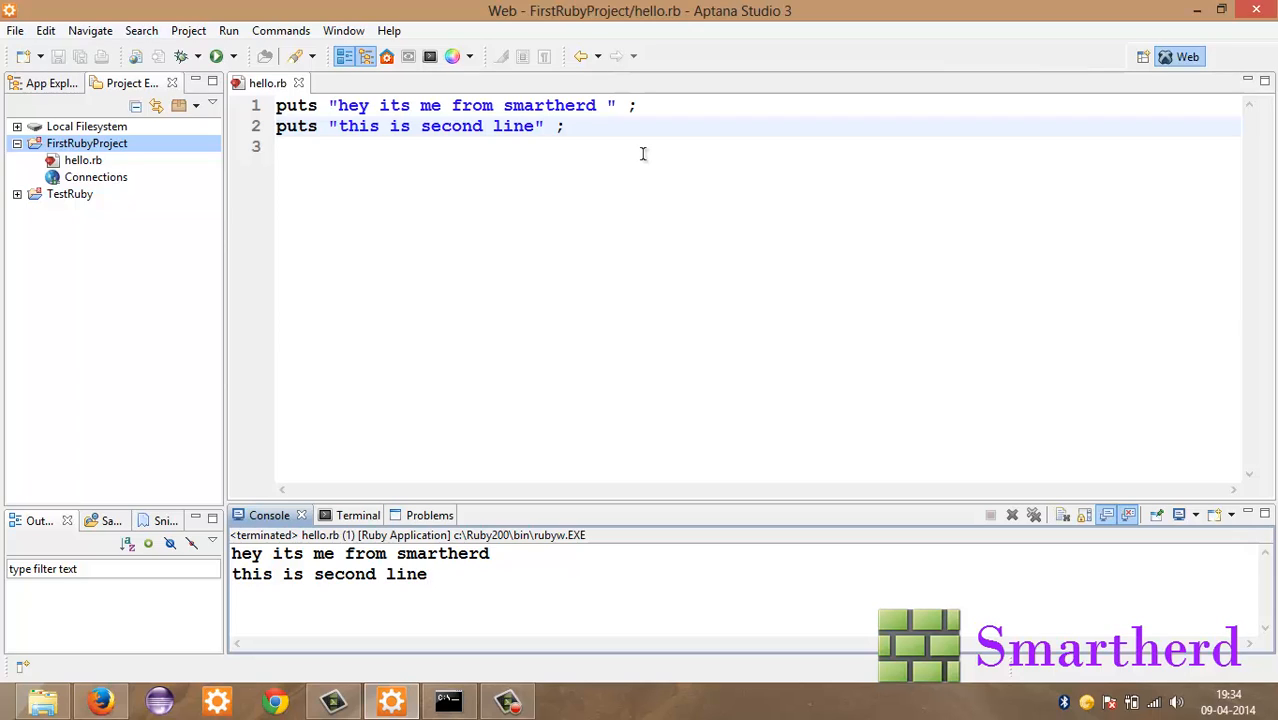
mouse_move(596, 168)
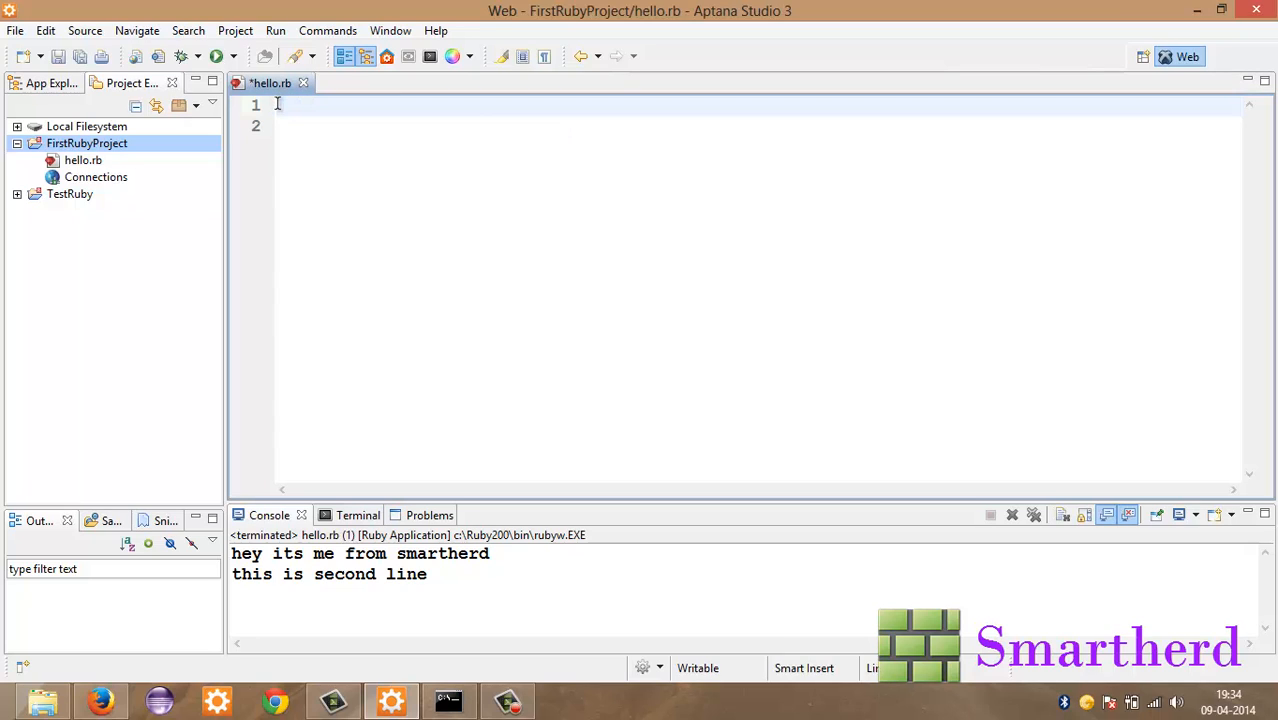
Step: Write puts "Enter your name" on line 1, removing a stray semicolon
click(80, 56)
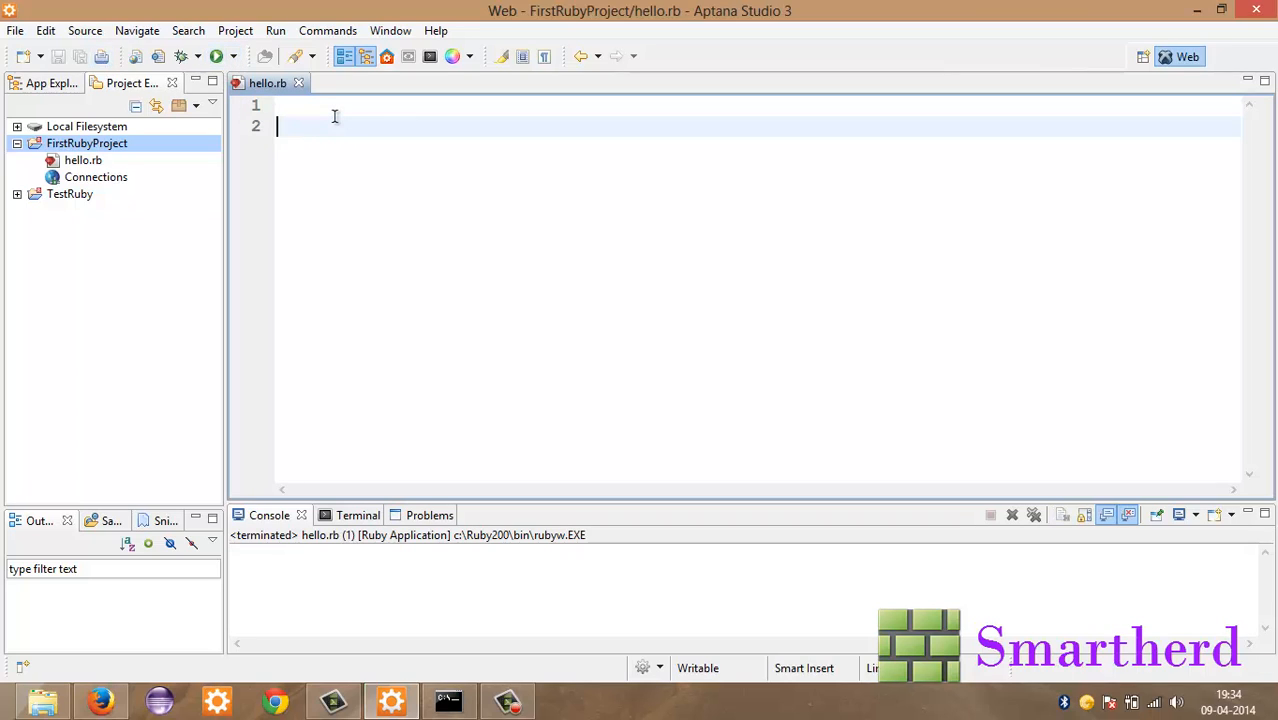
click(360, 108)
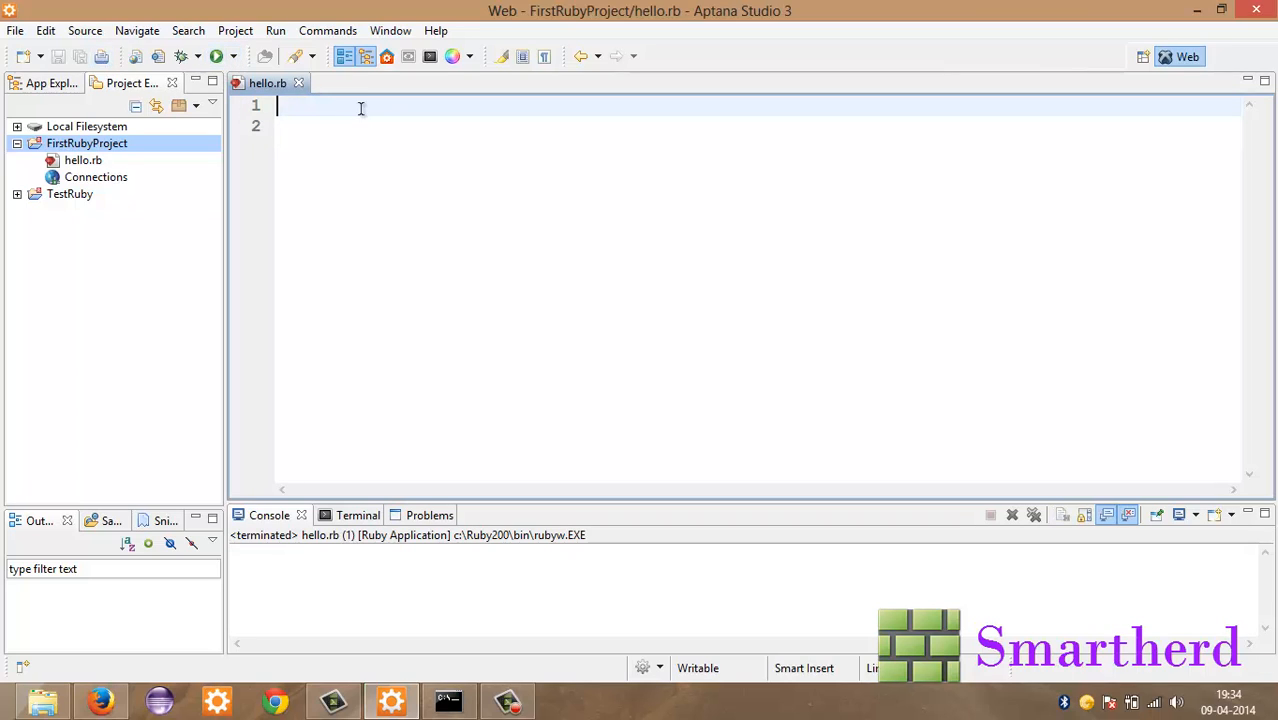
text(pu)
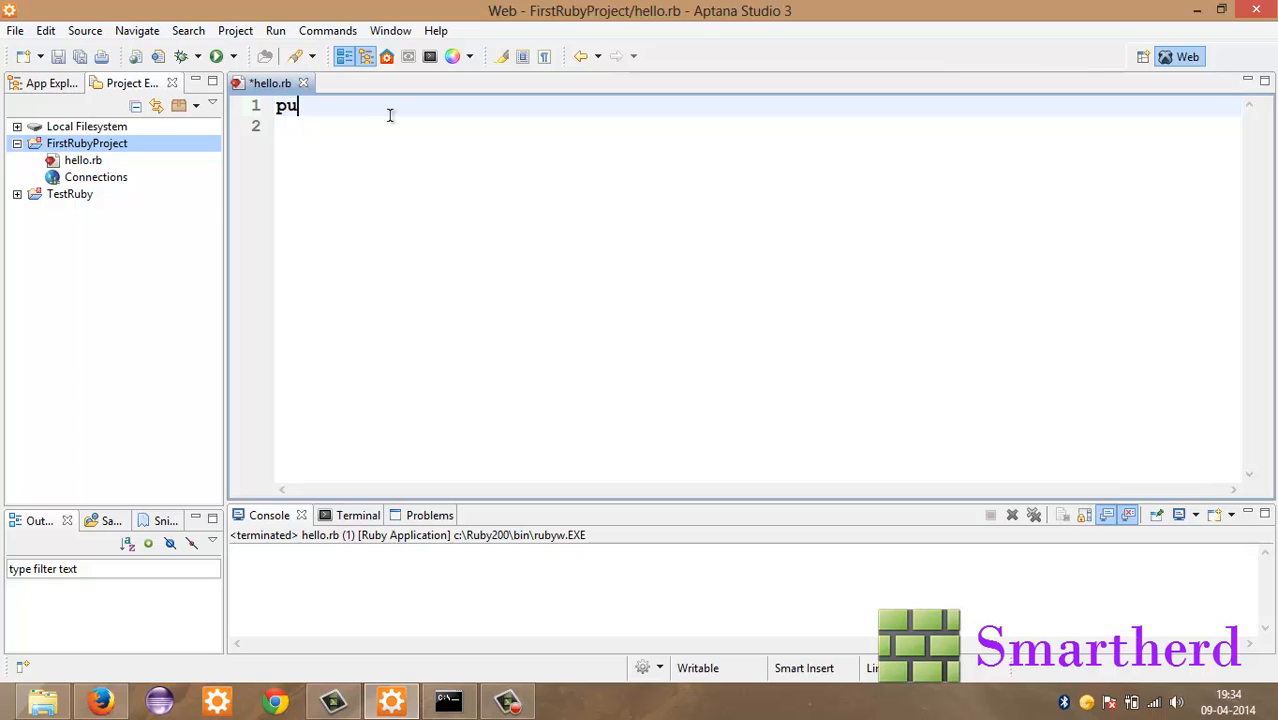
text(ts "")
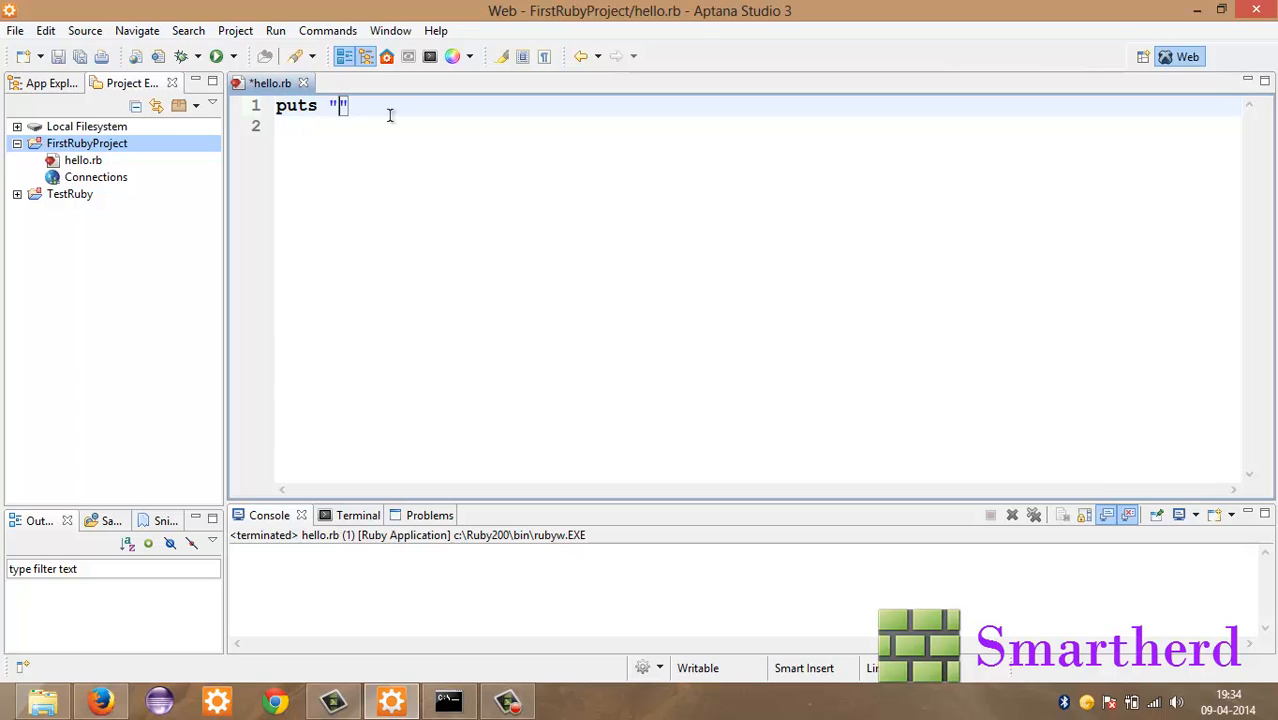
text(Enter your name)
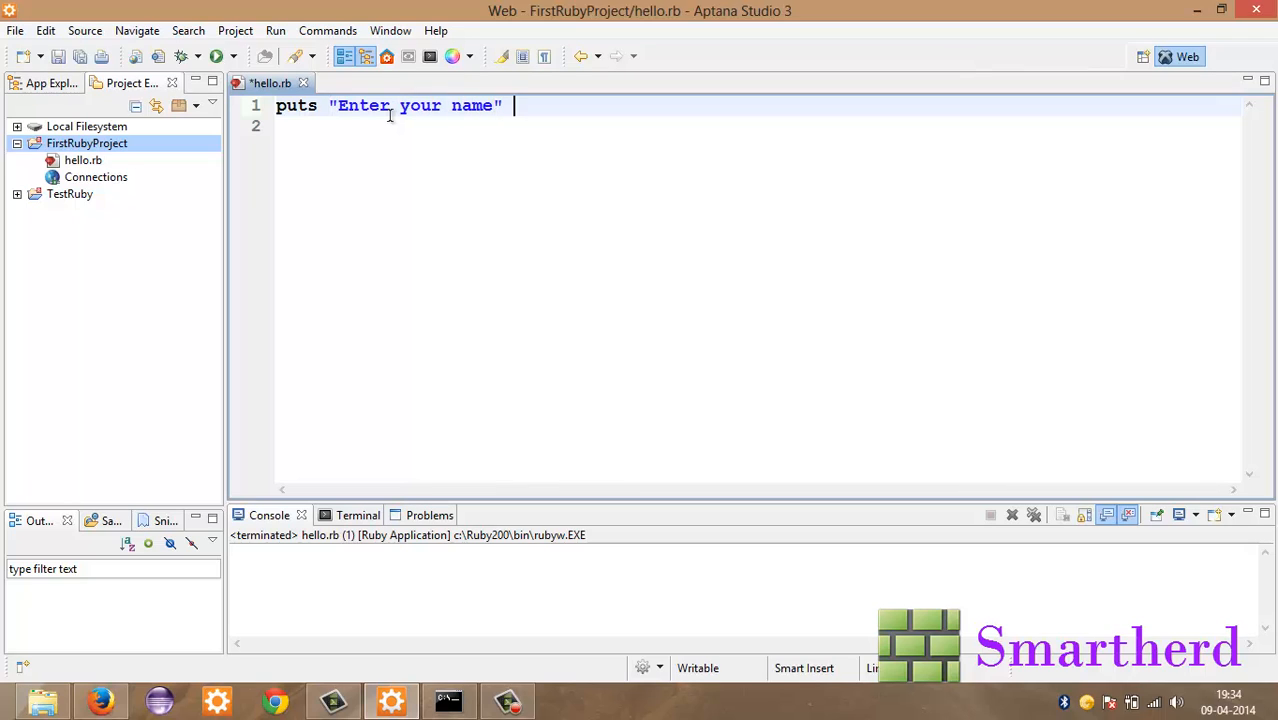
text(;)
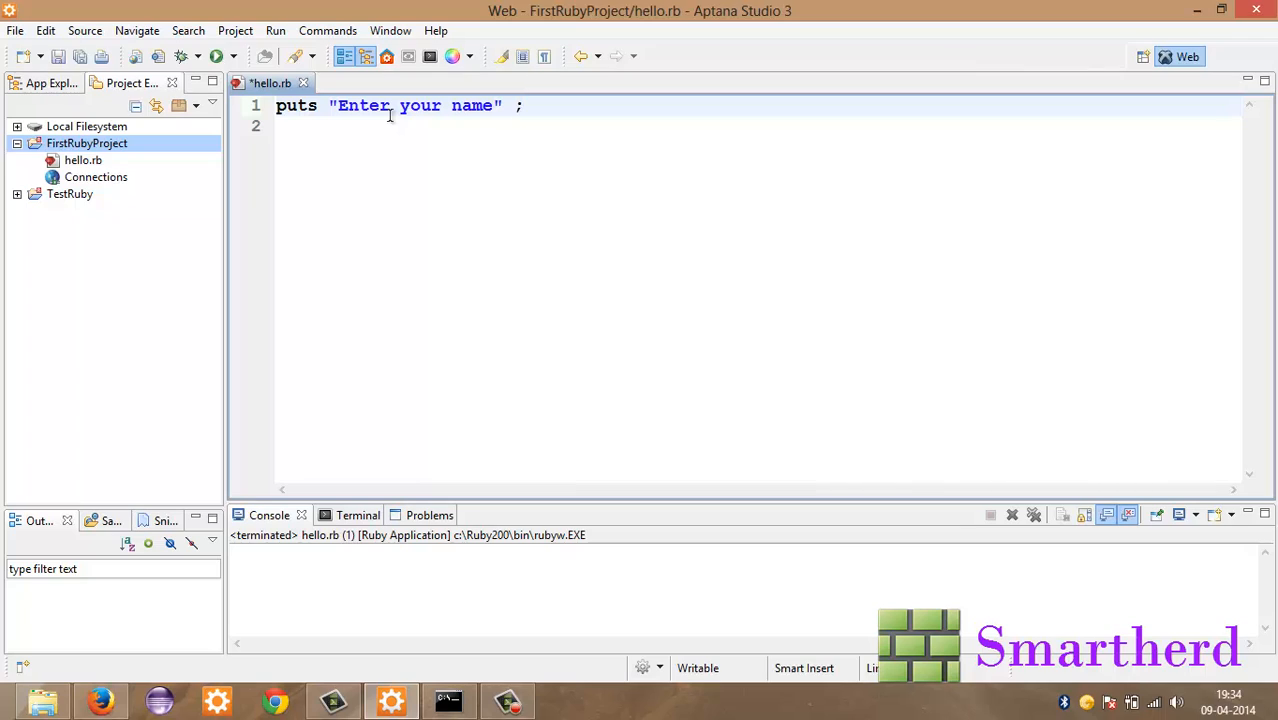
key(BackSpace)
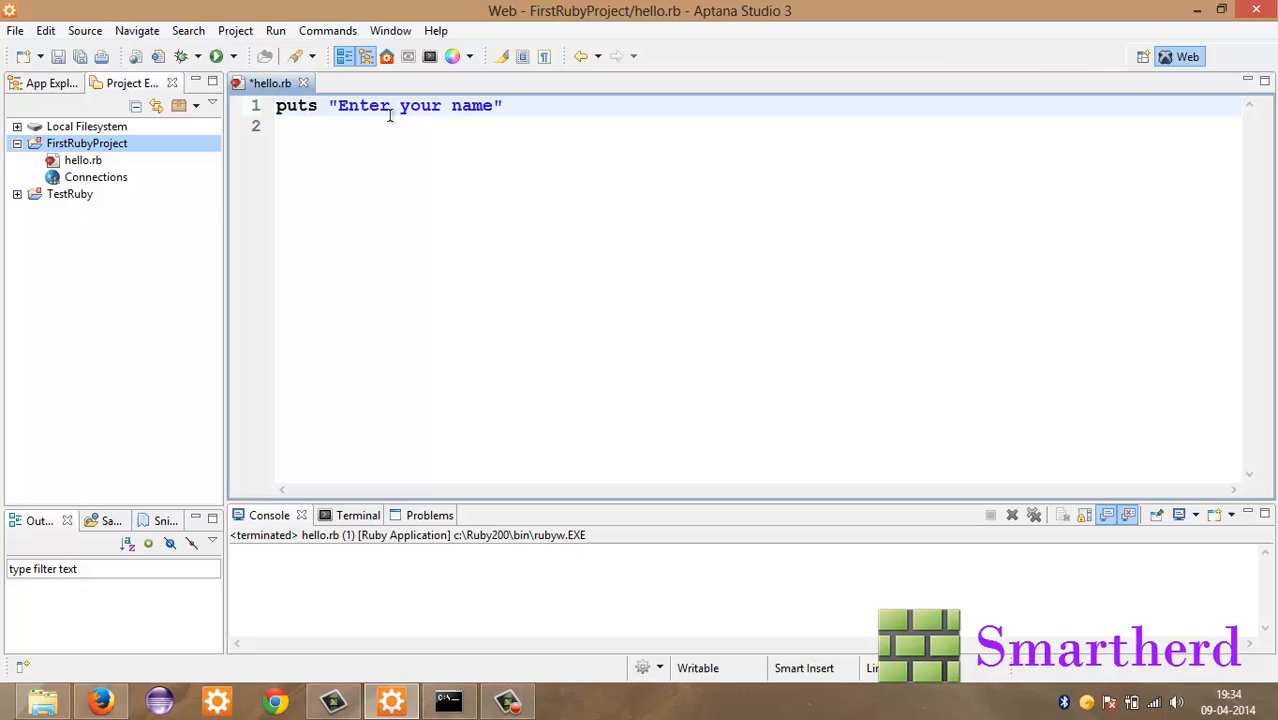
Step: Add name = gets on line 2 to read the user's reply
key(enter)
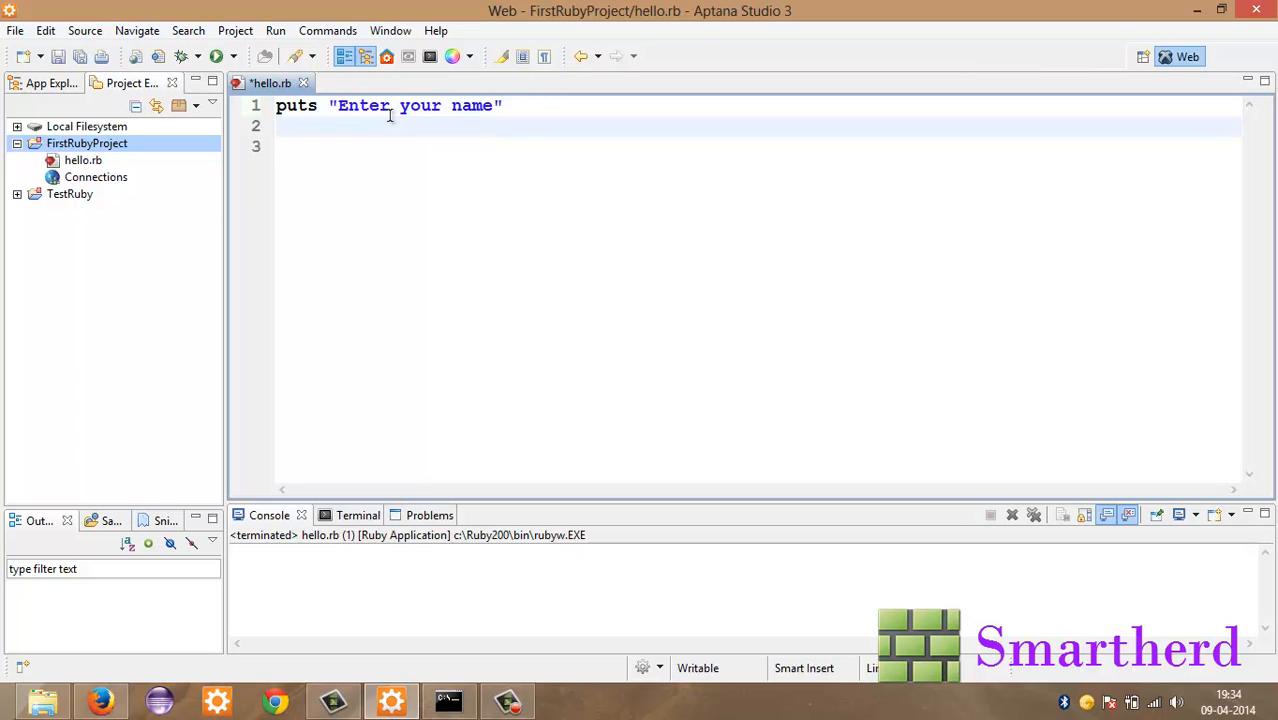
text(name)
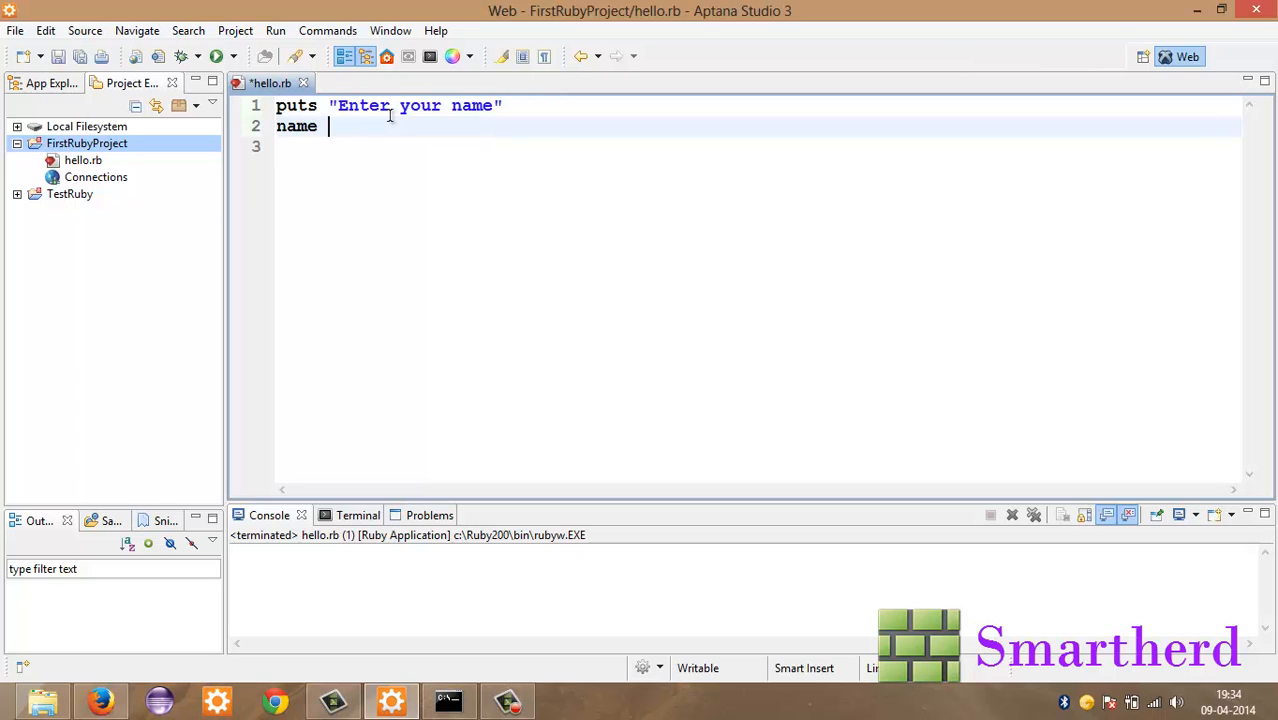
text(= gets)
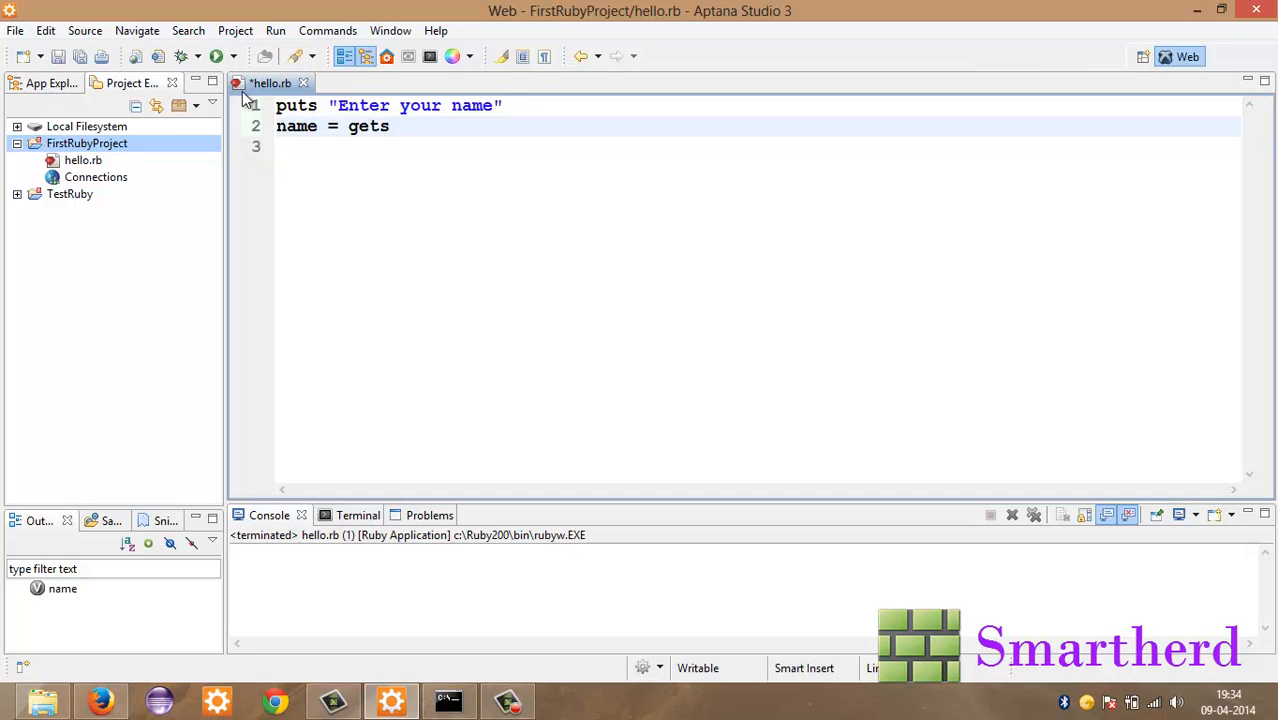
Step: Save and run hello.rb, answering the prompt with shreks, then begin a third line
click(216, 56)
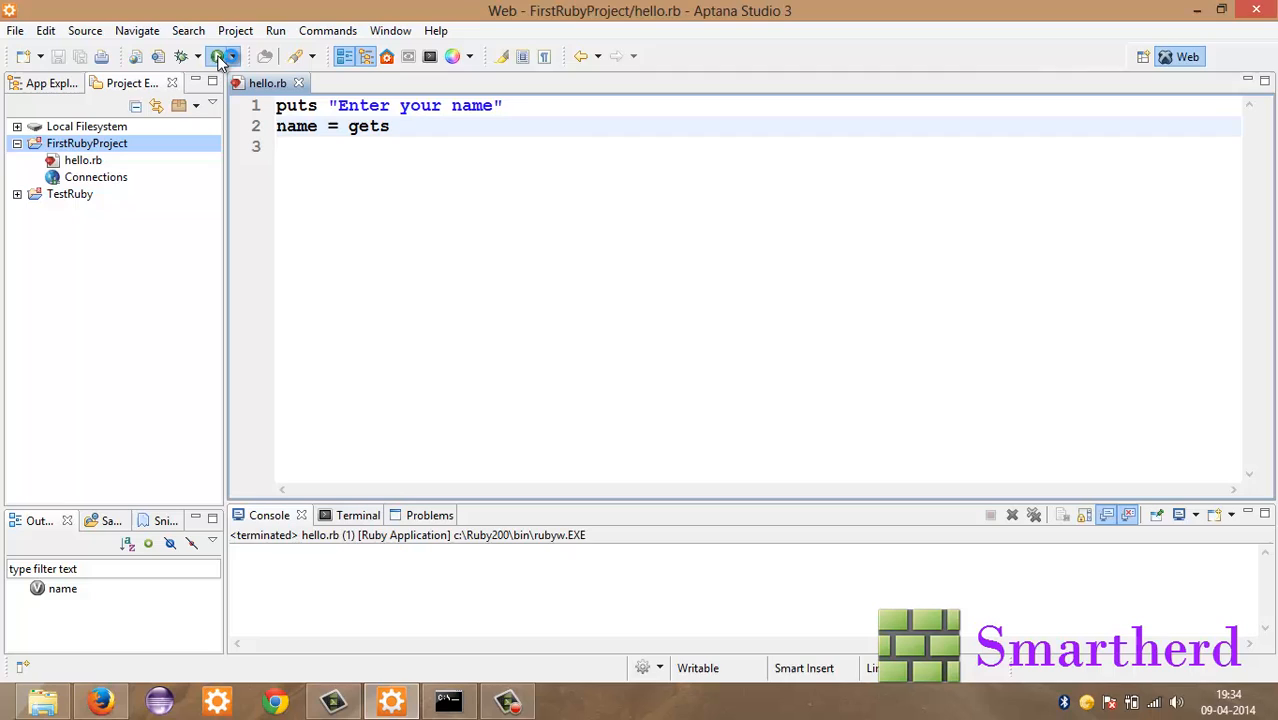
click(216, 56)
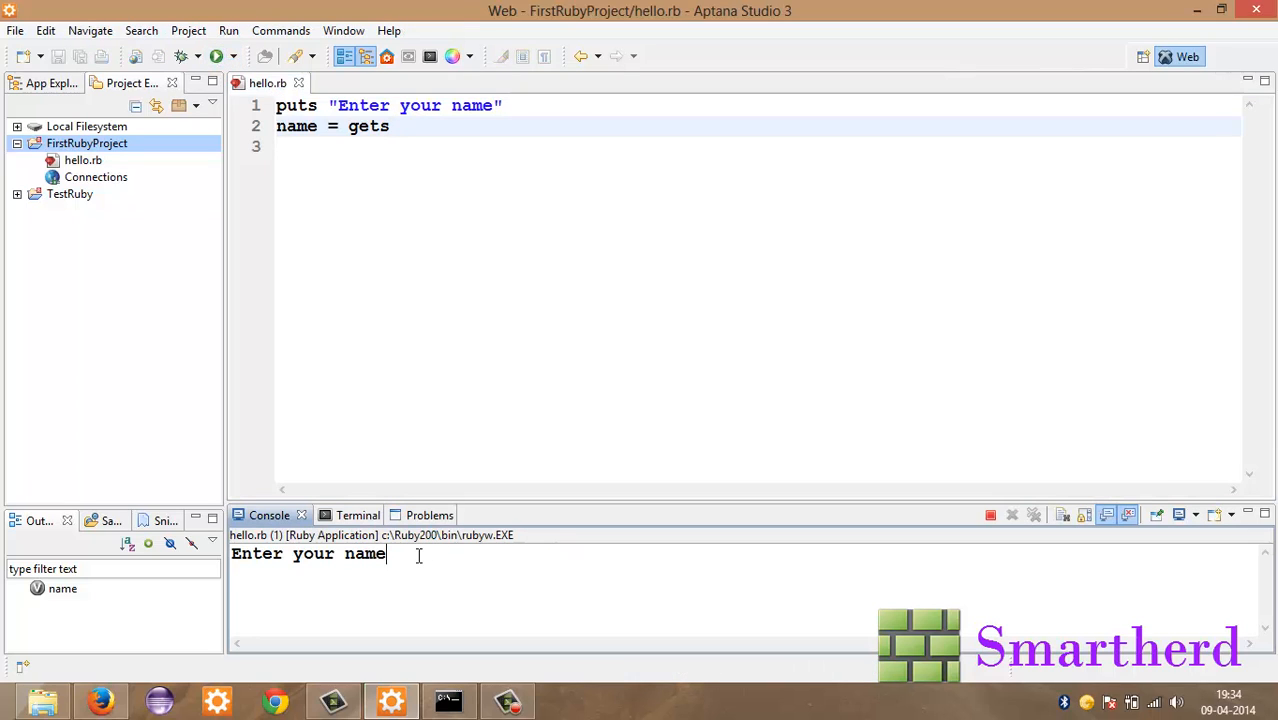
text(s)
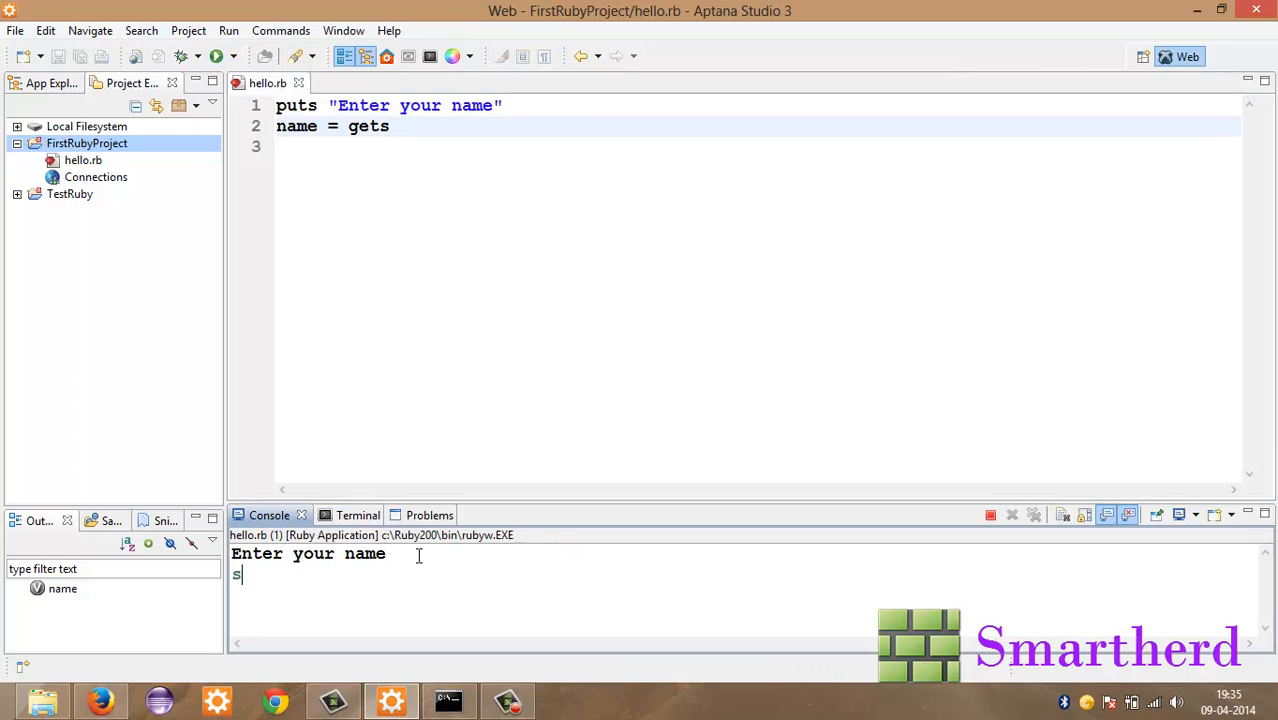
text(hreks)
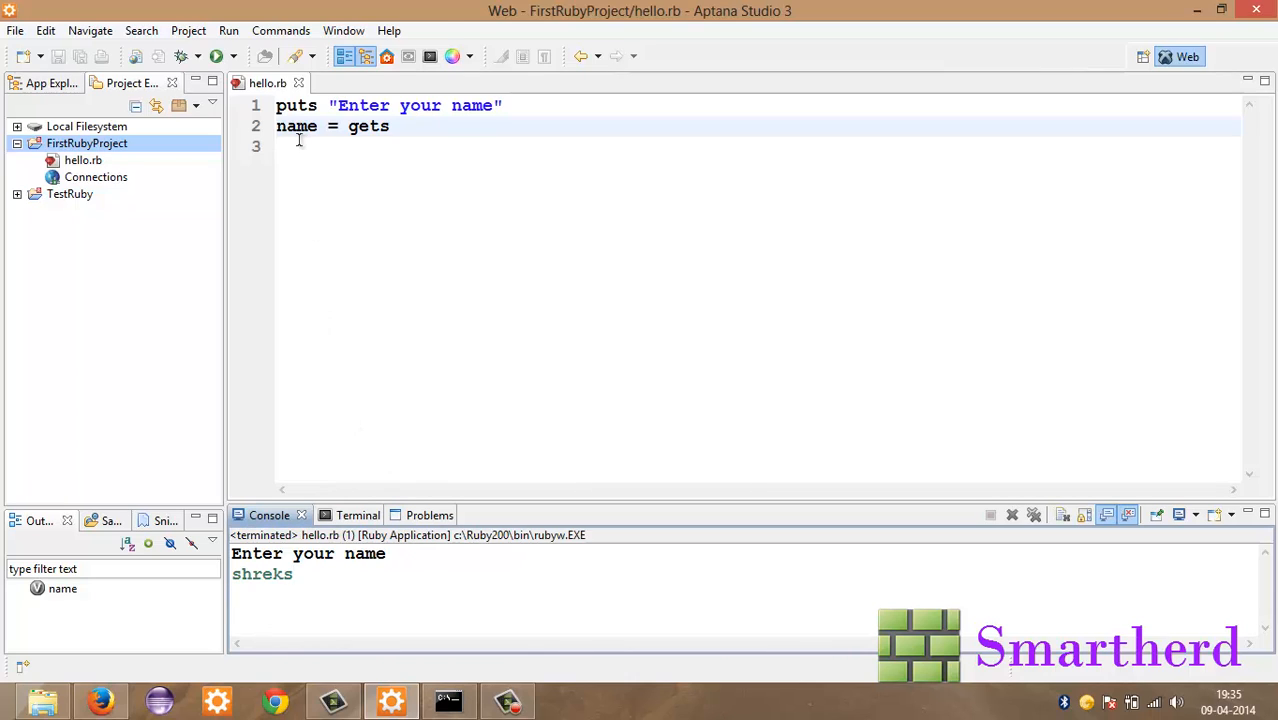
text(p)
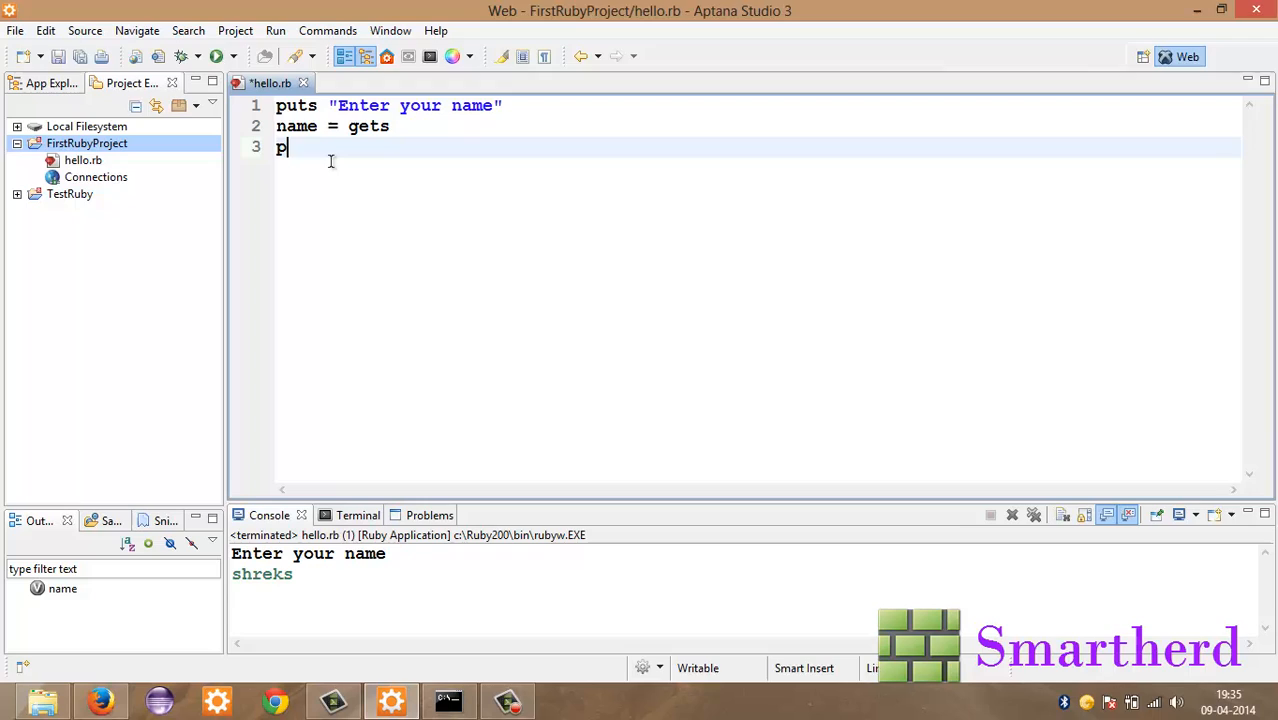
Step: Add puts name on line 3 and run, entering shreks so it is echoed back
text(uts)
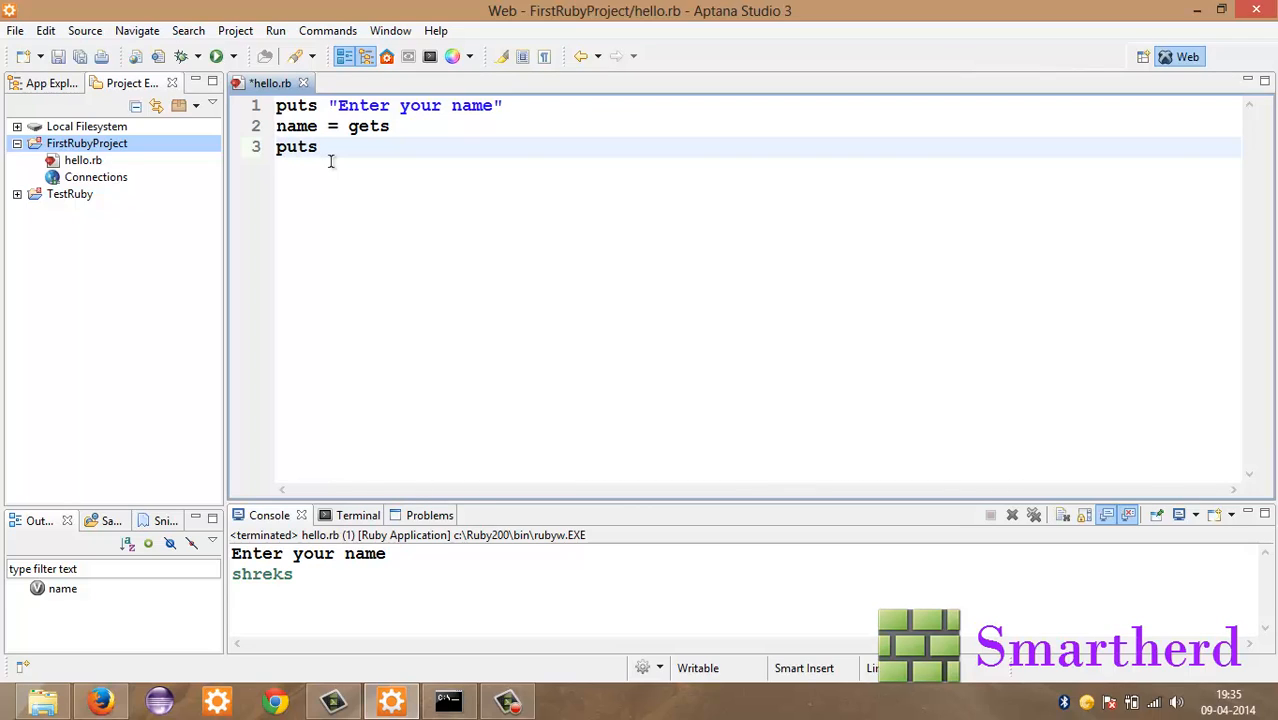
text(name)
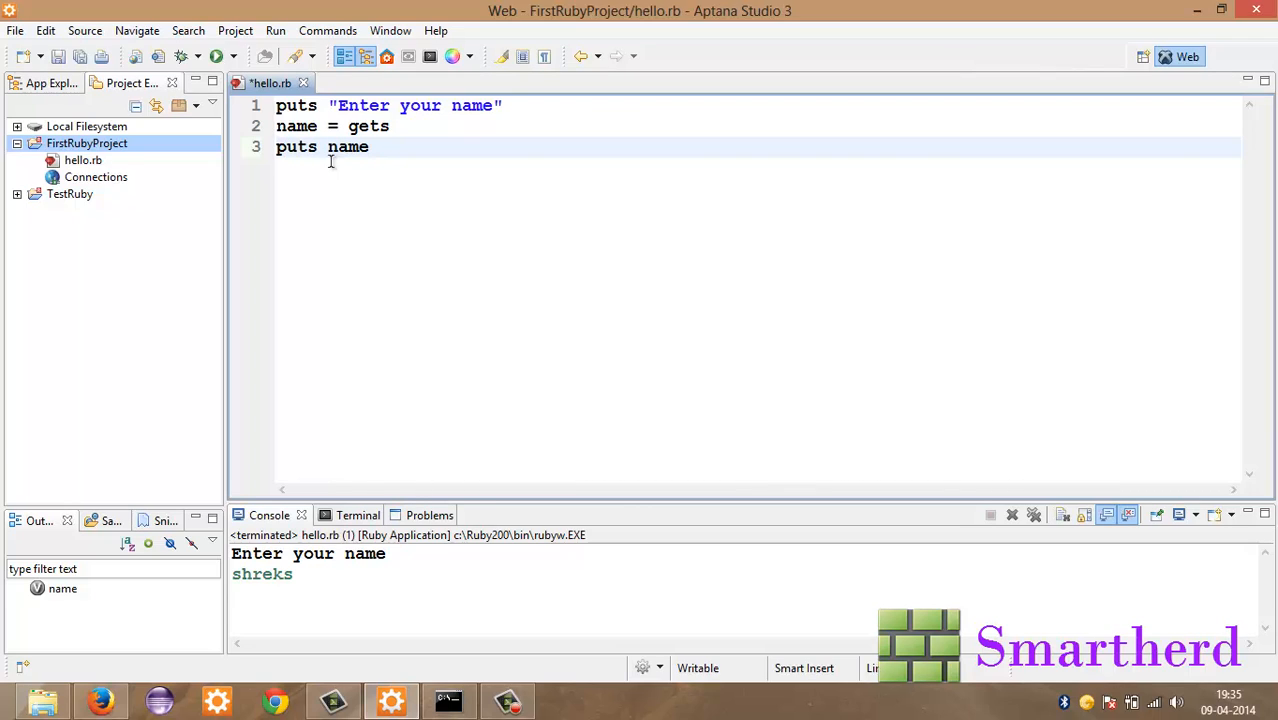
click(56, 56)
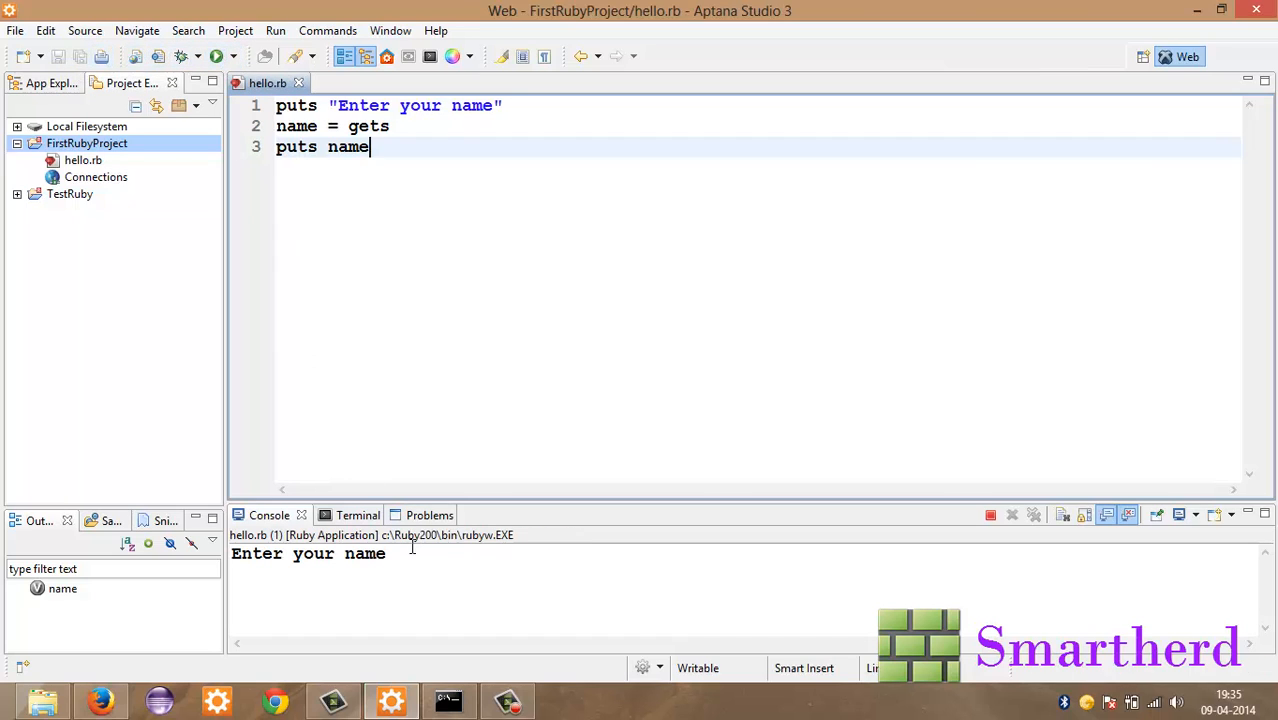
text(shreks)
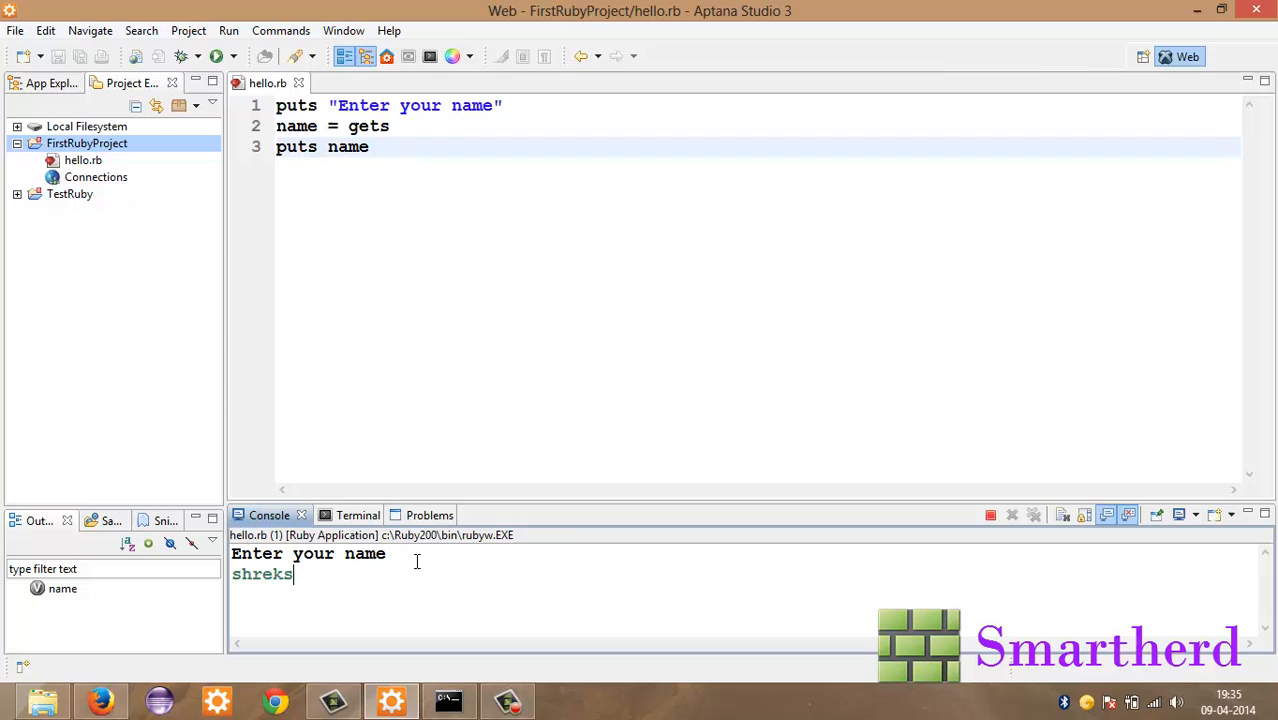
key(enter)
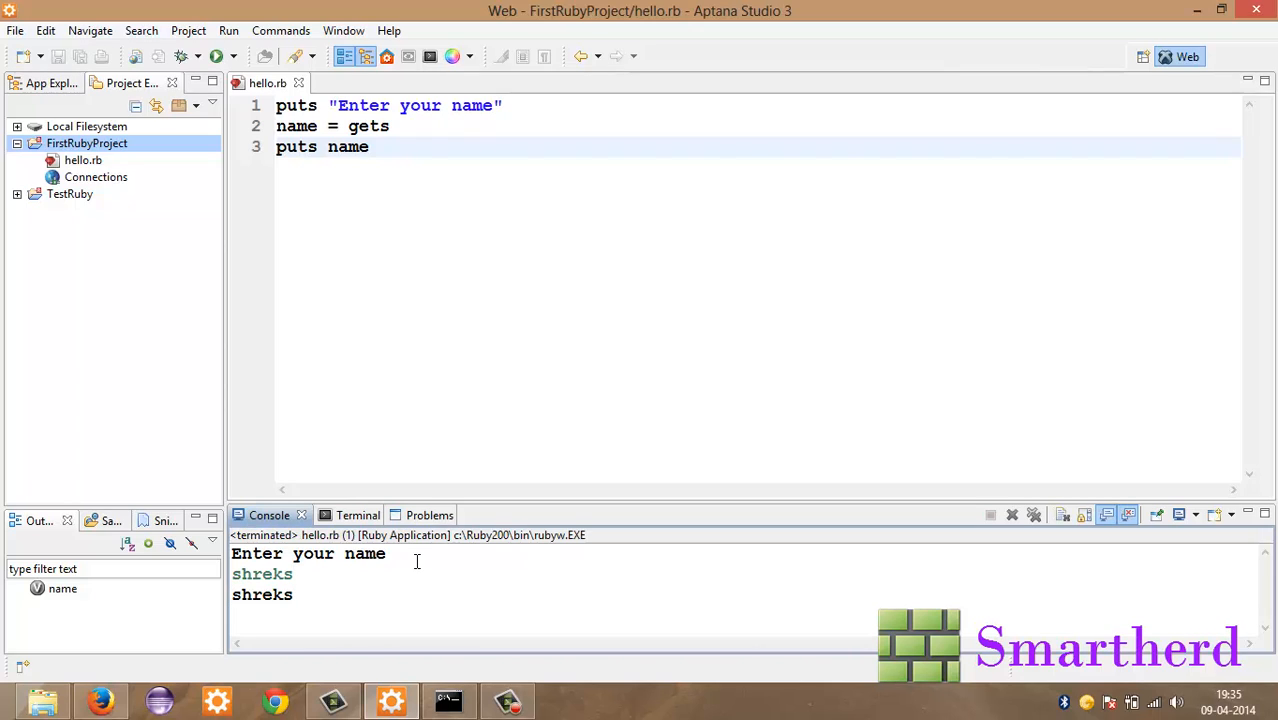
mouse_move(258, 596)
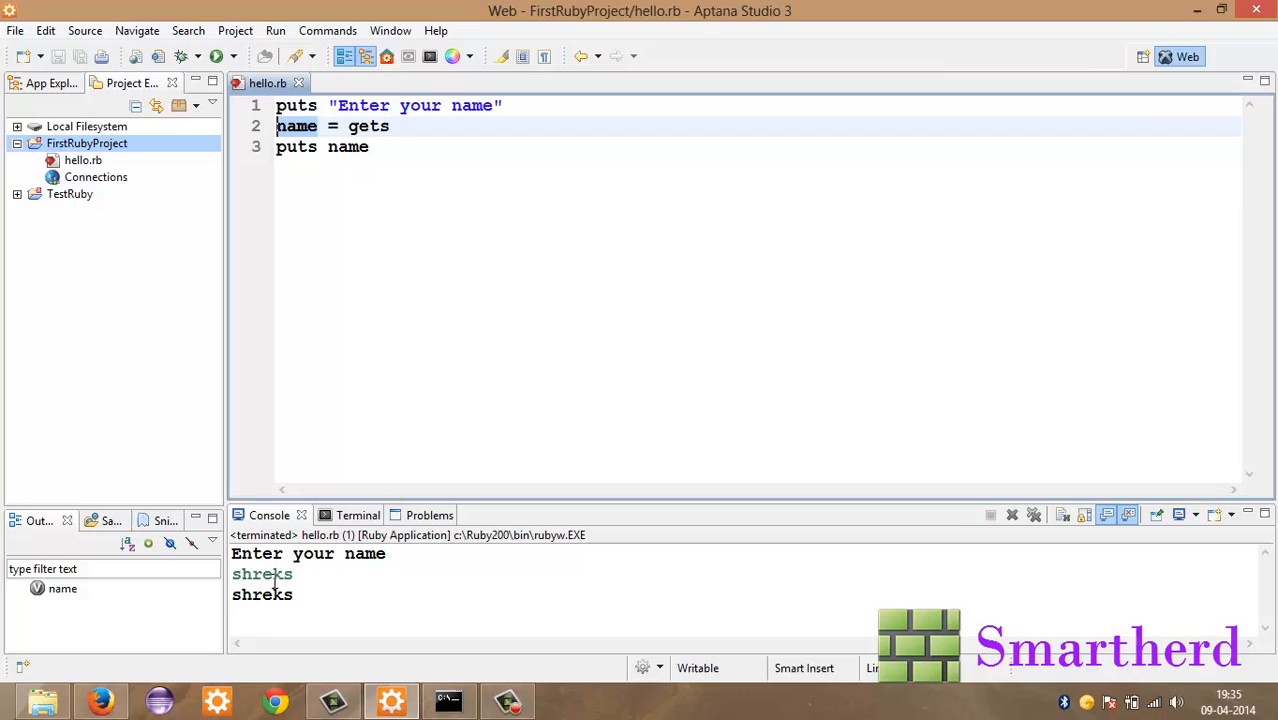
mouse_move(464, 252)
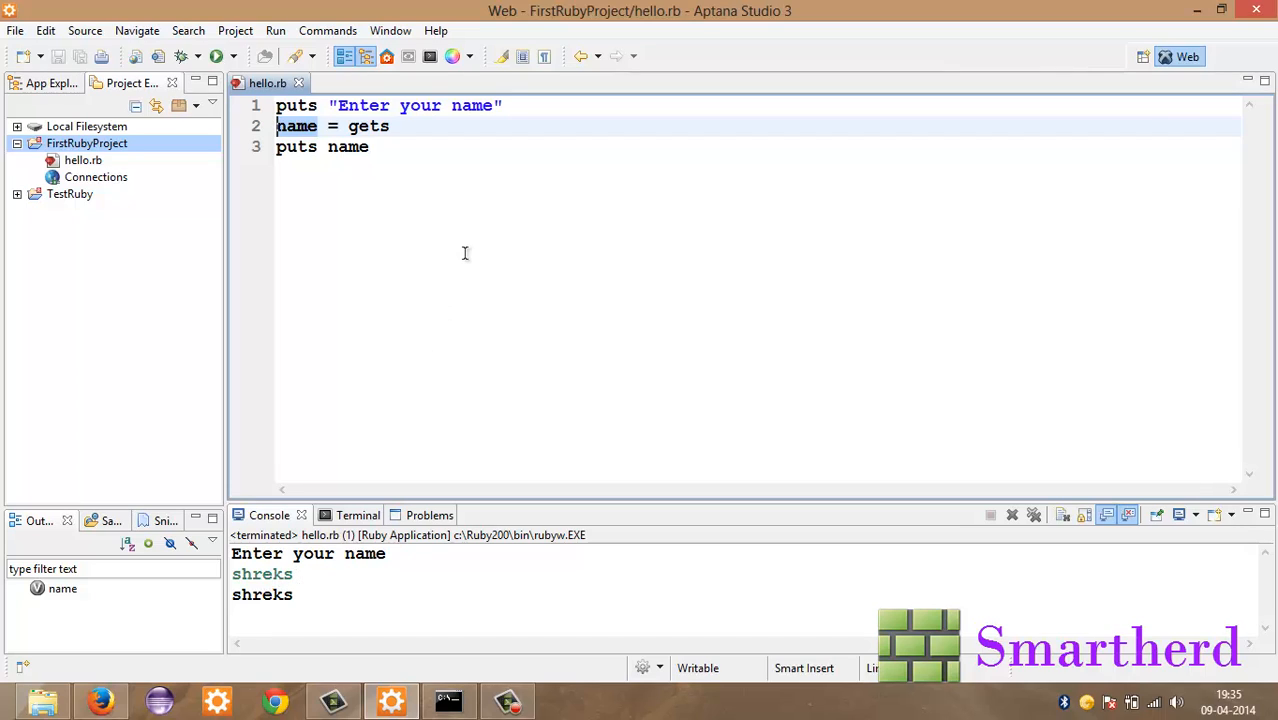
mouse_move(350, 504)
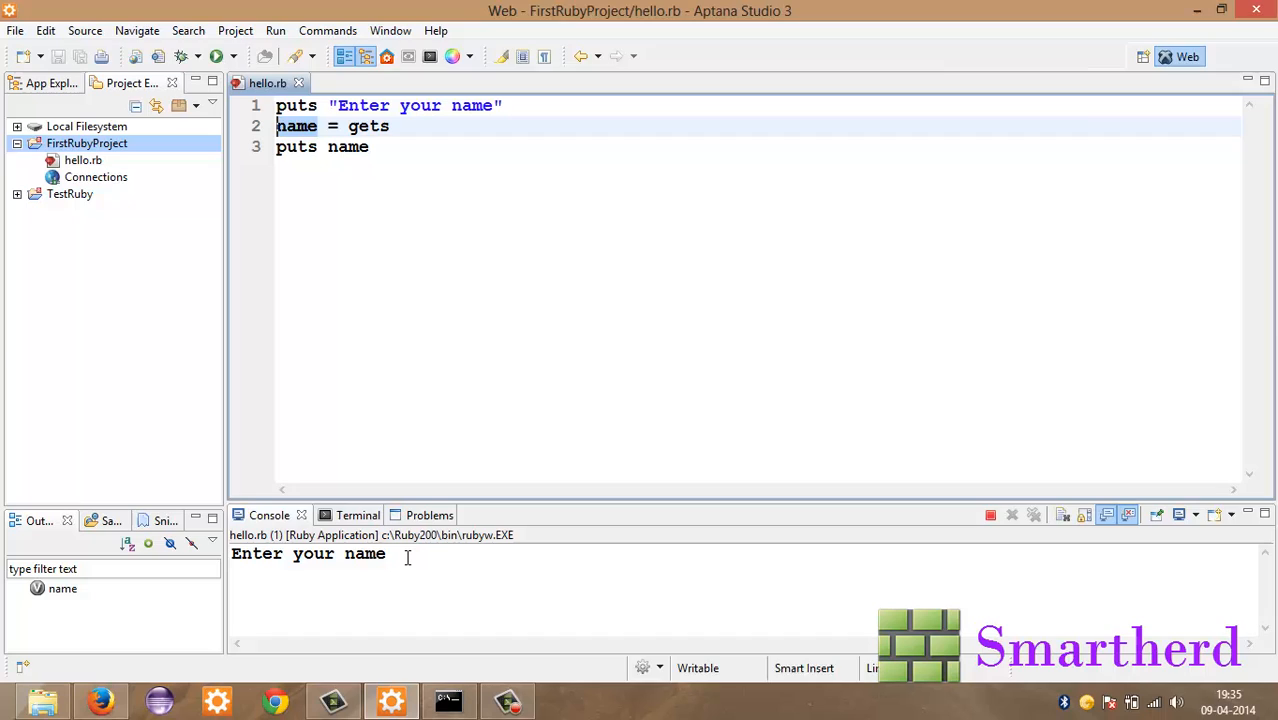
Step: Edit the prompt, run hello.rb and enter 500 in the console
text(5)
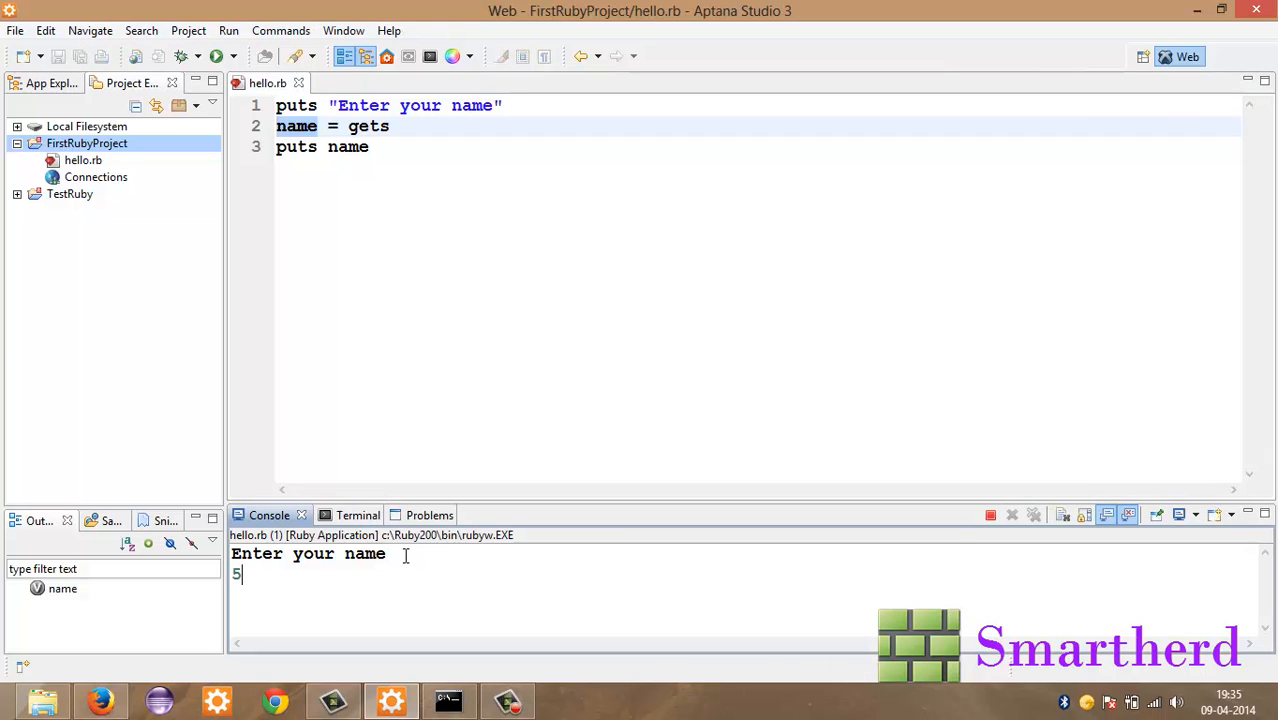
text(00)
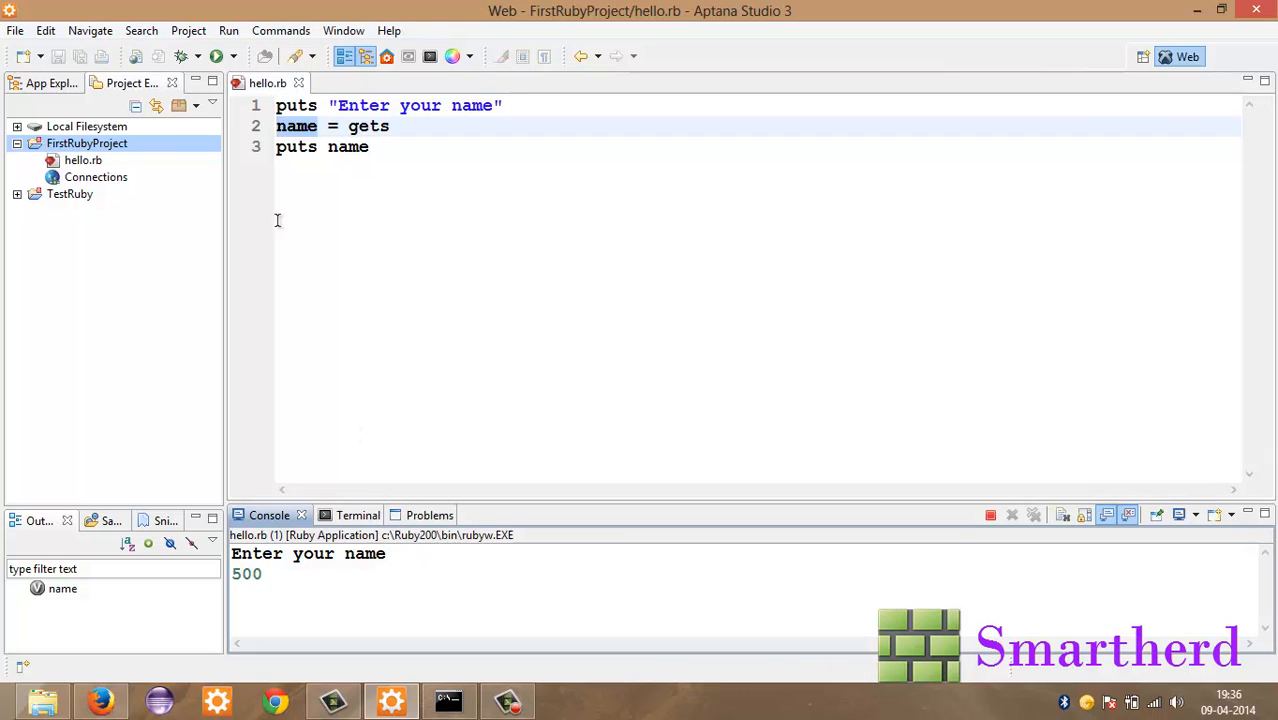
click(218, 56)
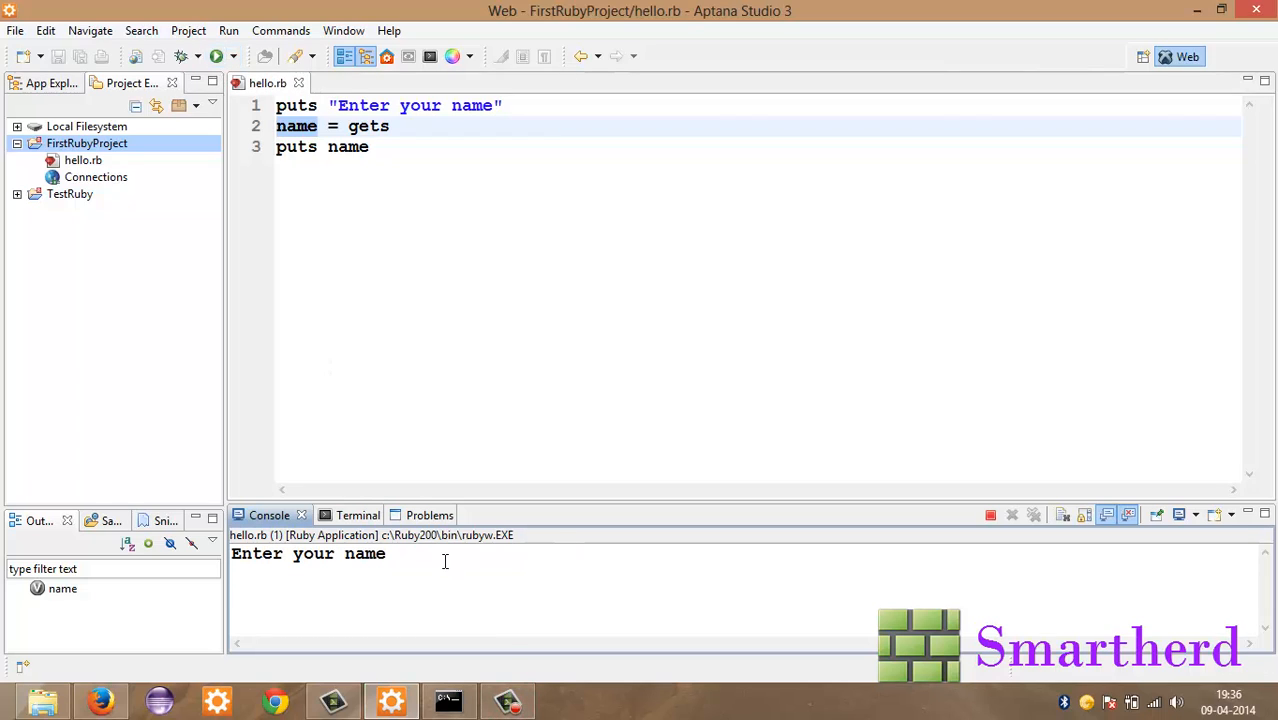
text(500)
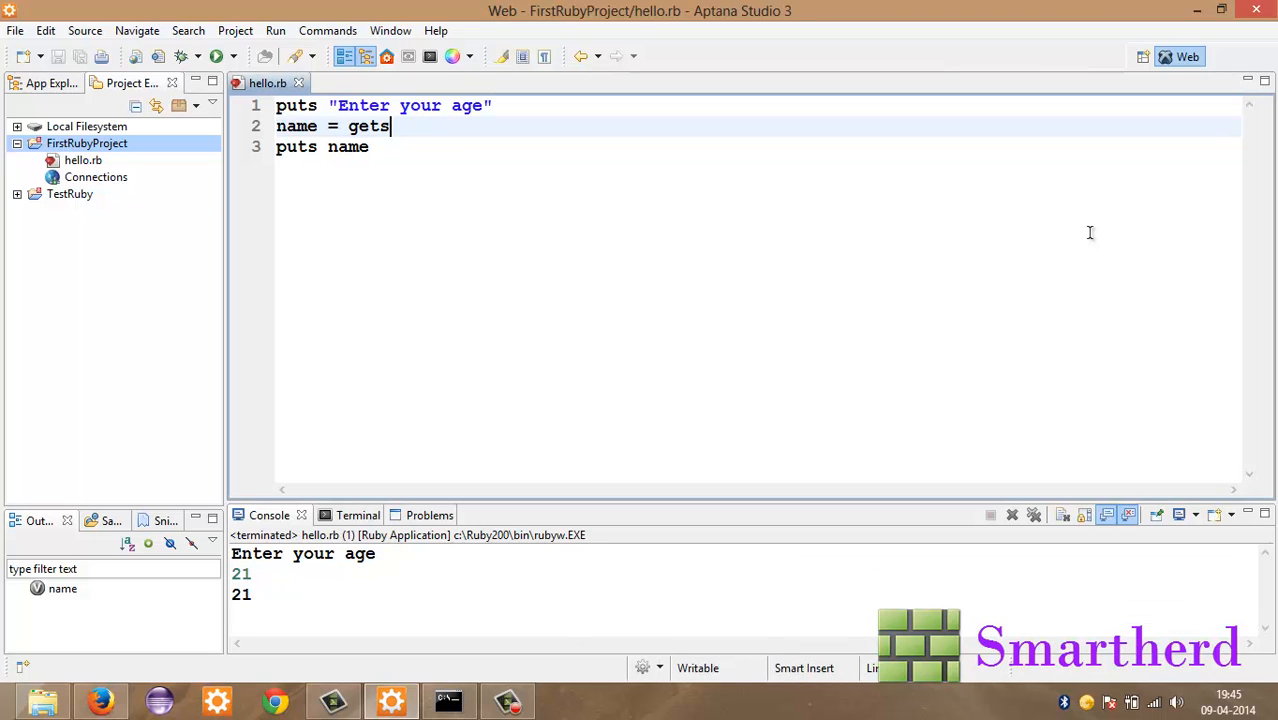
mouse_move(432, 132)
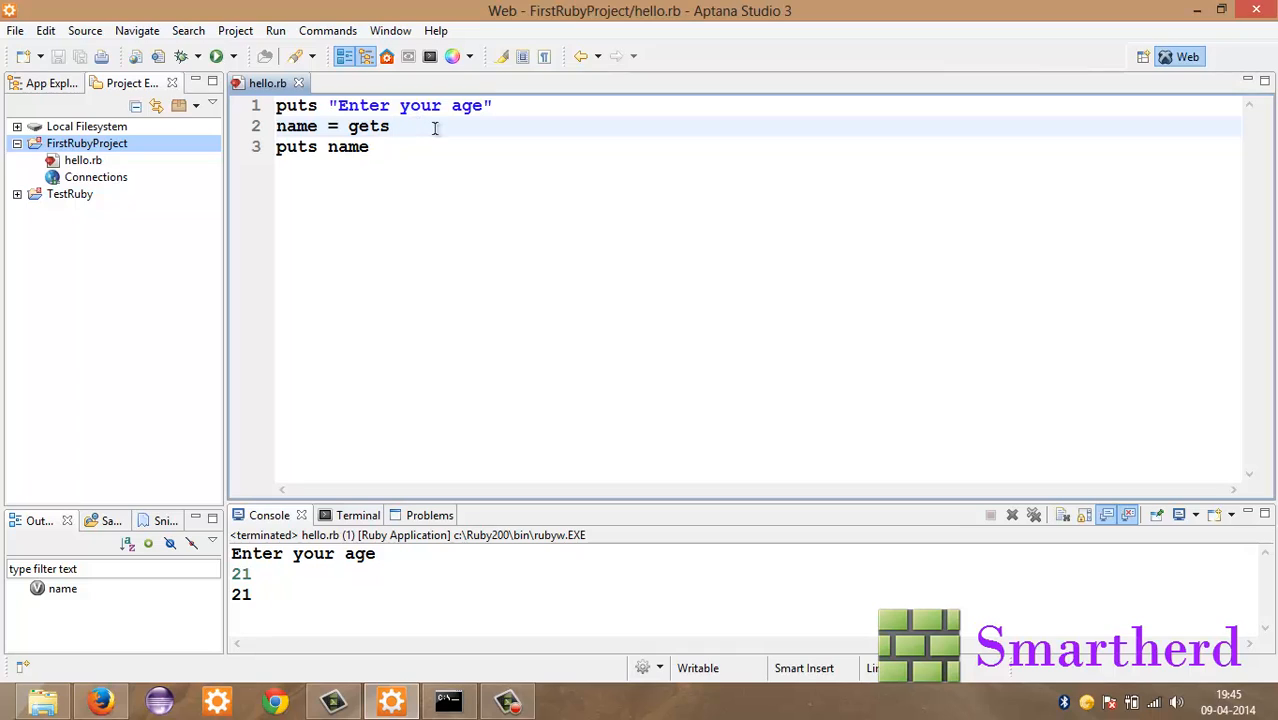
Step: Restore the prompt to name, read input with gets.chomp, and run entering shreks
double_click(468, 104)
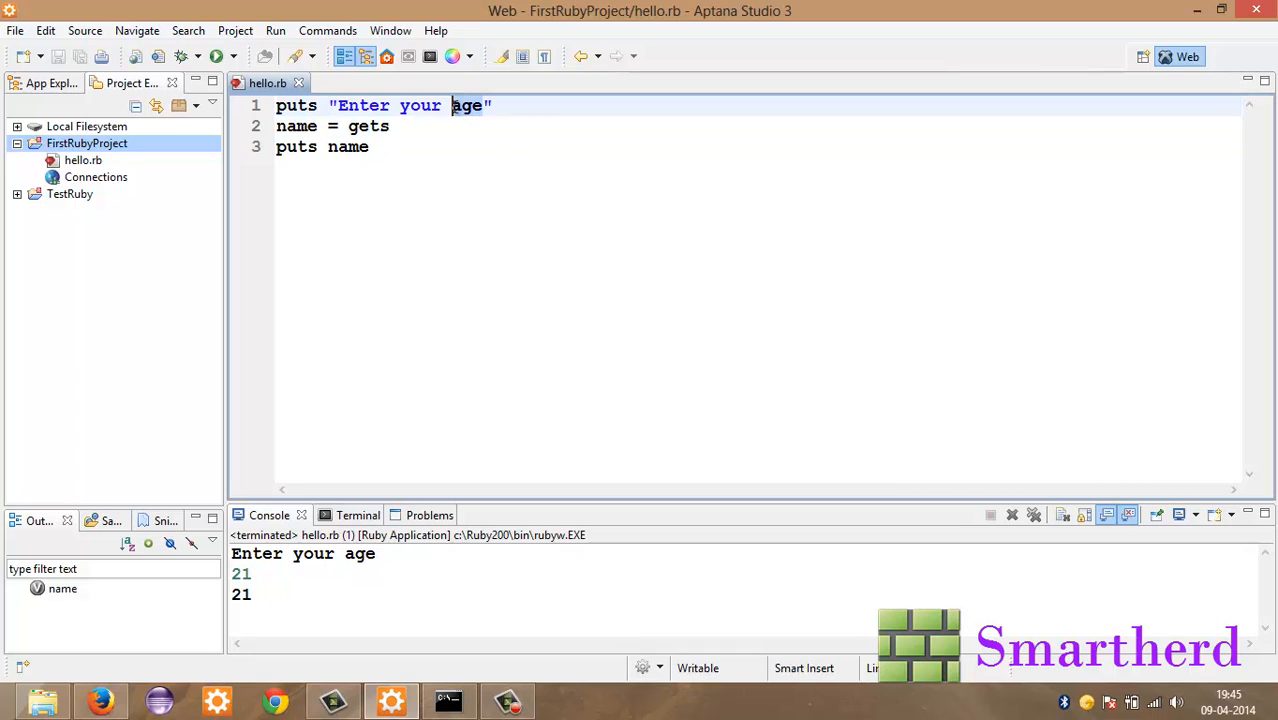
text(name)
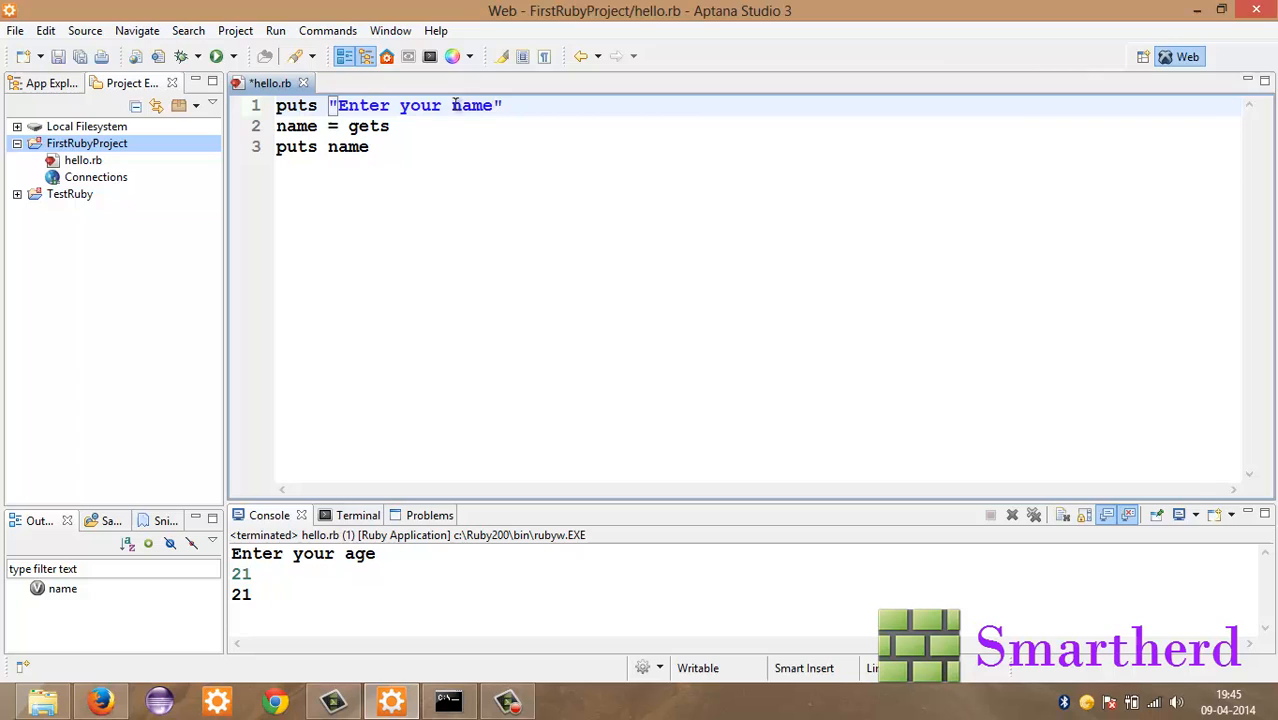
text(.)
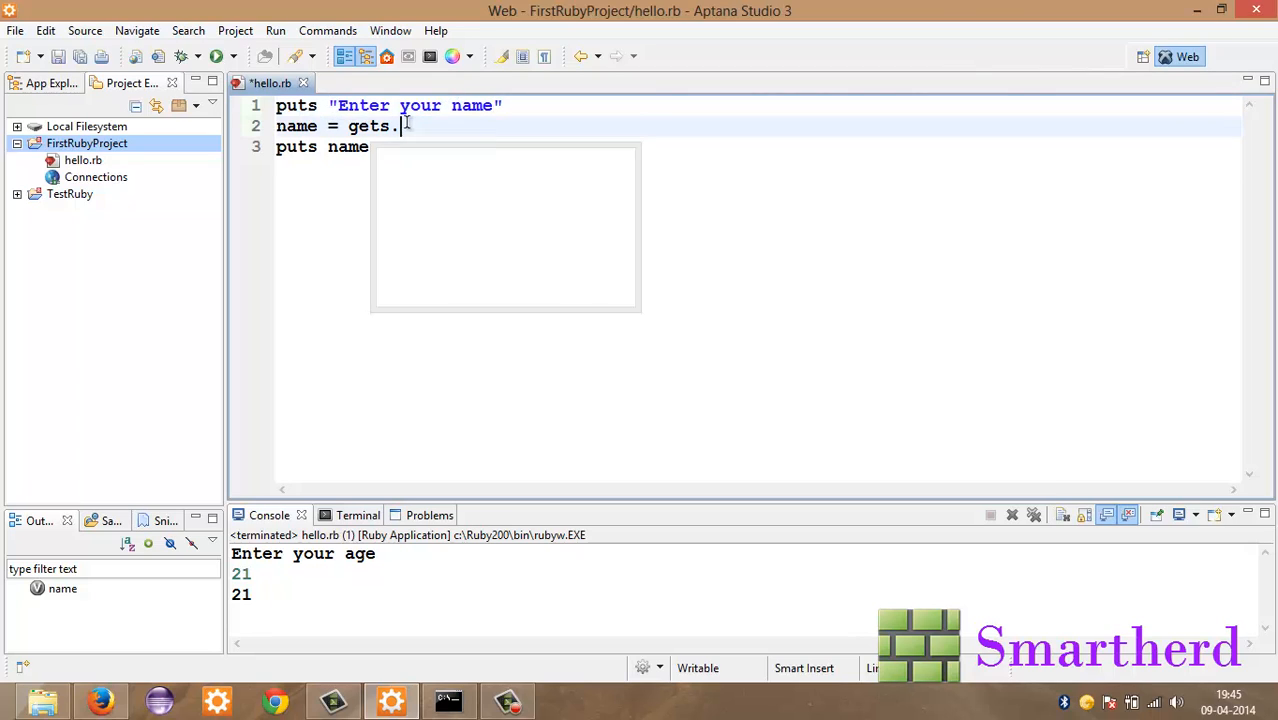
text(chomp)
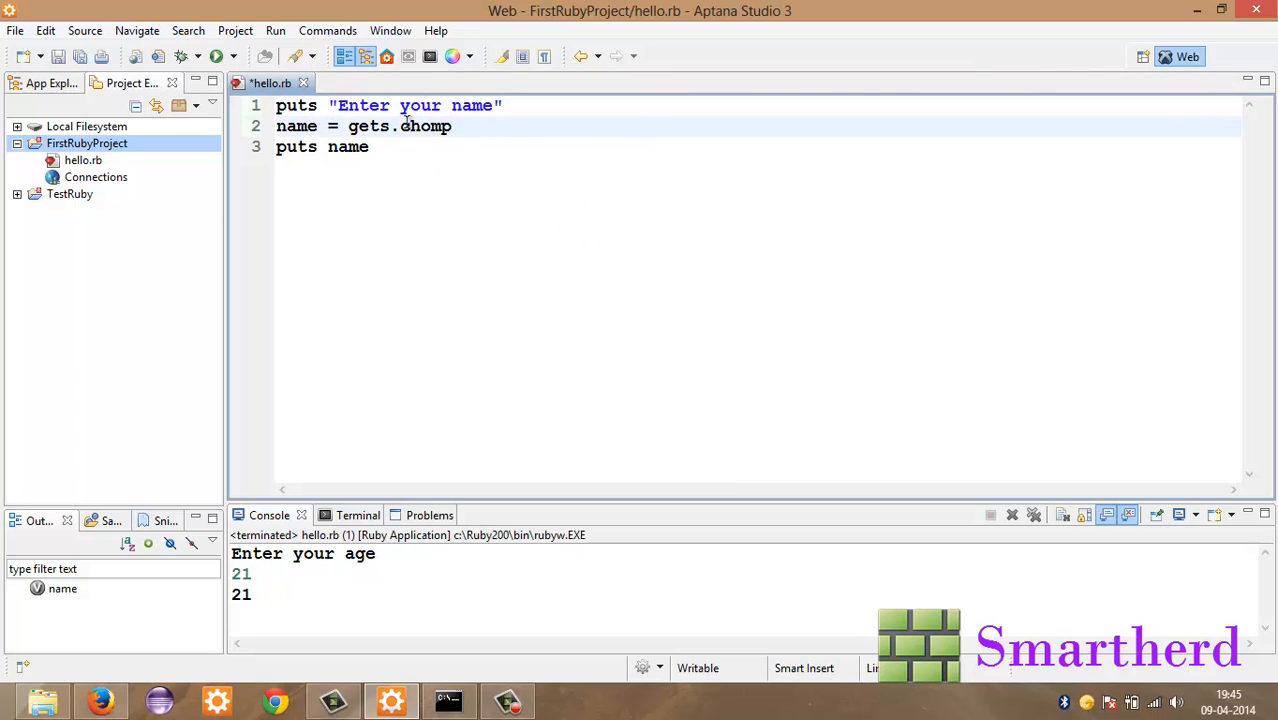
mouse_move(80, 56)
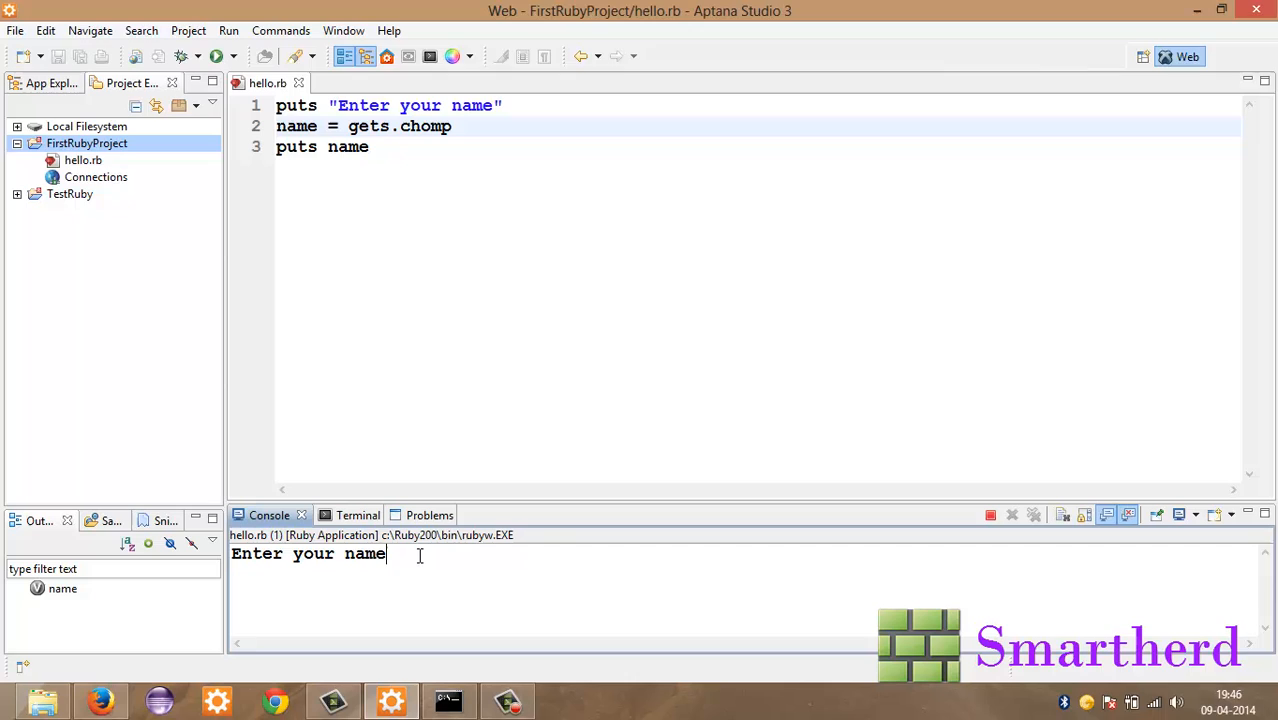
text(shreks)
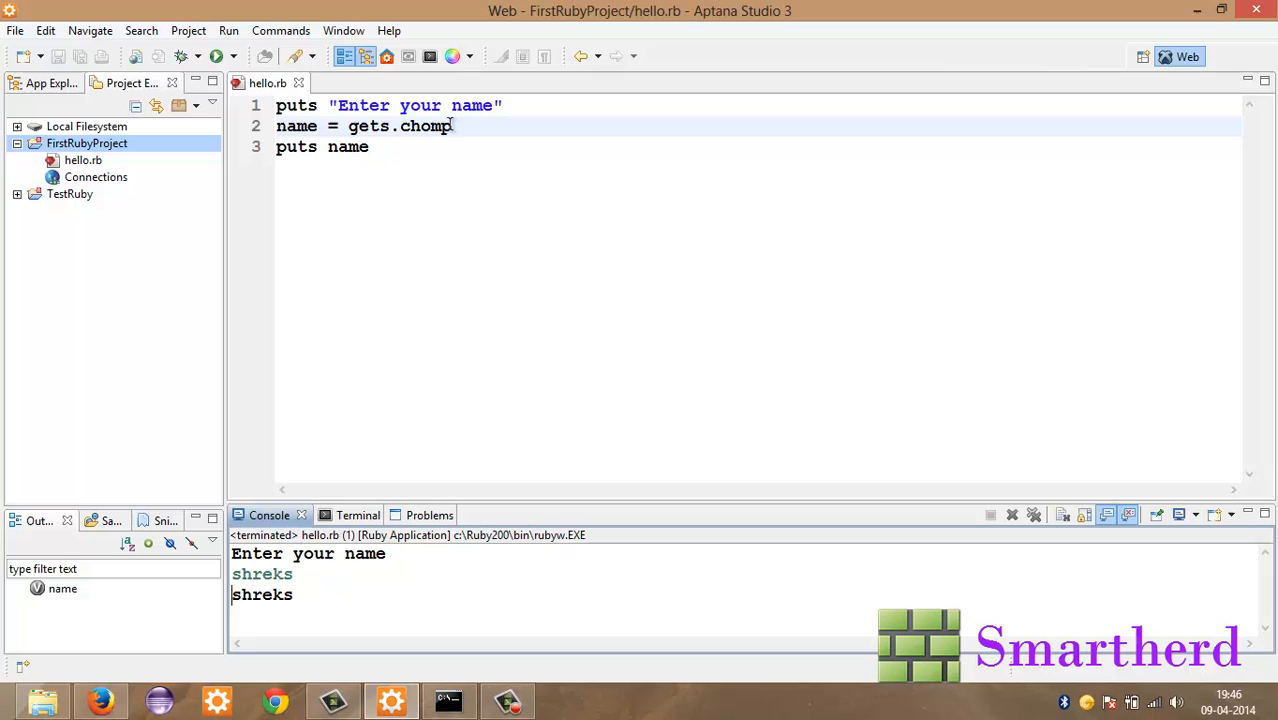
mouse_move(490, 244)
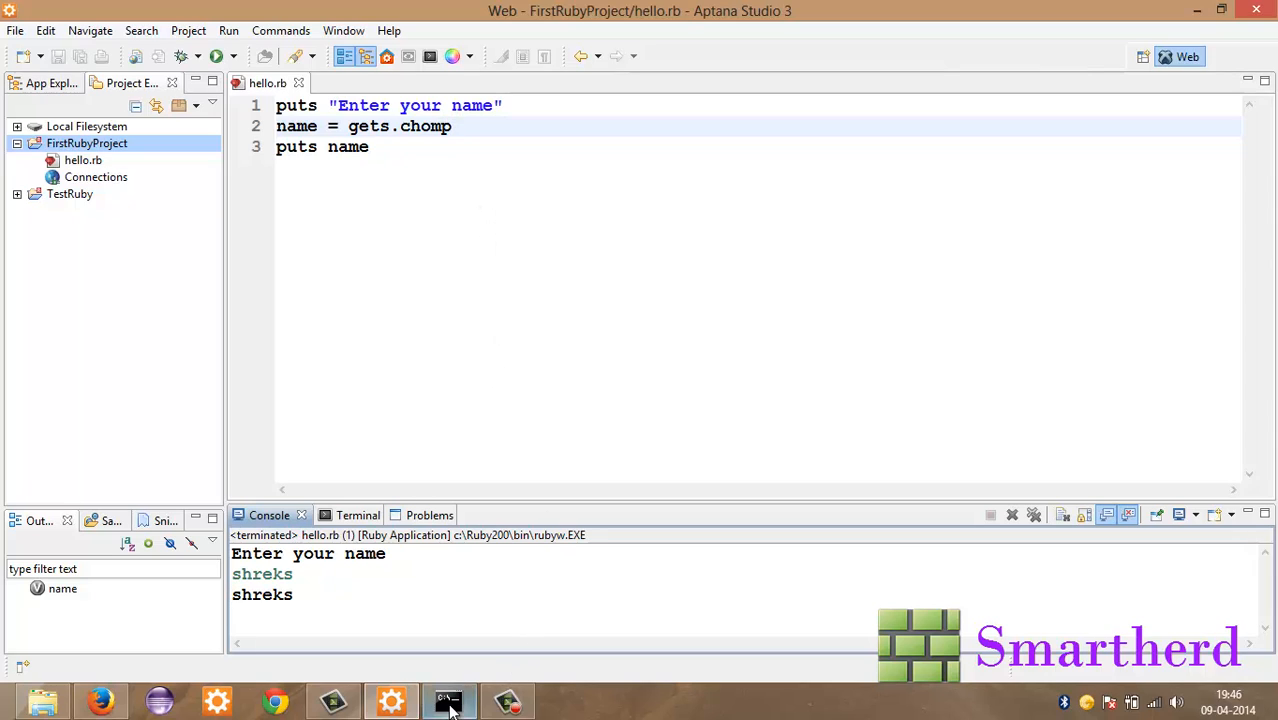
Step: In Interactive Ruby, enter name = gets and answer shreks, returning "shreks\n"
click(448, 700)
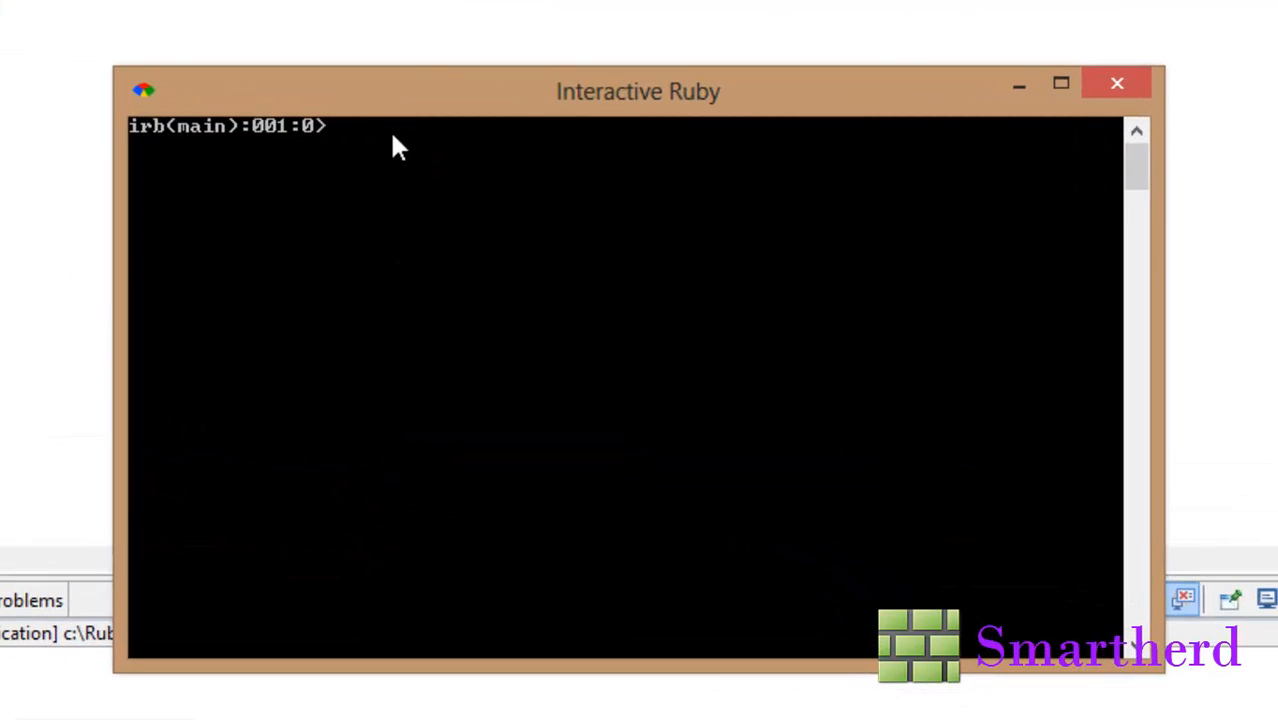
text(name)
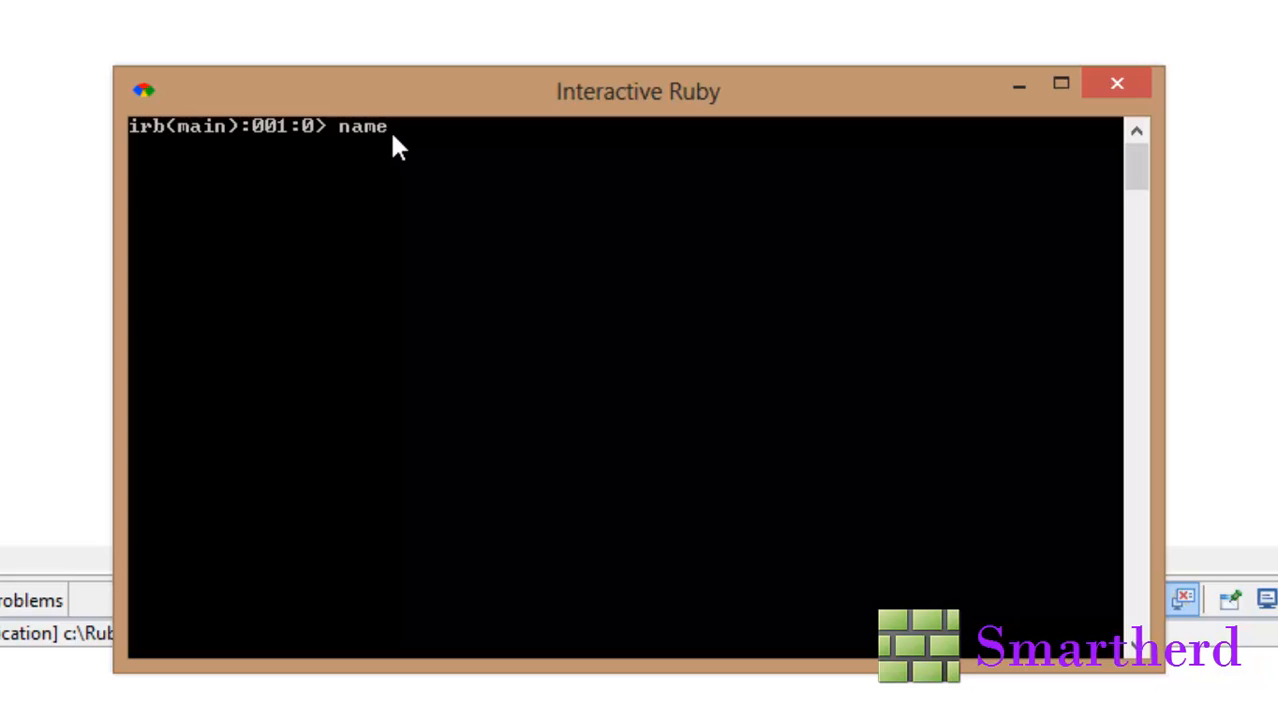
text(= get)
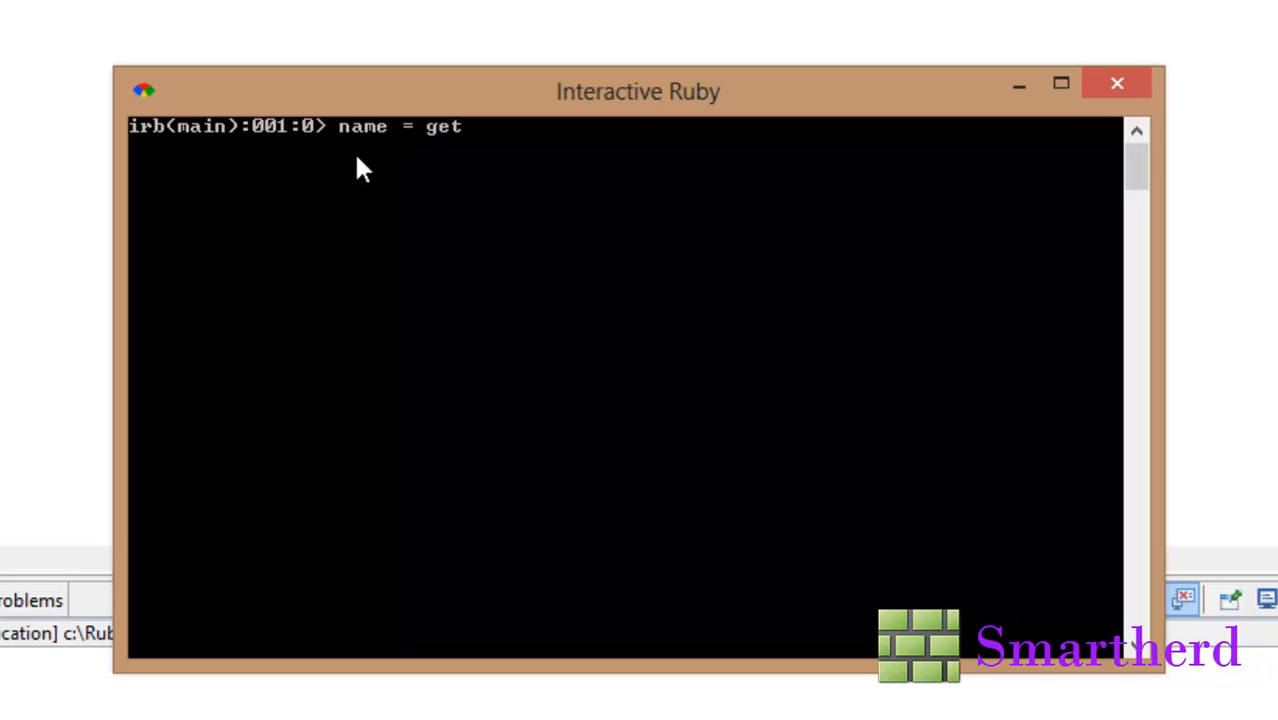
text(s)
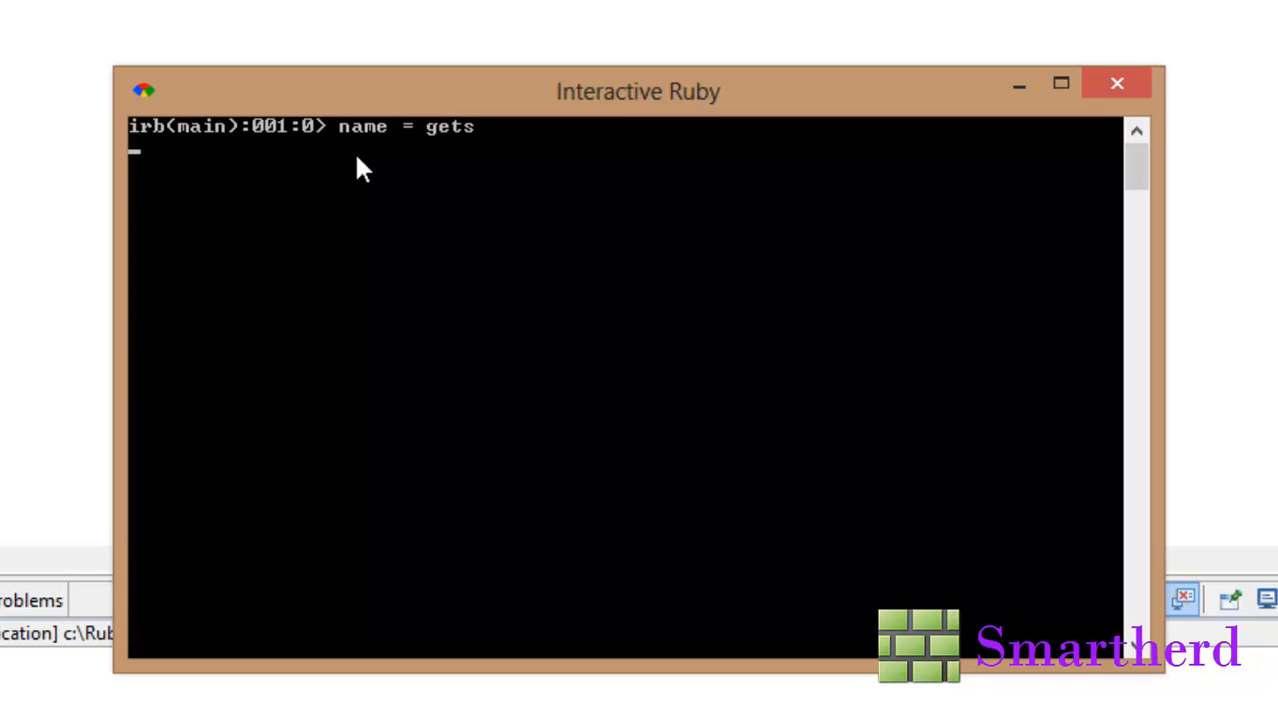
text(shreks)
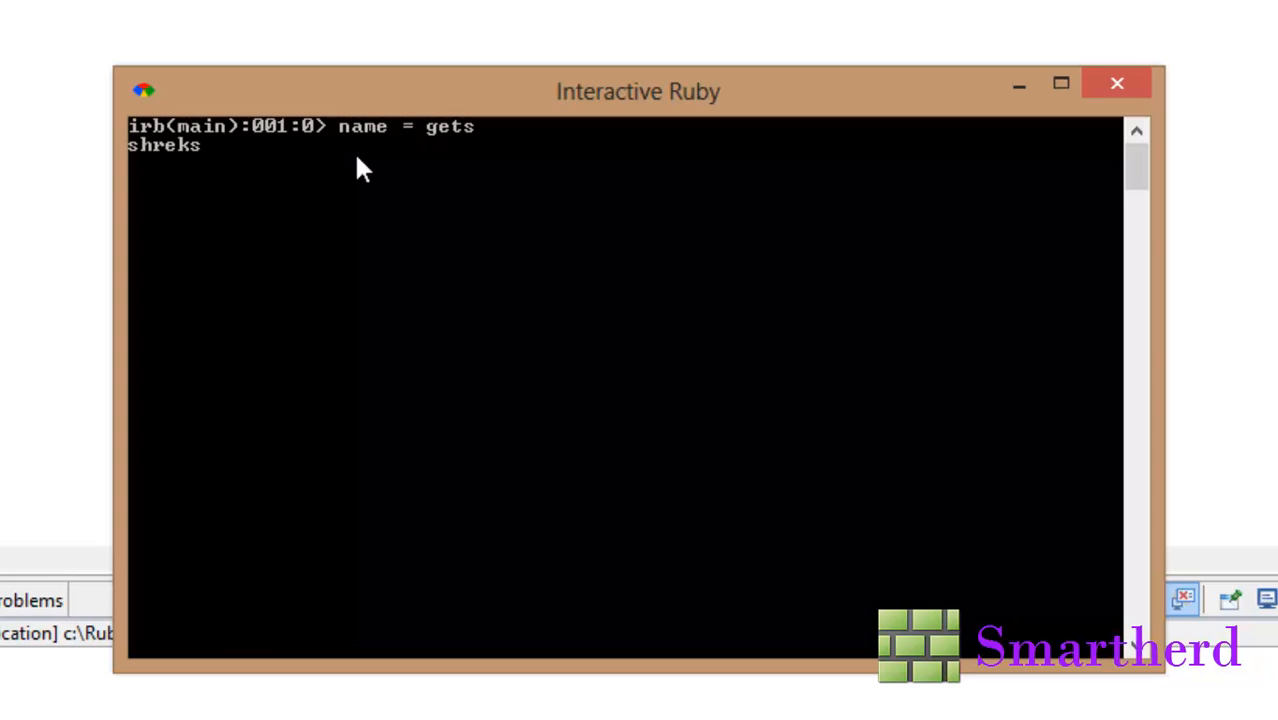
key(enter)
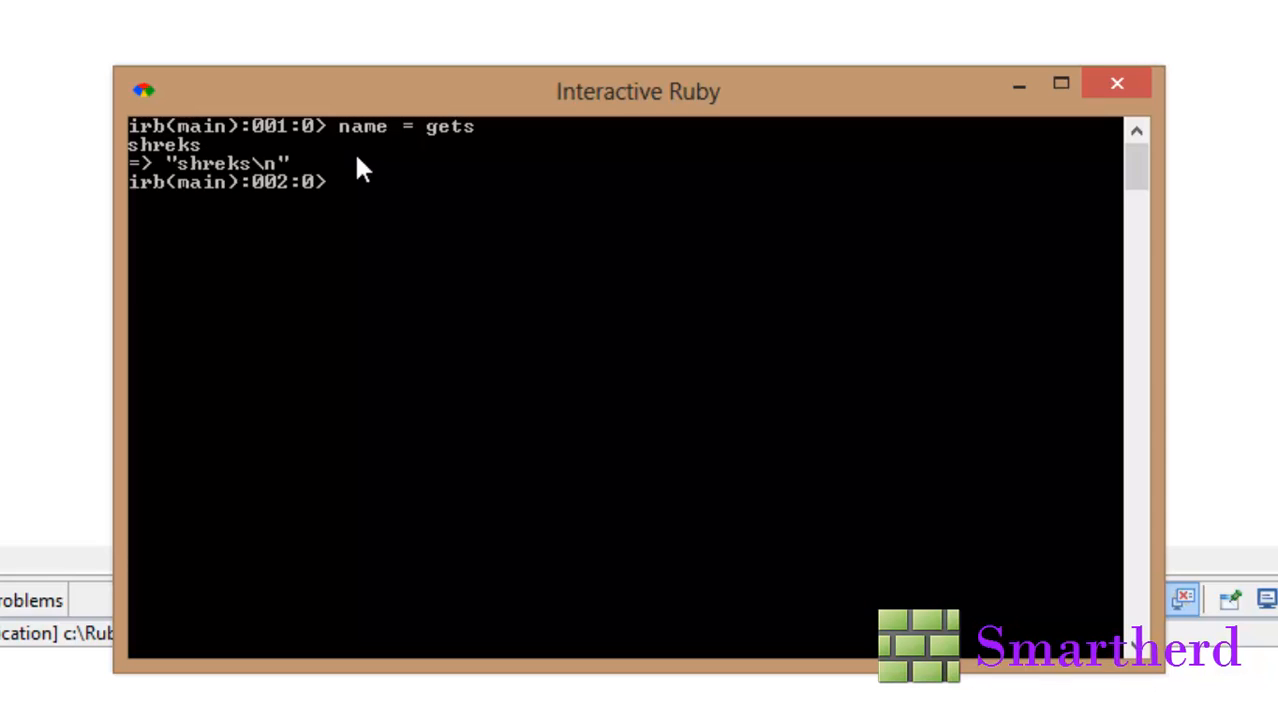
mouse_move(410, 156)
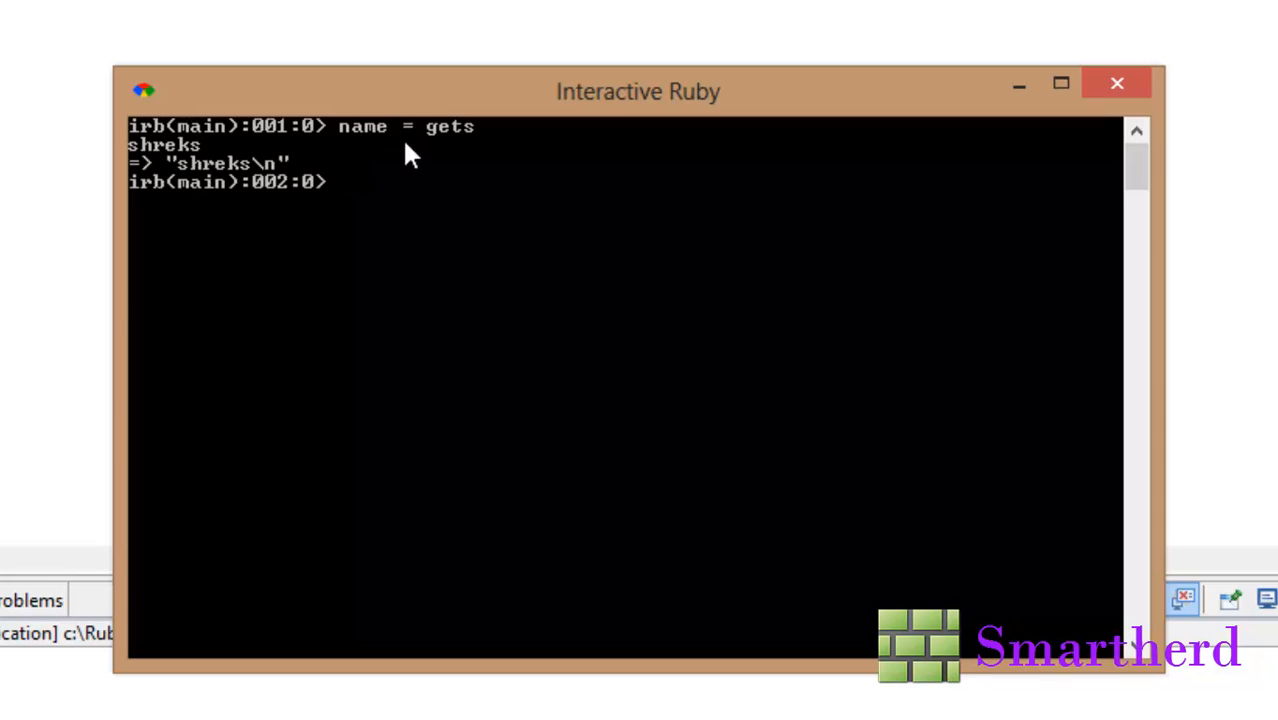
mouse_move(210, 176)
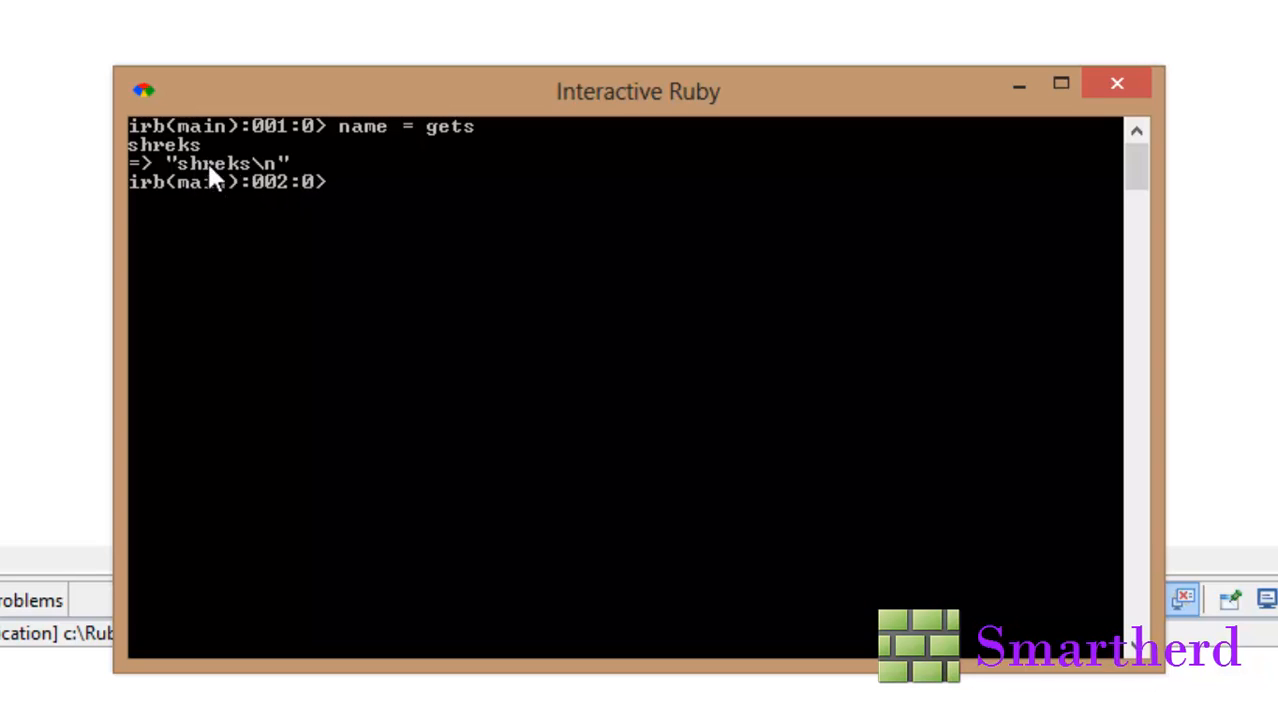
mouse_move(284, 188)
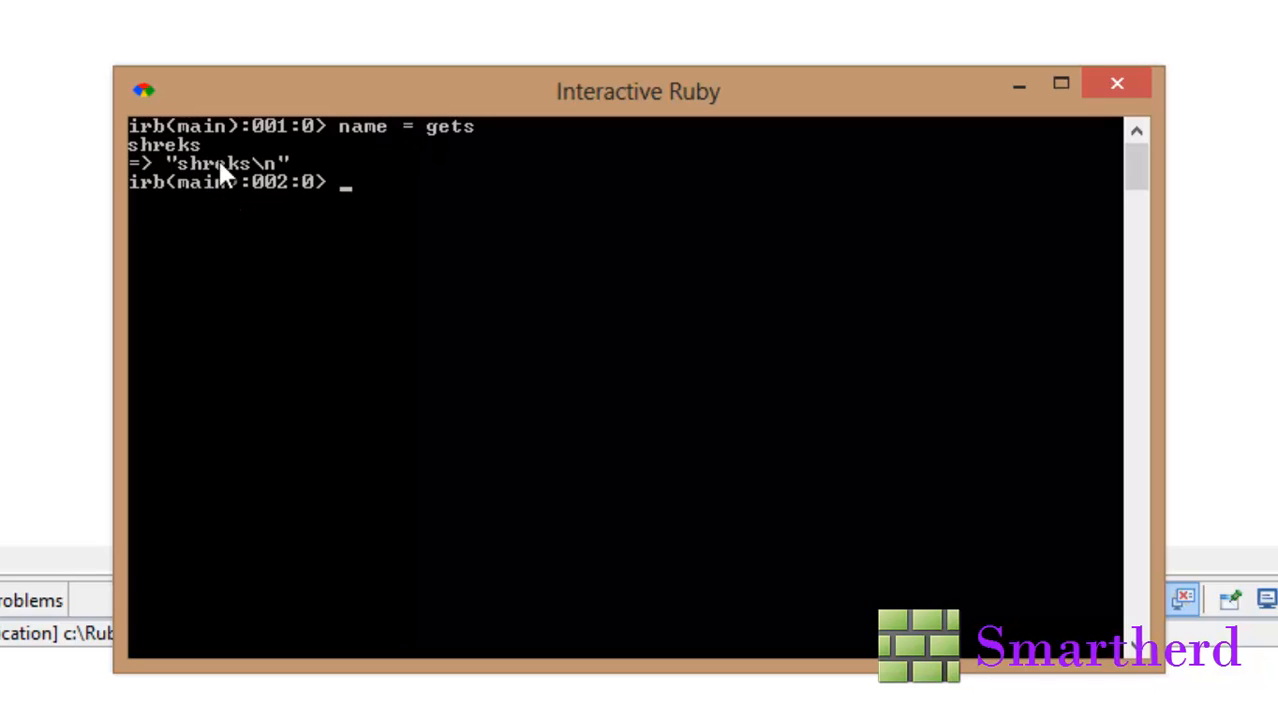
mouse_move(280, 180)
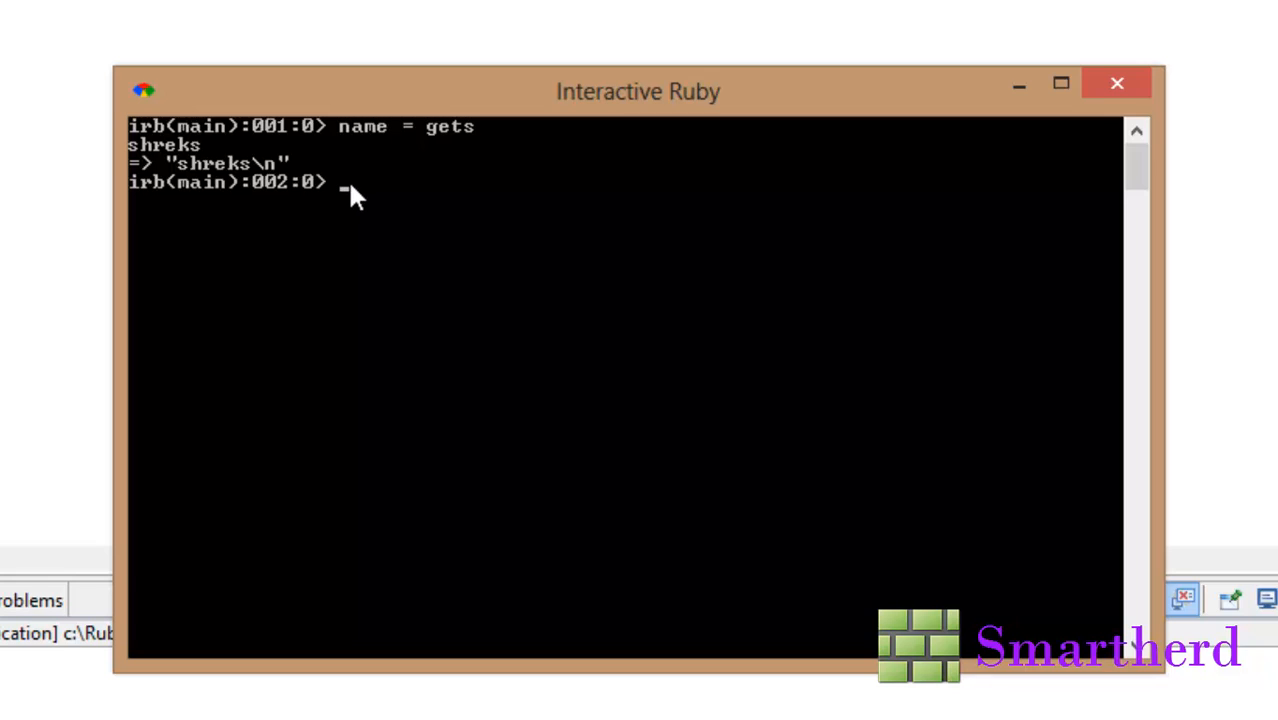
Step: Enter name = gets.chomp in irb and answer shreks, returning "shreks" with no trailing newline
text(name = g)
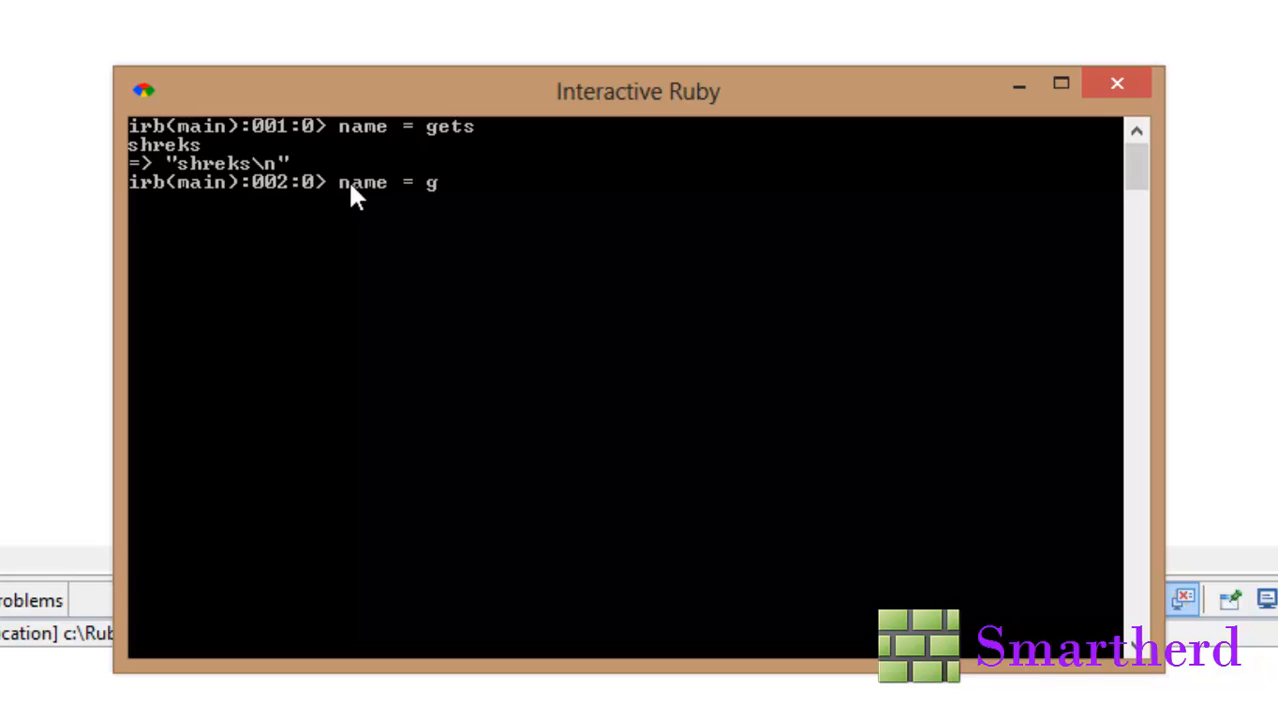
text(ets.chom)
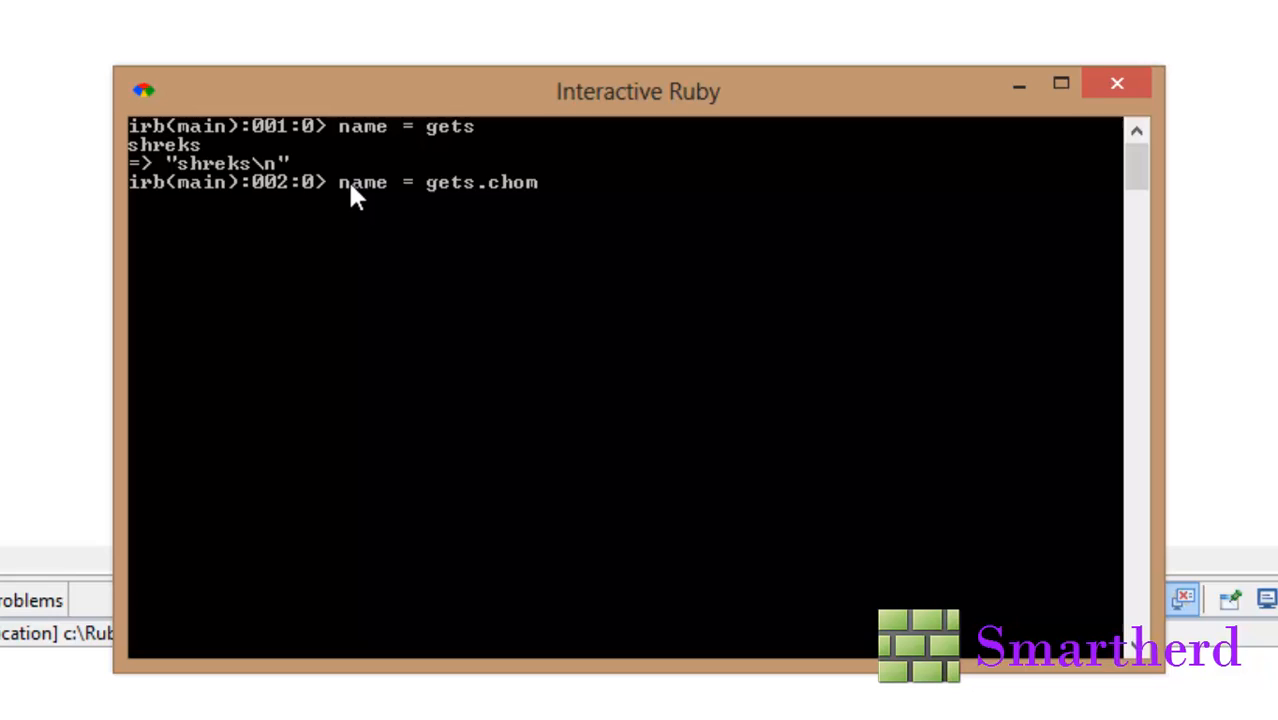
text(p)
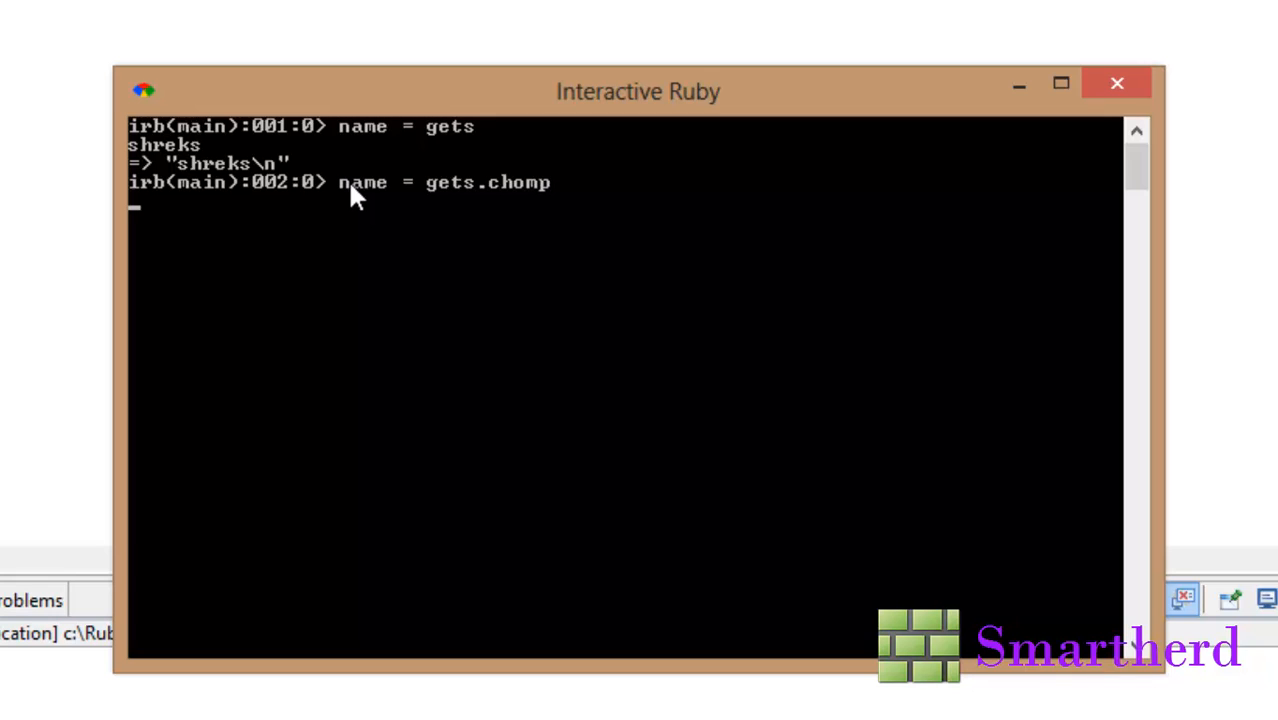
text(shreks)
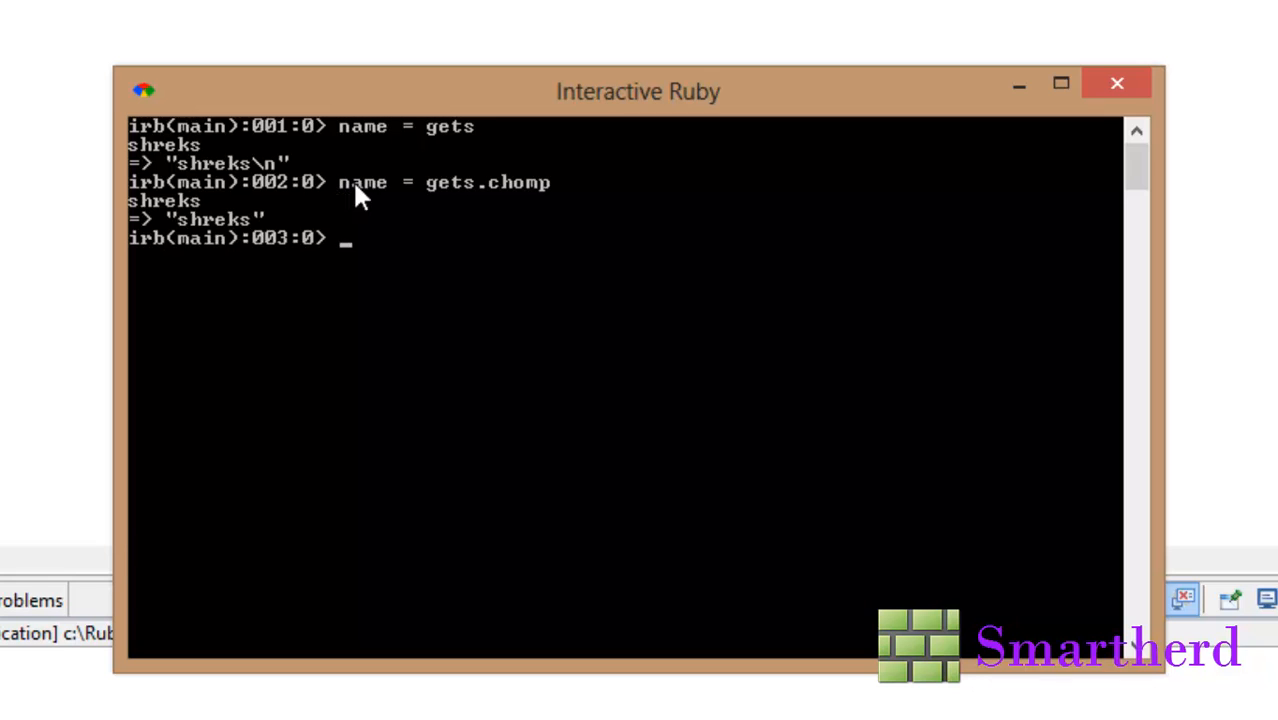
mouse_move(284, 168)
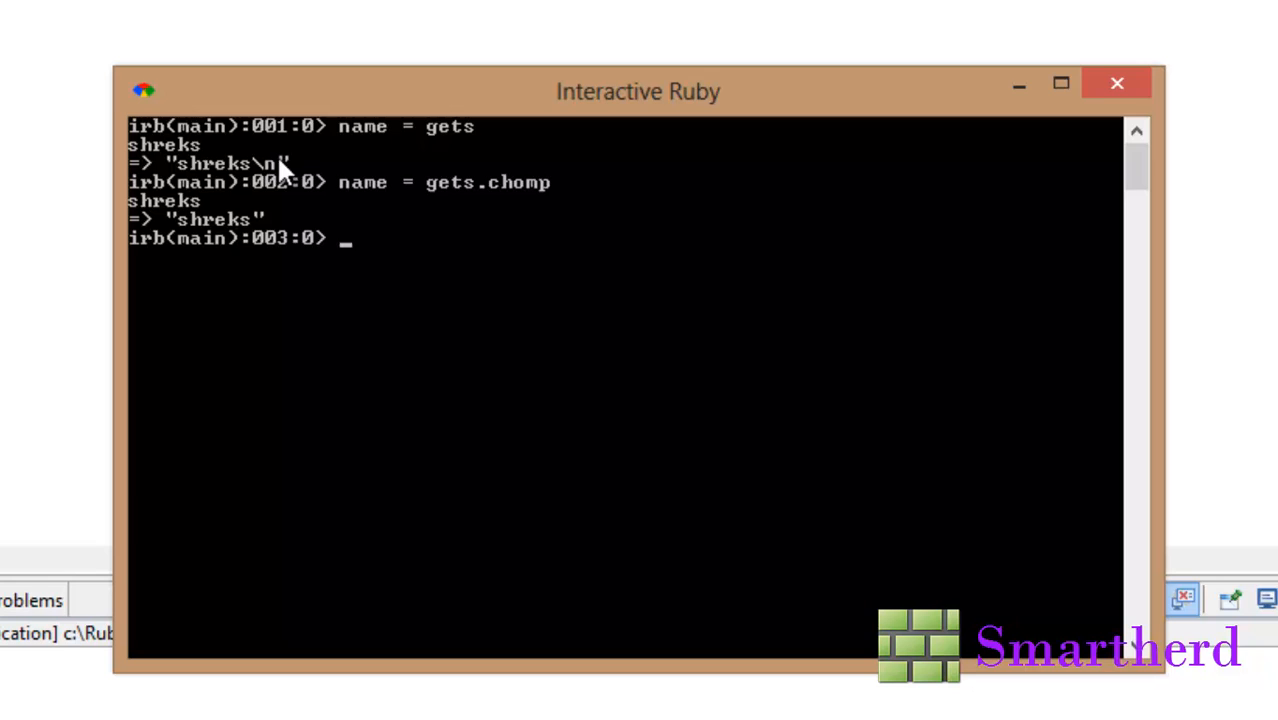
mouse_move(270, 176)
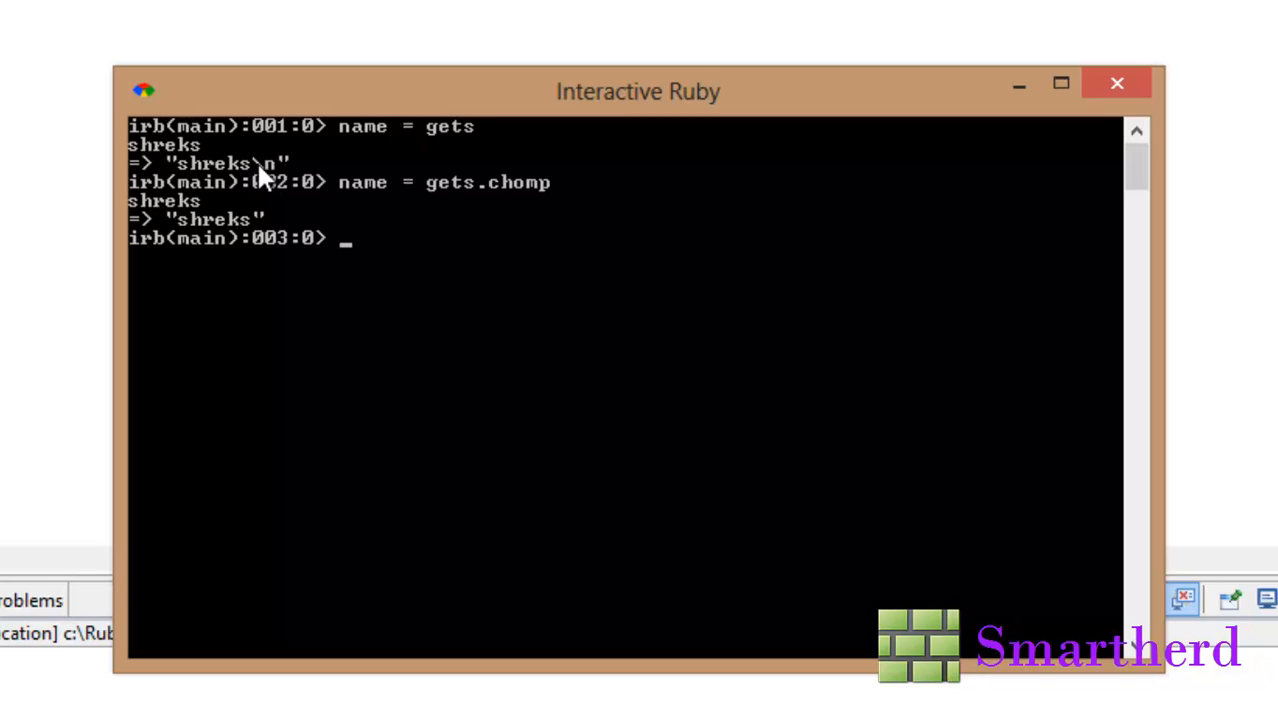
mouse_move(348, 188)
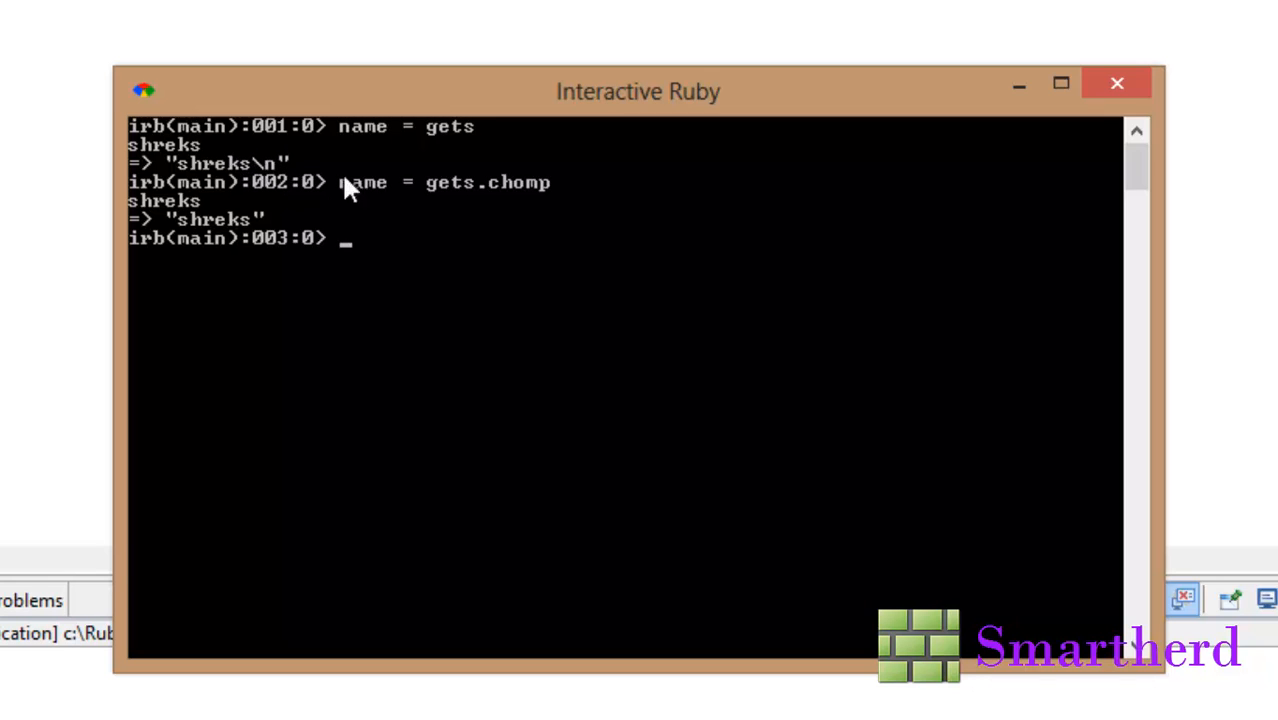
mouse_move(212, 244)
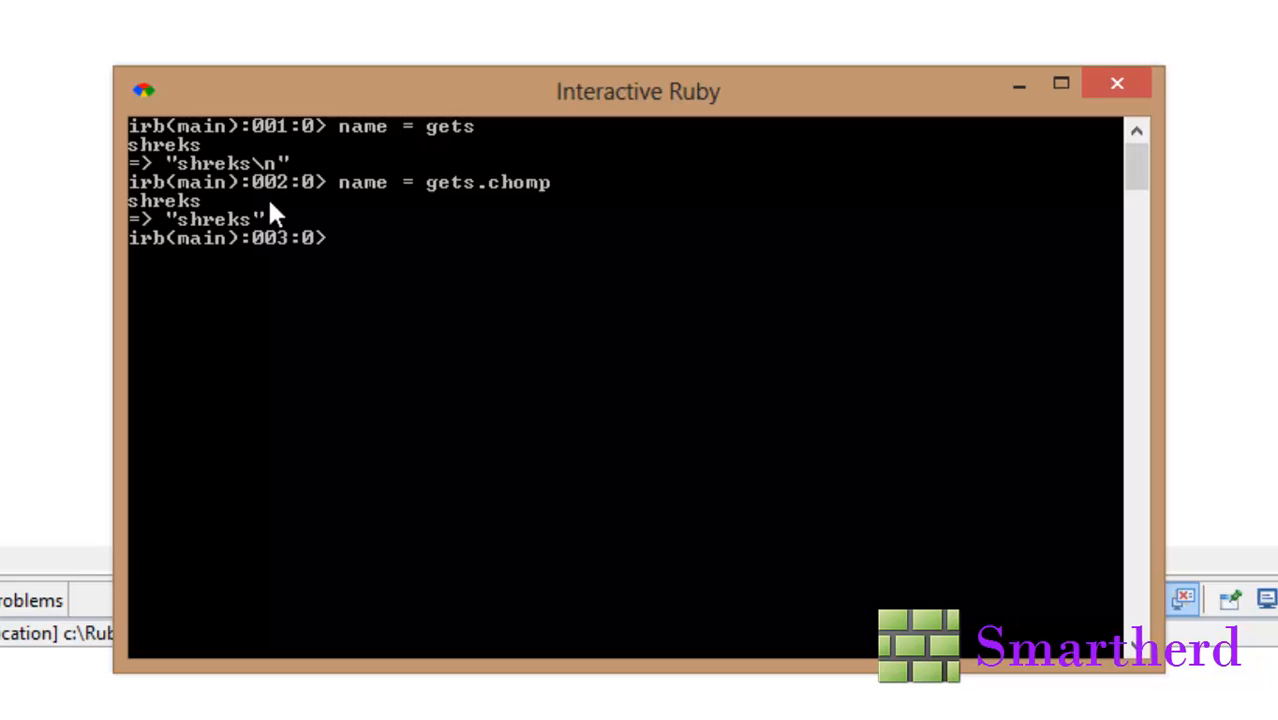
mouse_move(370, 190)
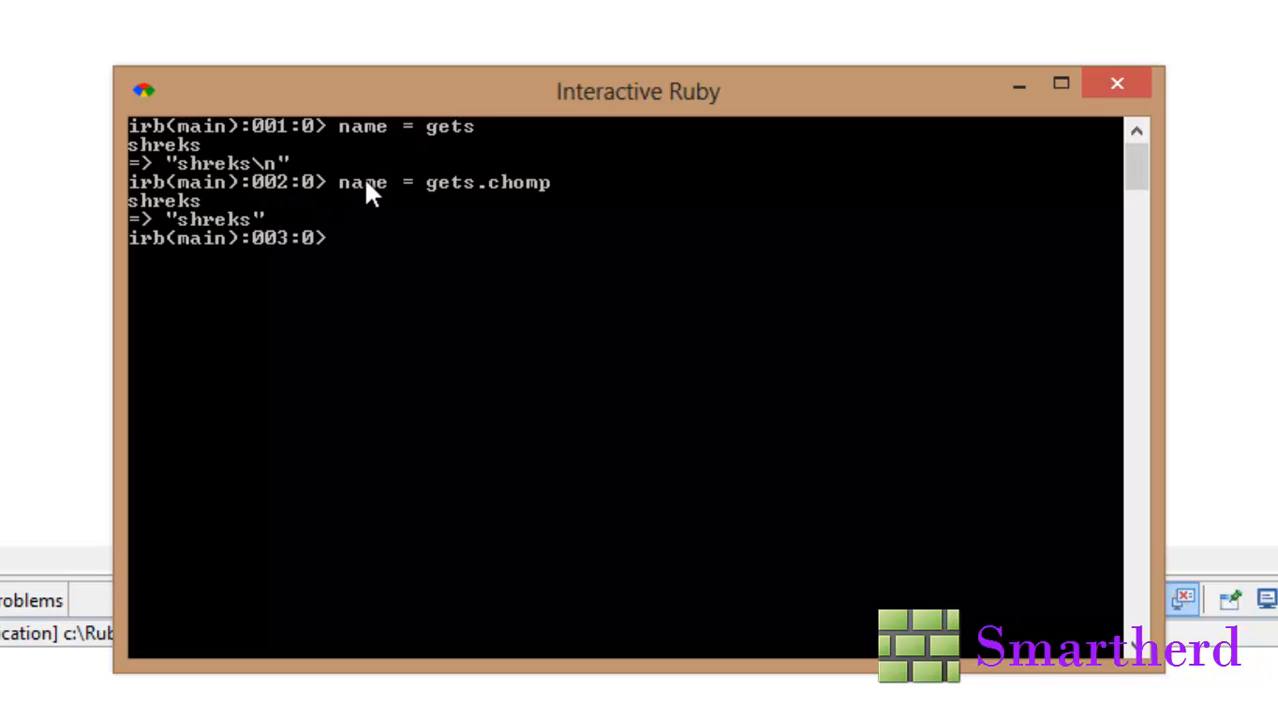
mouse_move(430, 184)
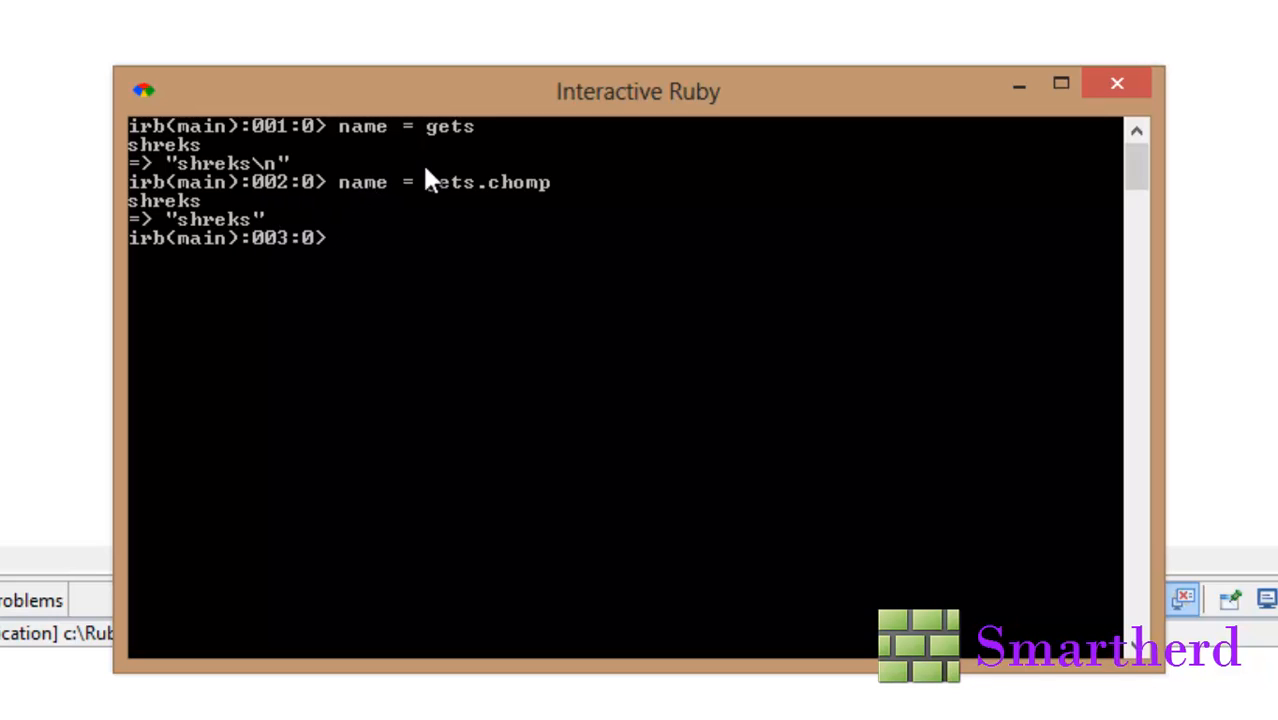